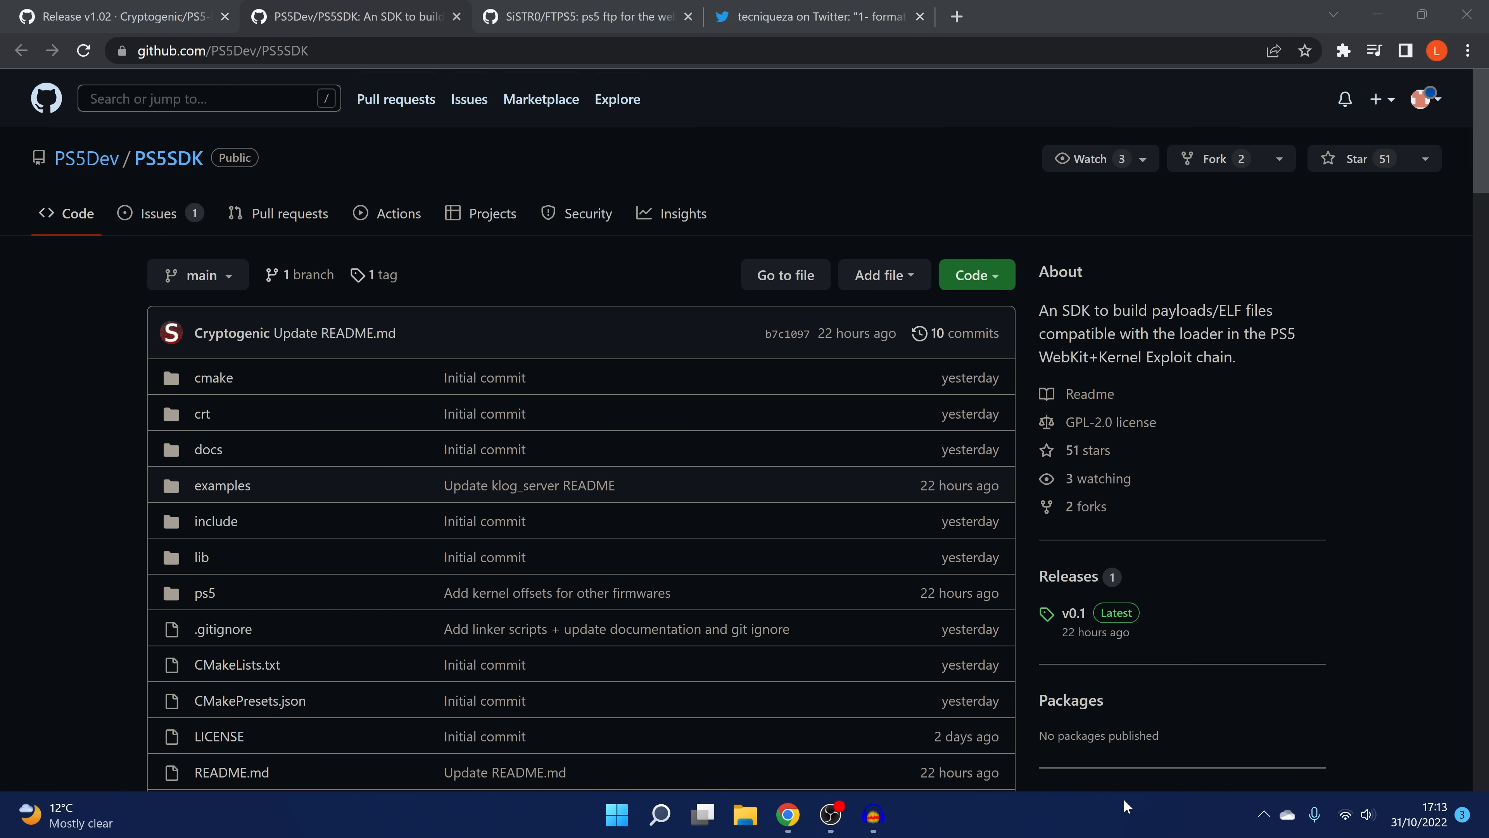
Show the PS5-IPV6-Kernel-Exploit v1.02 release changelog and scroll to its three downloadable assets.
scroll(down, 3)
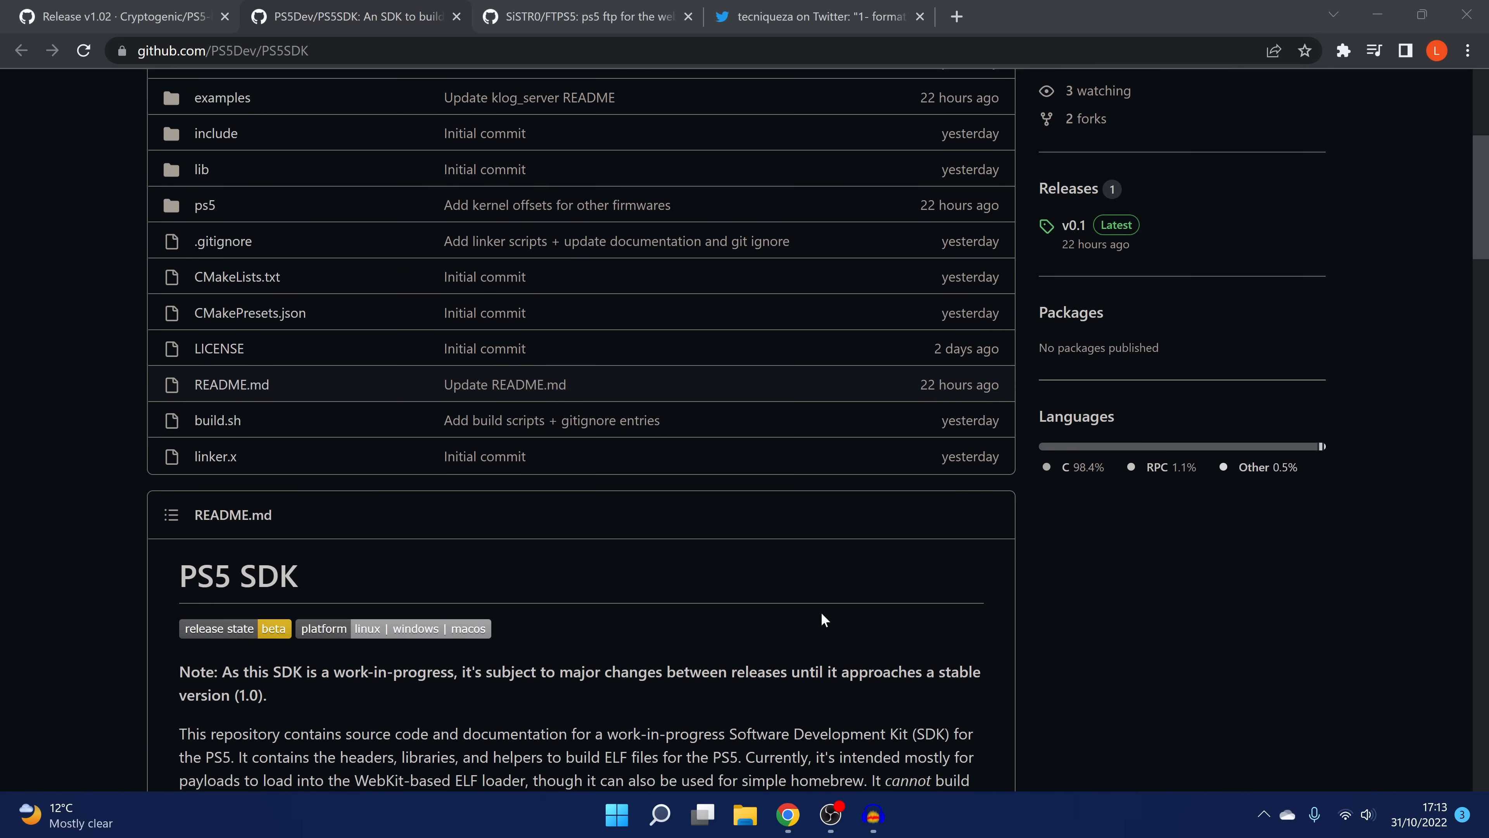
scroll(down, 3)
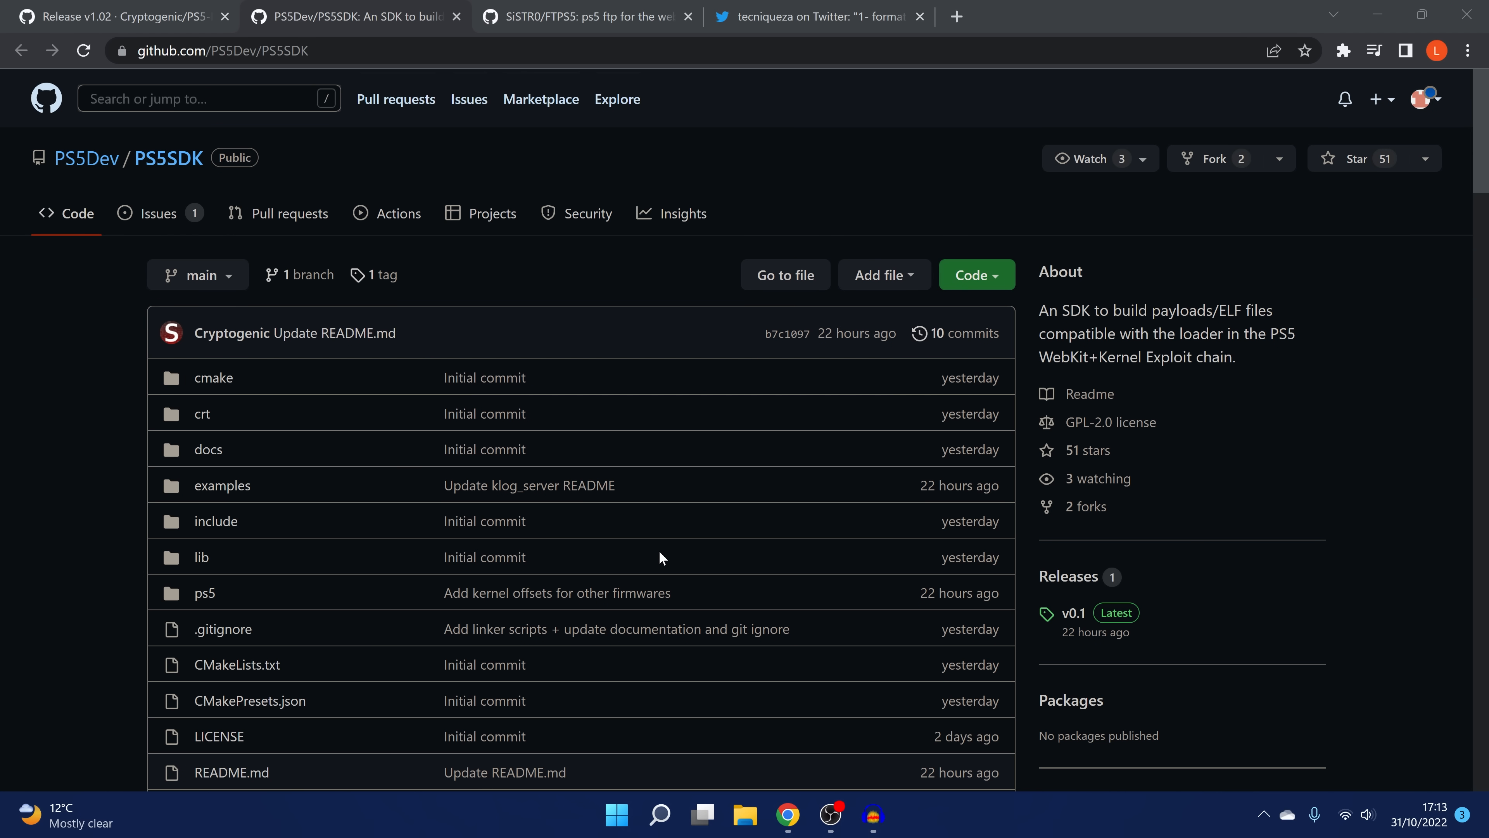
mouse_move(653, 170)
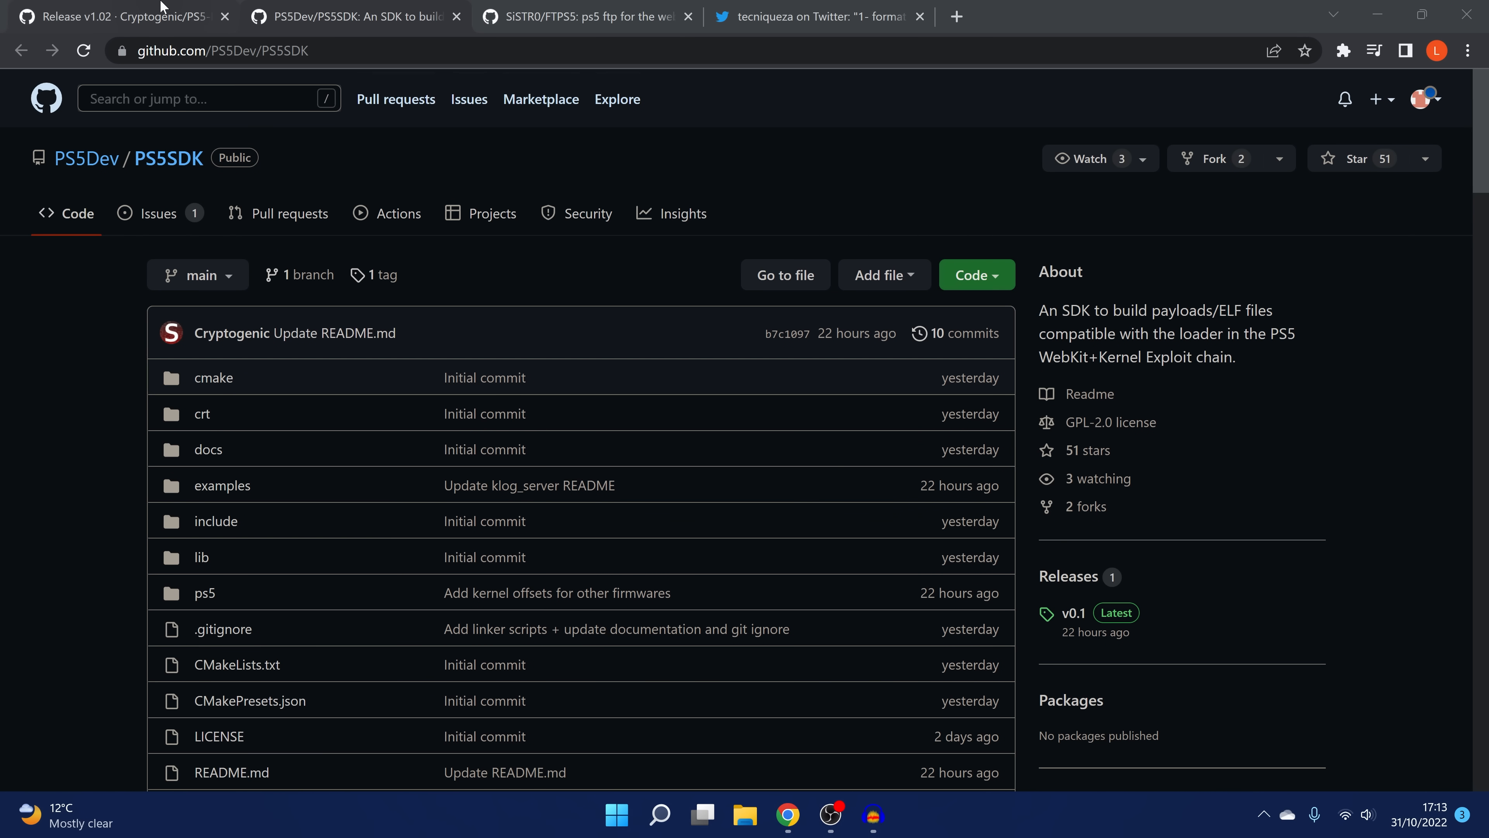
click(116, 16)
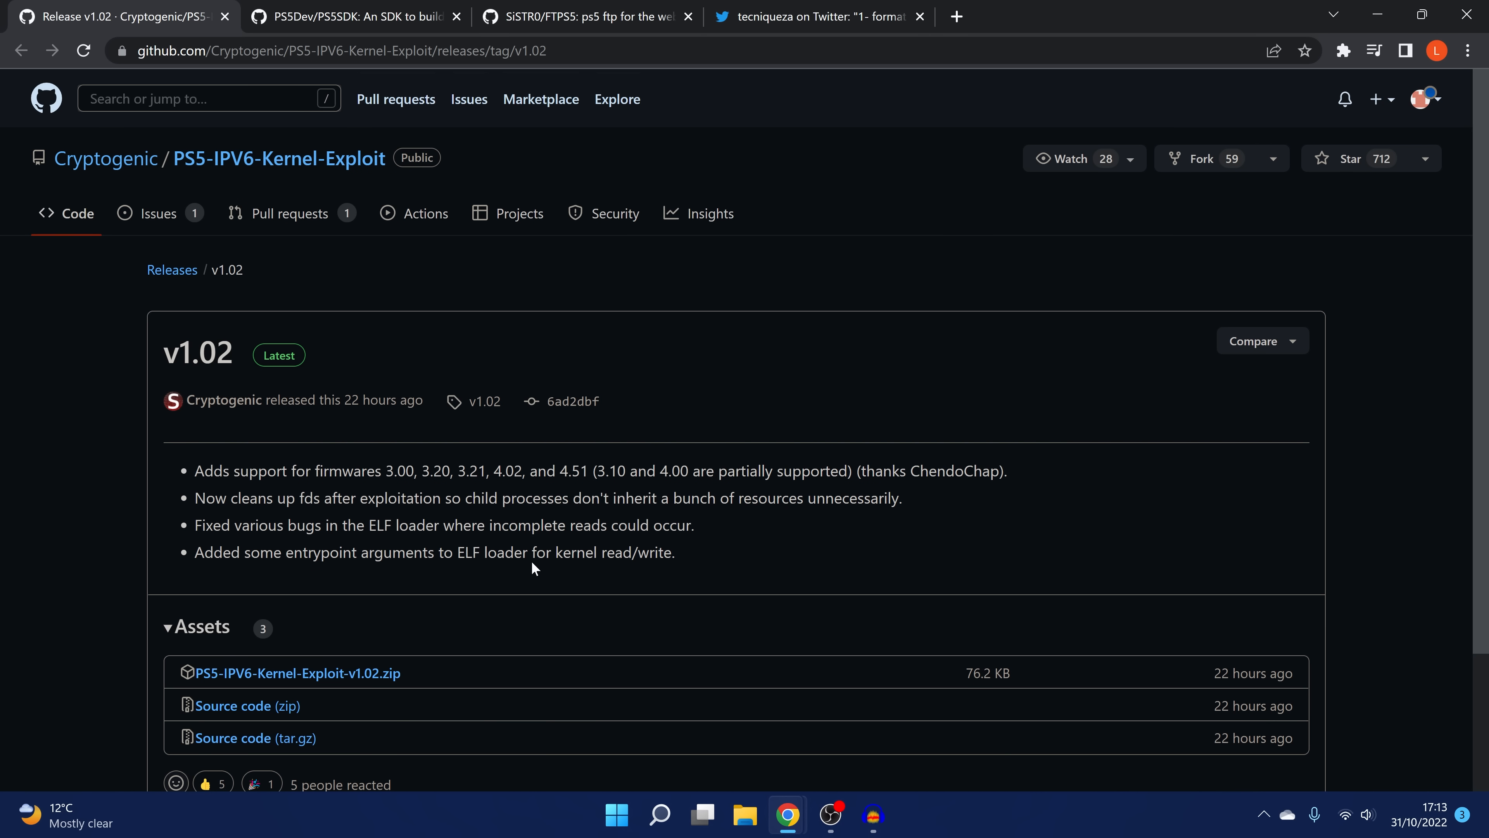
double_click(203, 353)
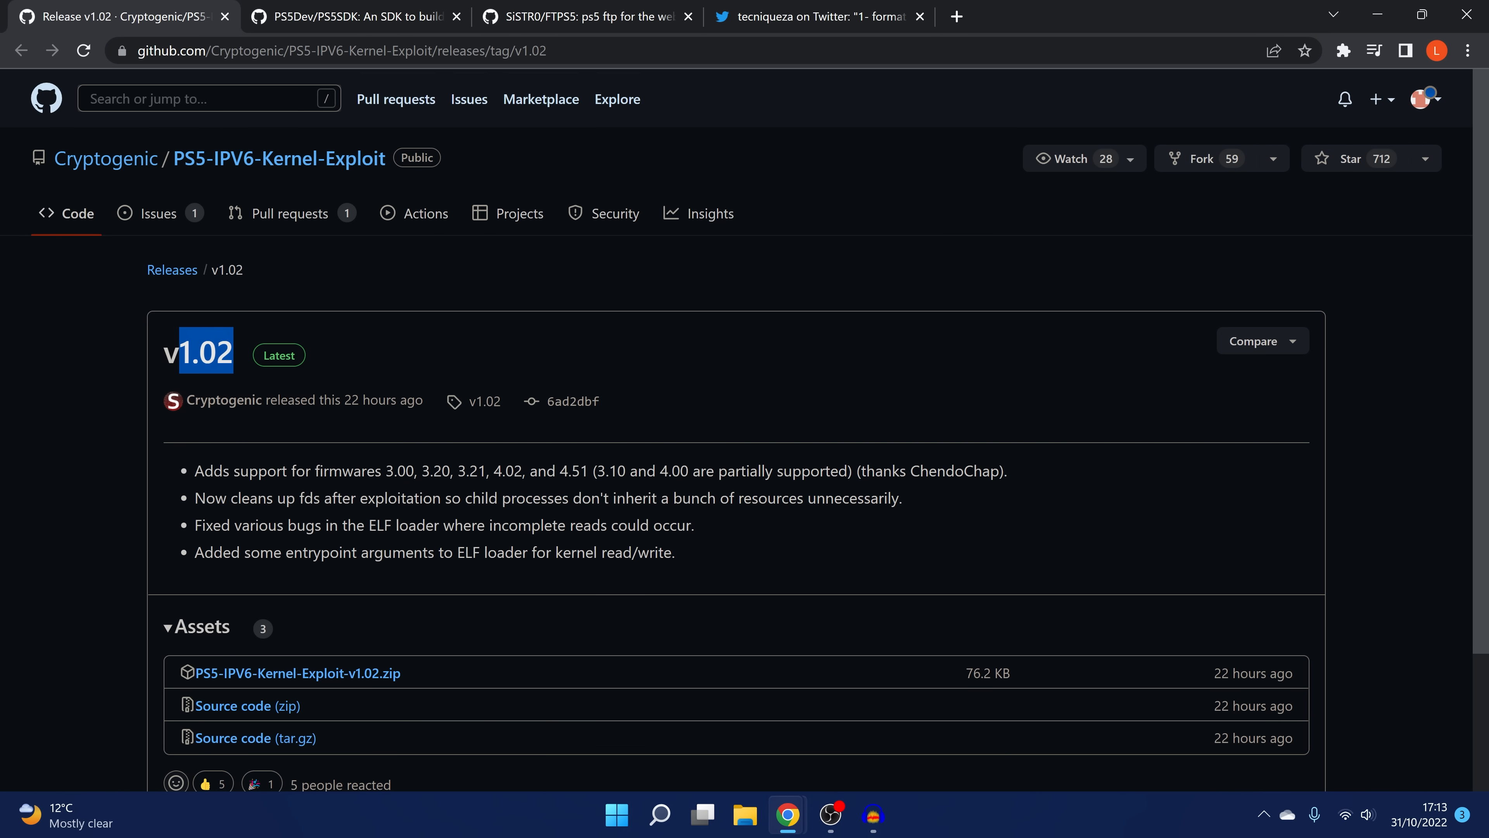
scroll(down, 3)
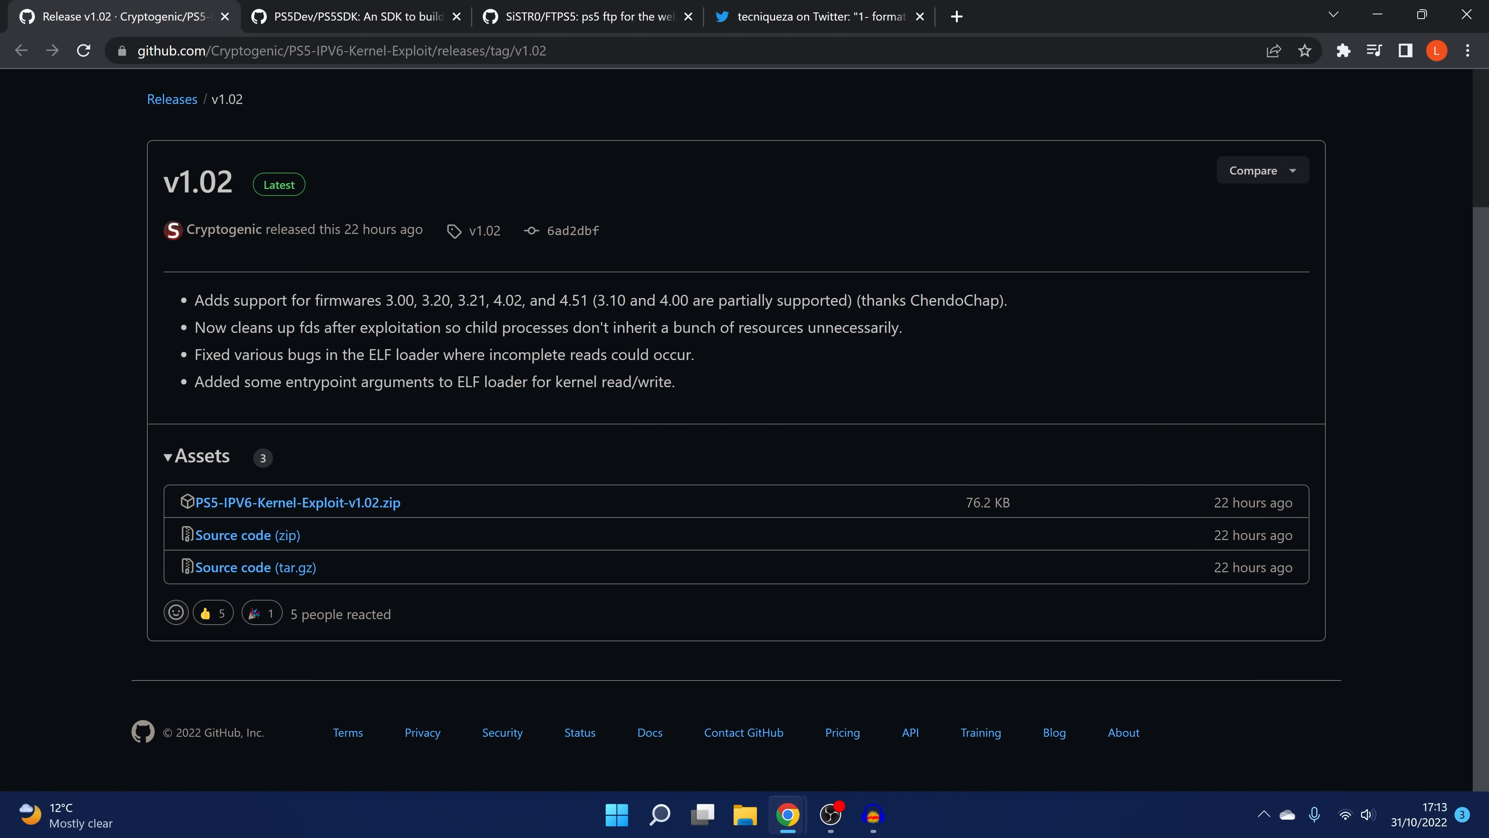
mouse_move(423, 316)
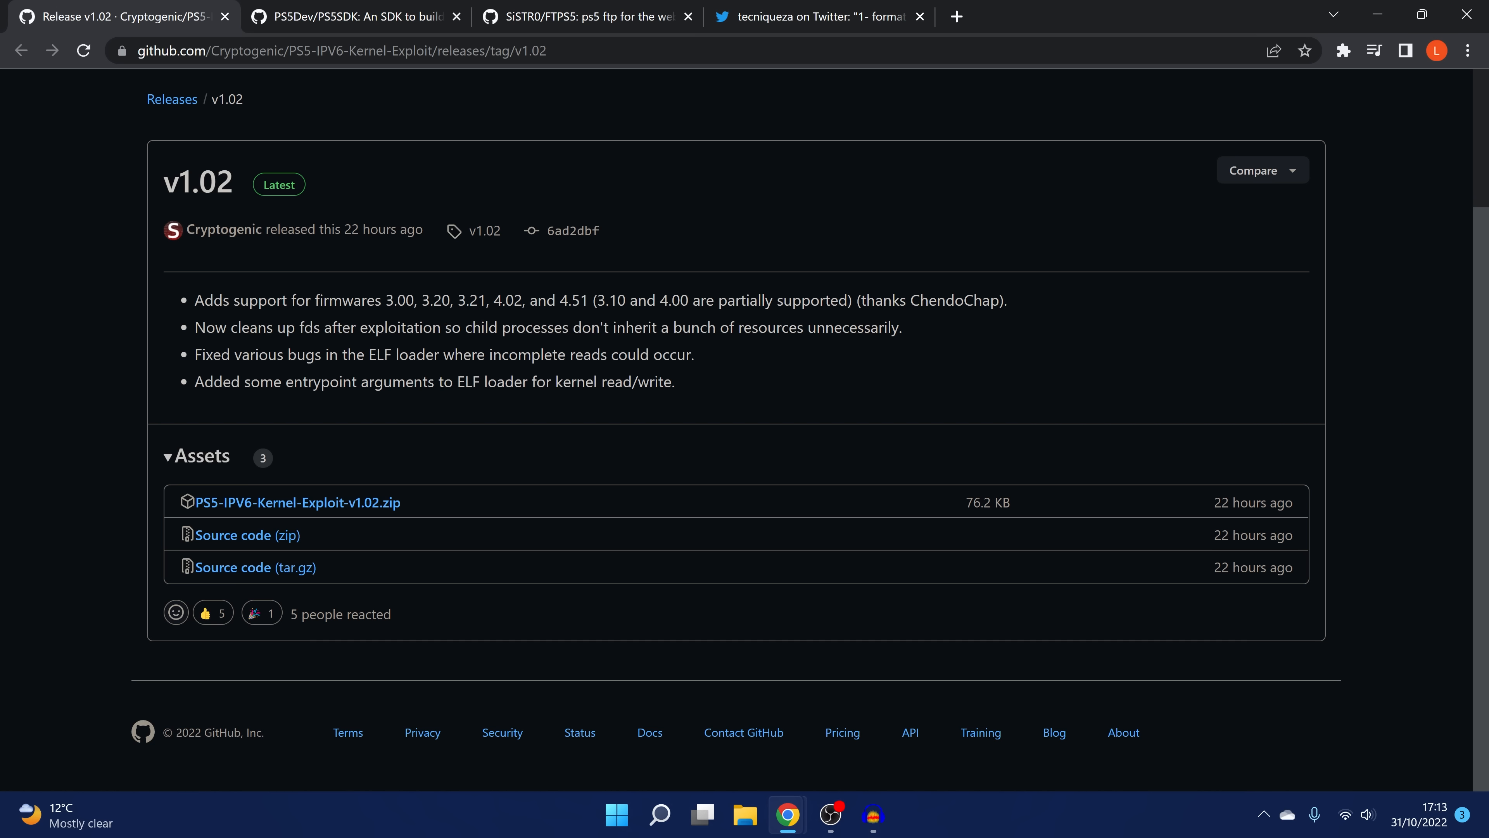
mouse_move(577, 316)
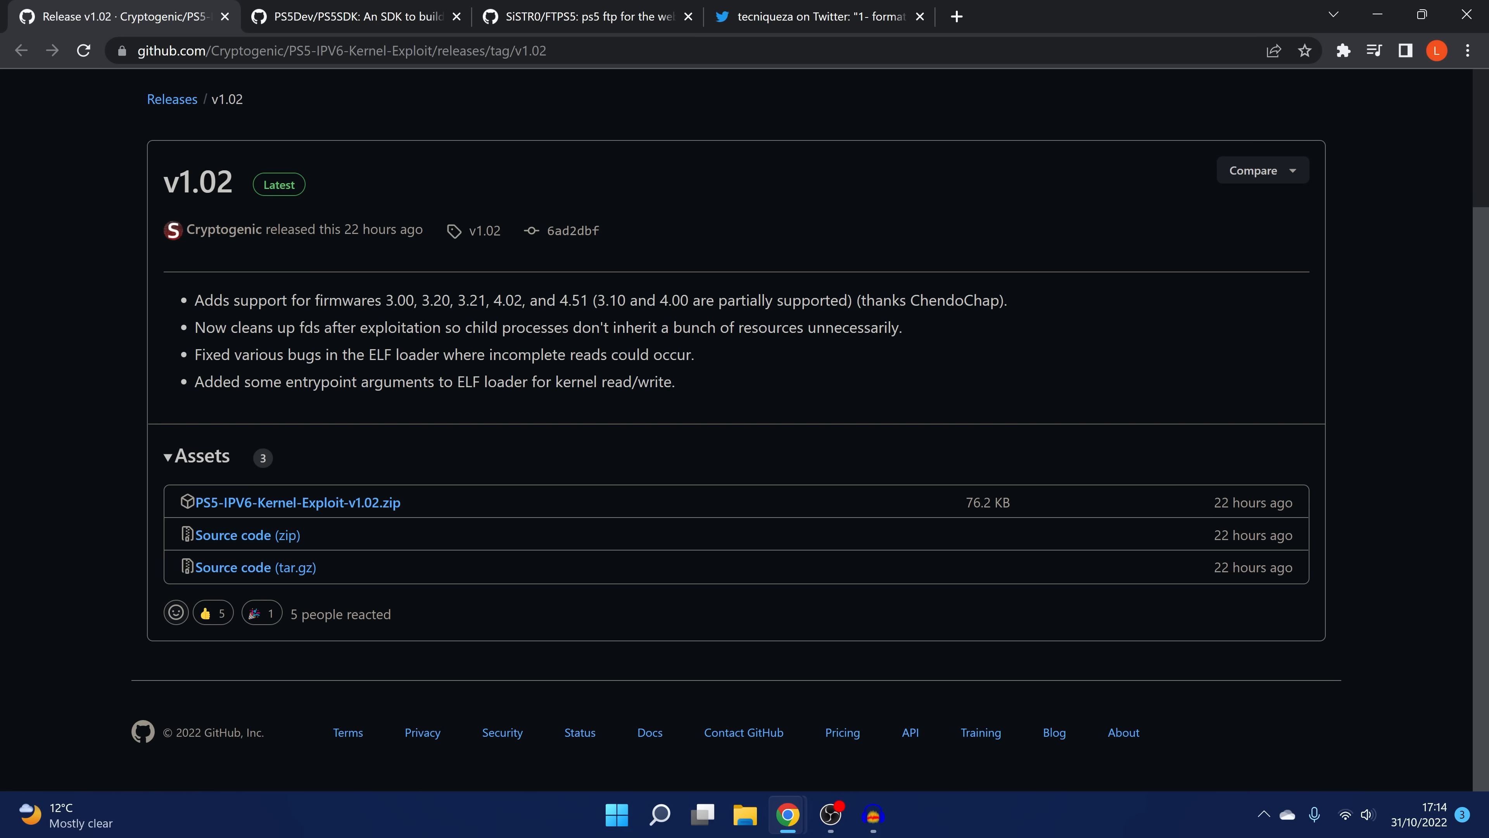
drag(382, 300, 671, 300)
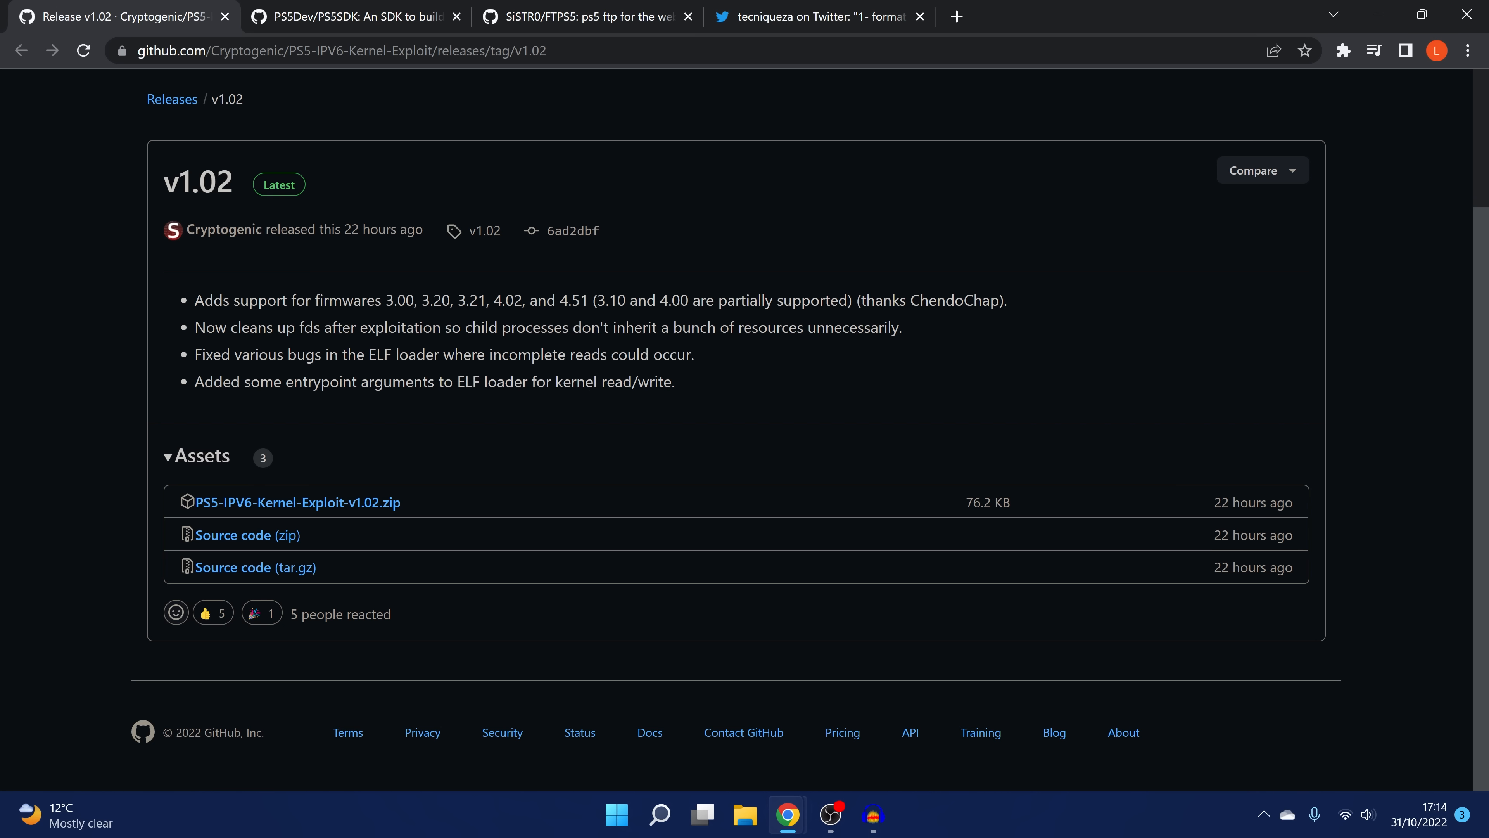
mouse_move(766, 392)
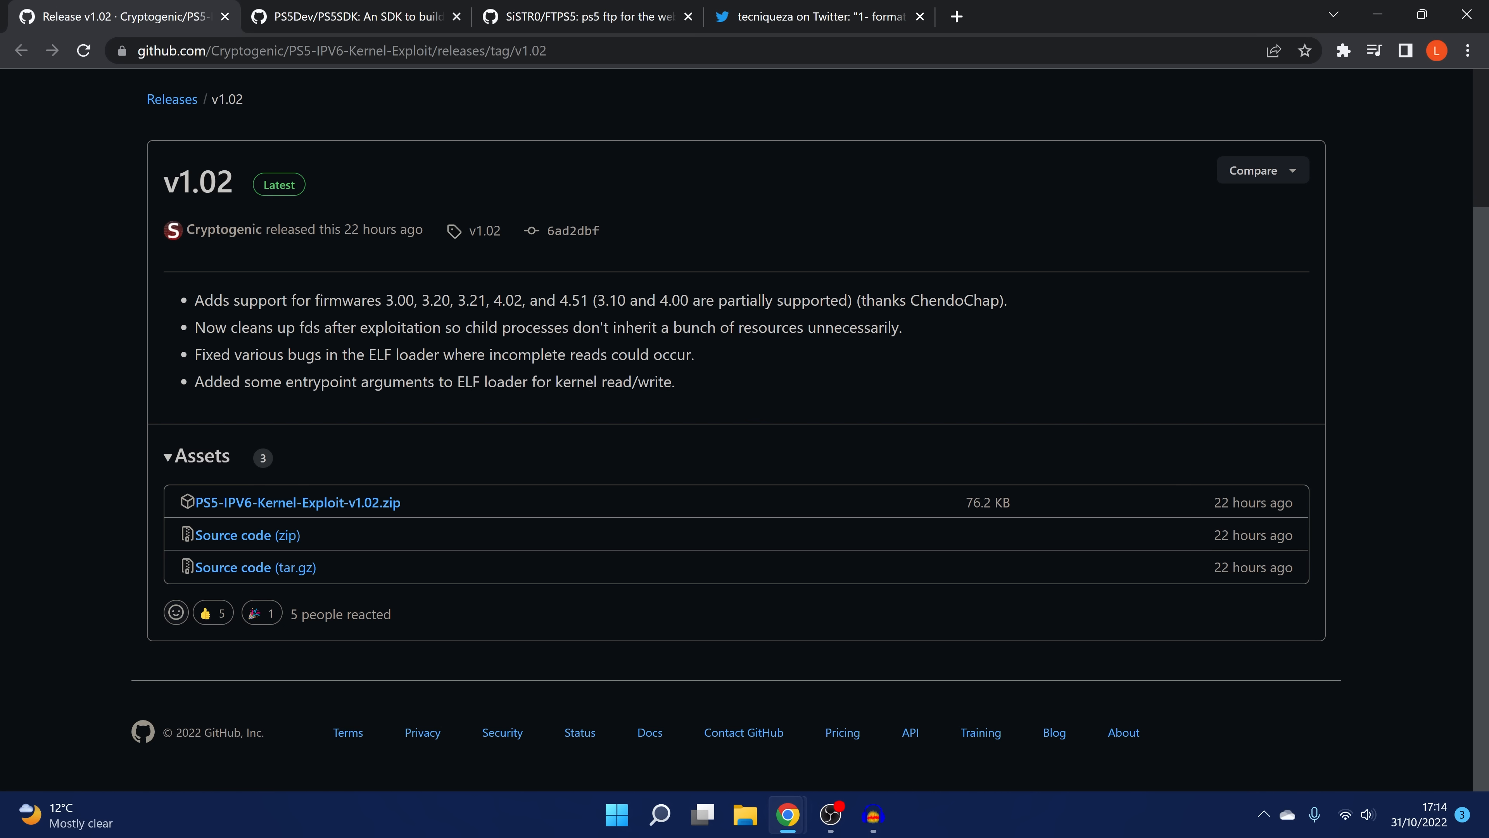
mouse_move(522, 371)
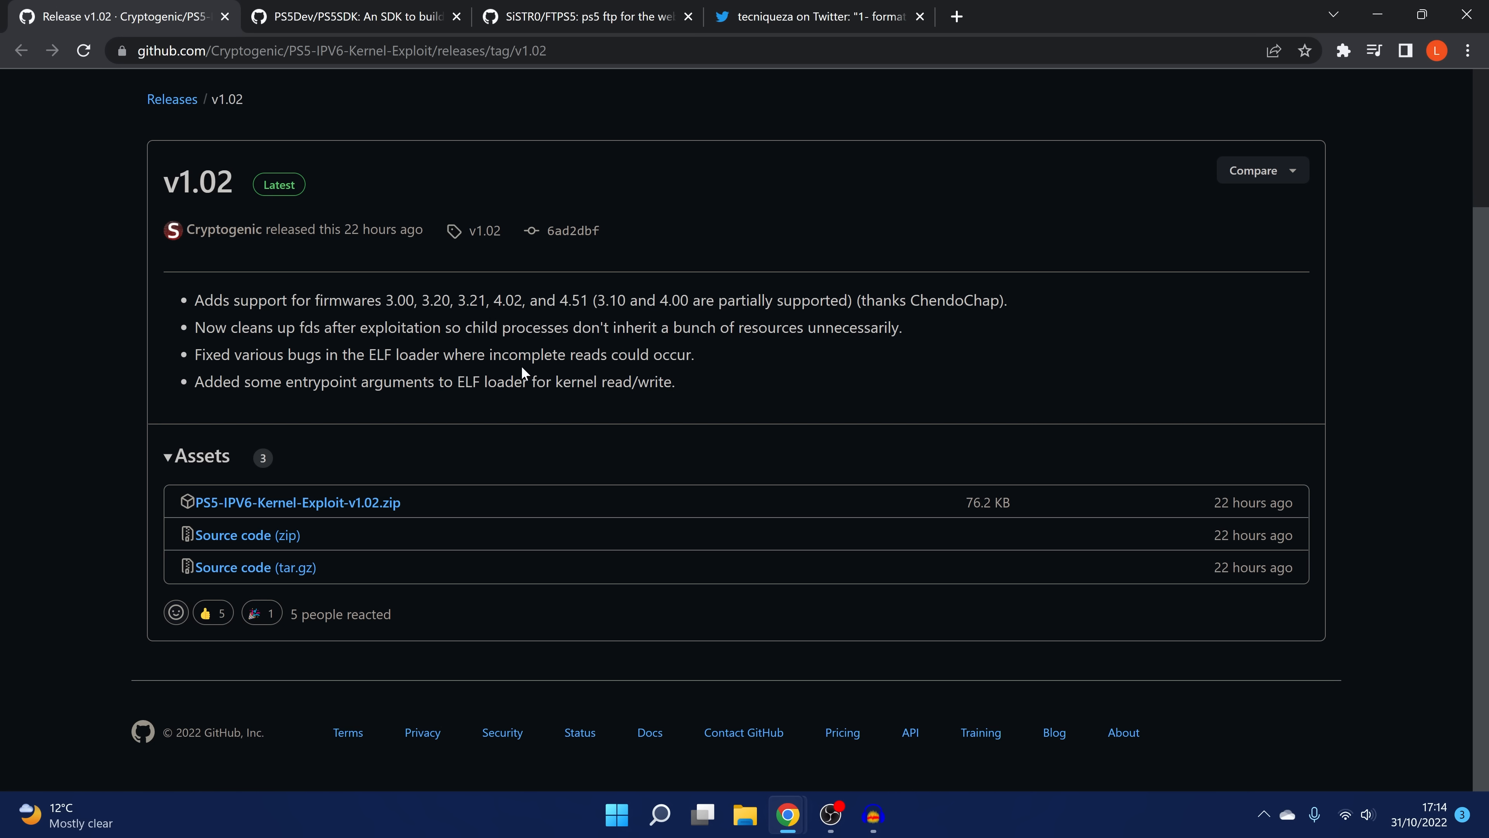
mouse_move(830, 373)
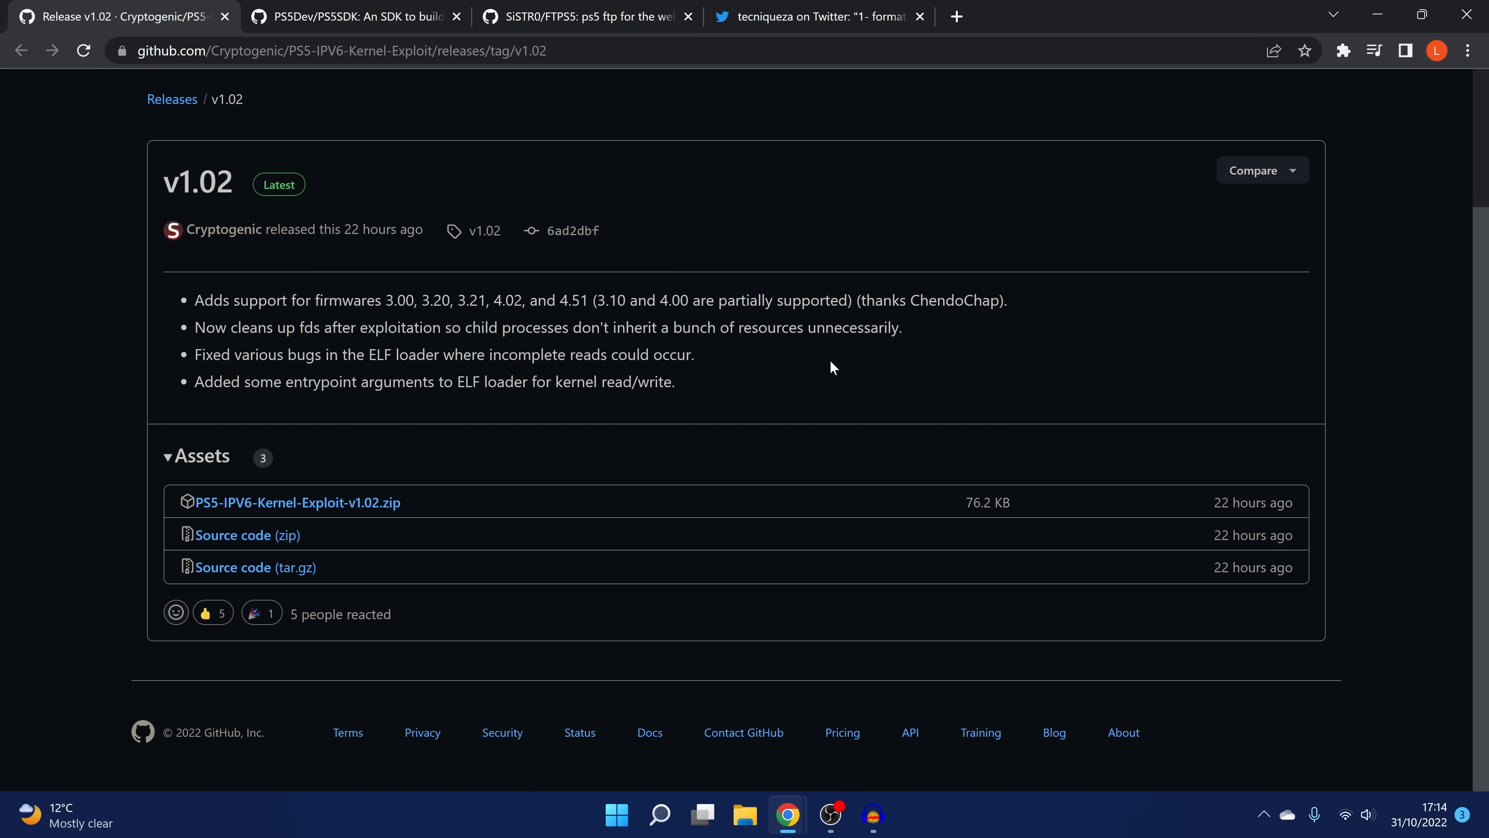
mouse_move(789, 365)
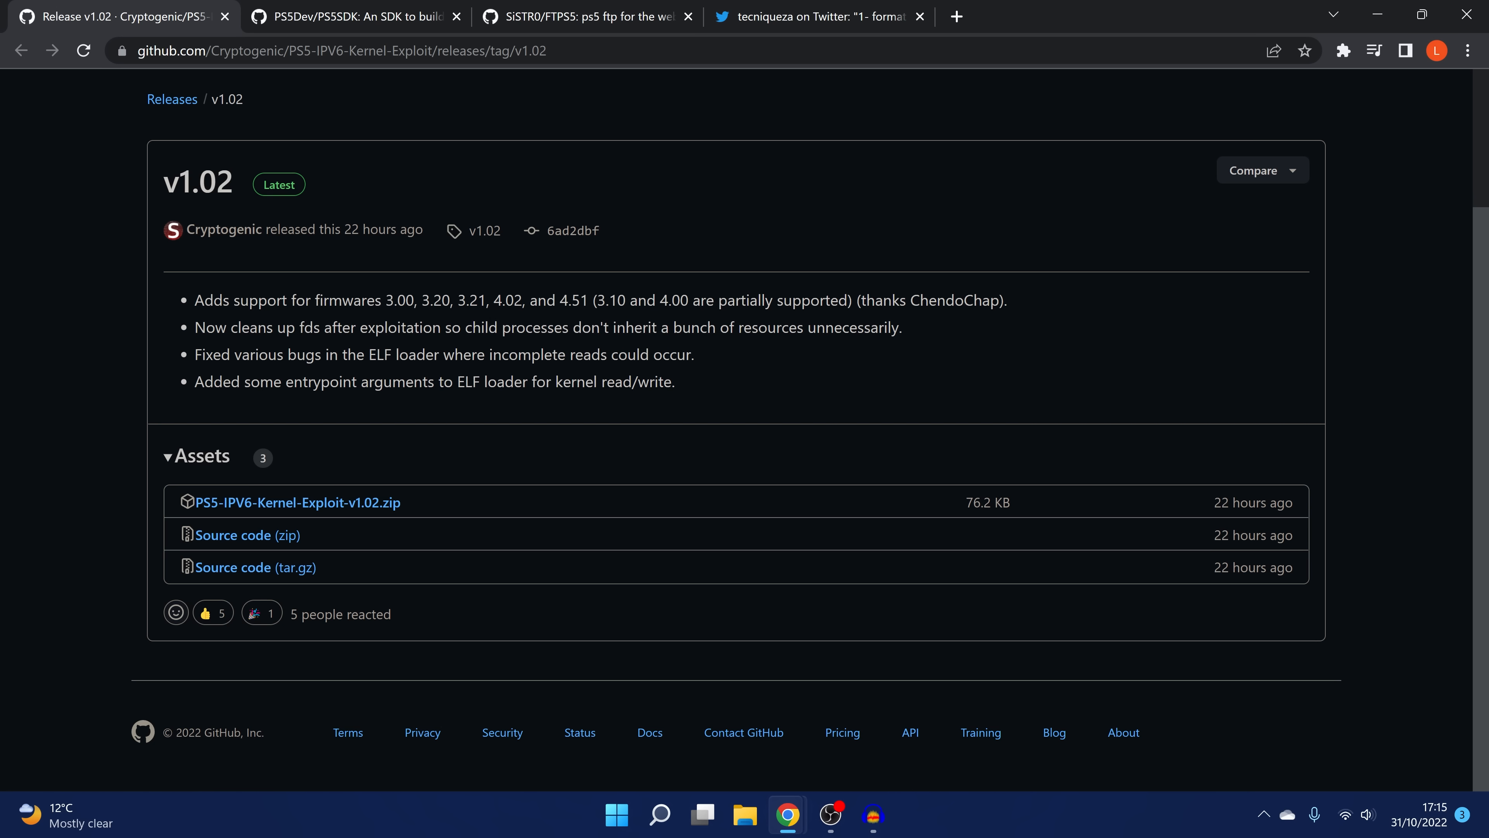
mouse_move(453, 412)
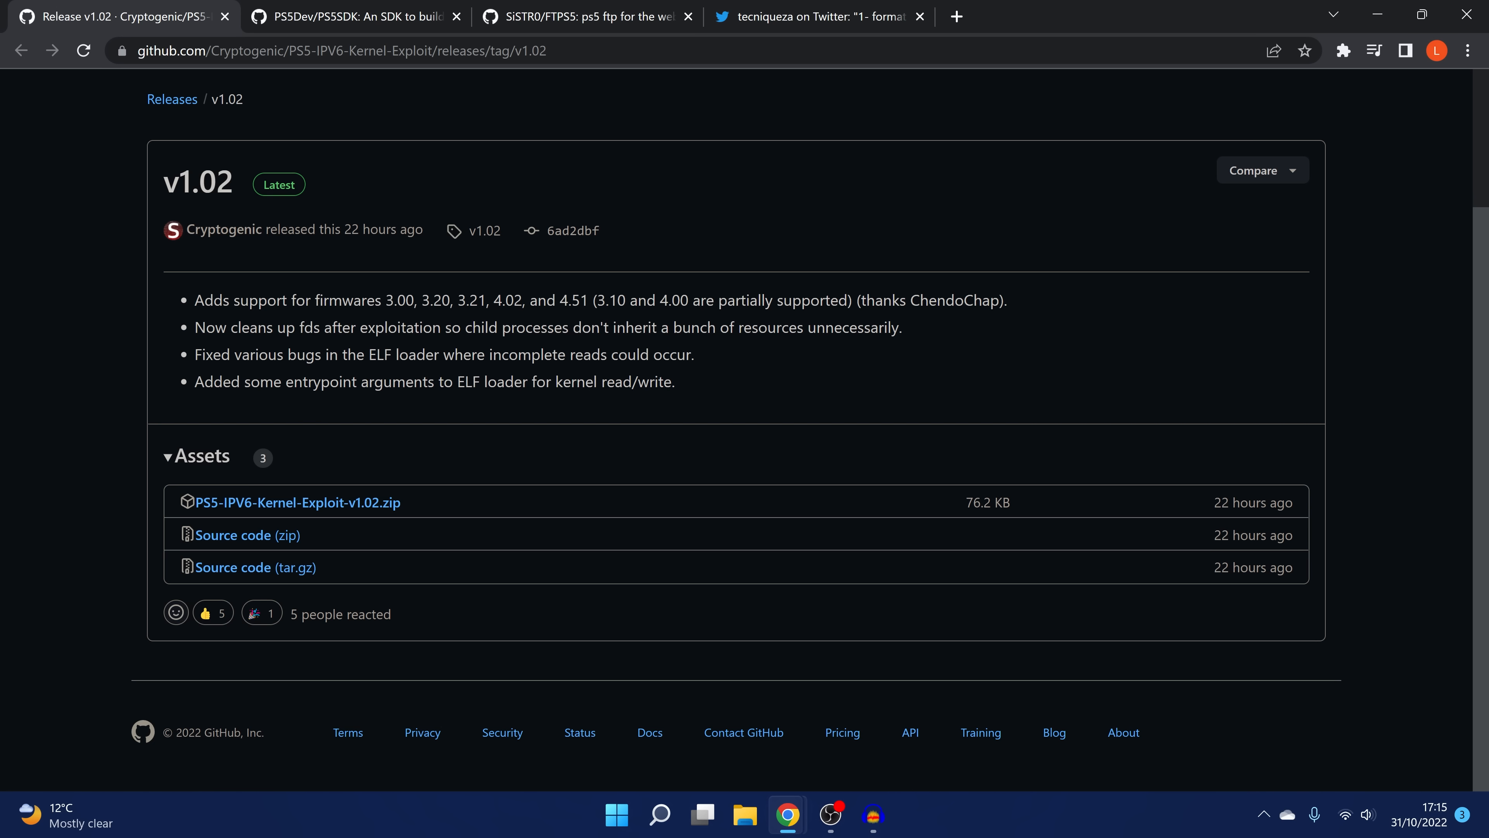
mouse_move(274, 435)
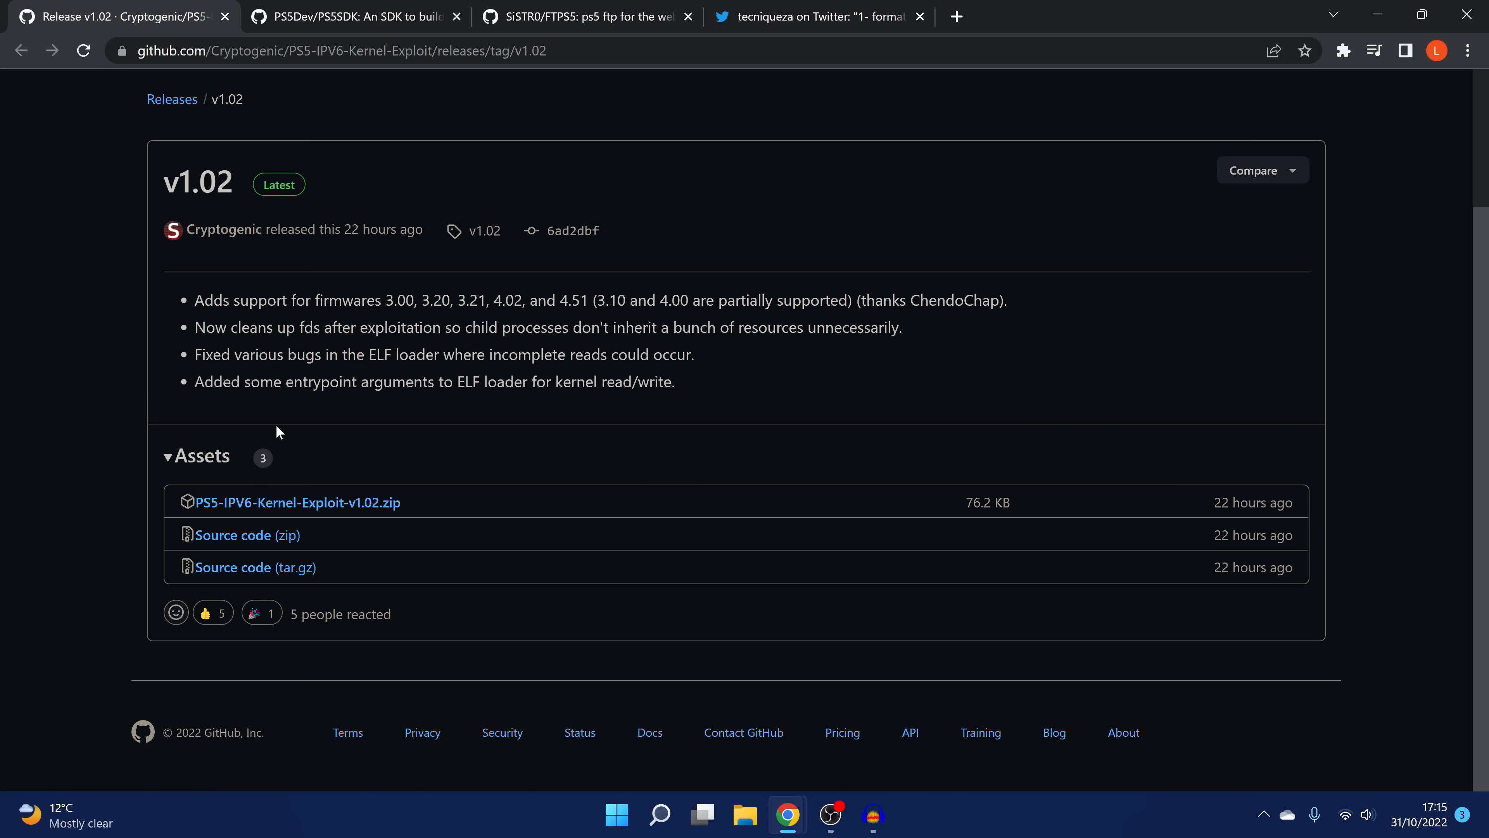
mouse_move(353, 437)
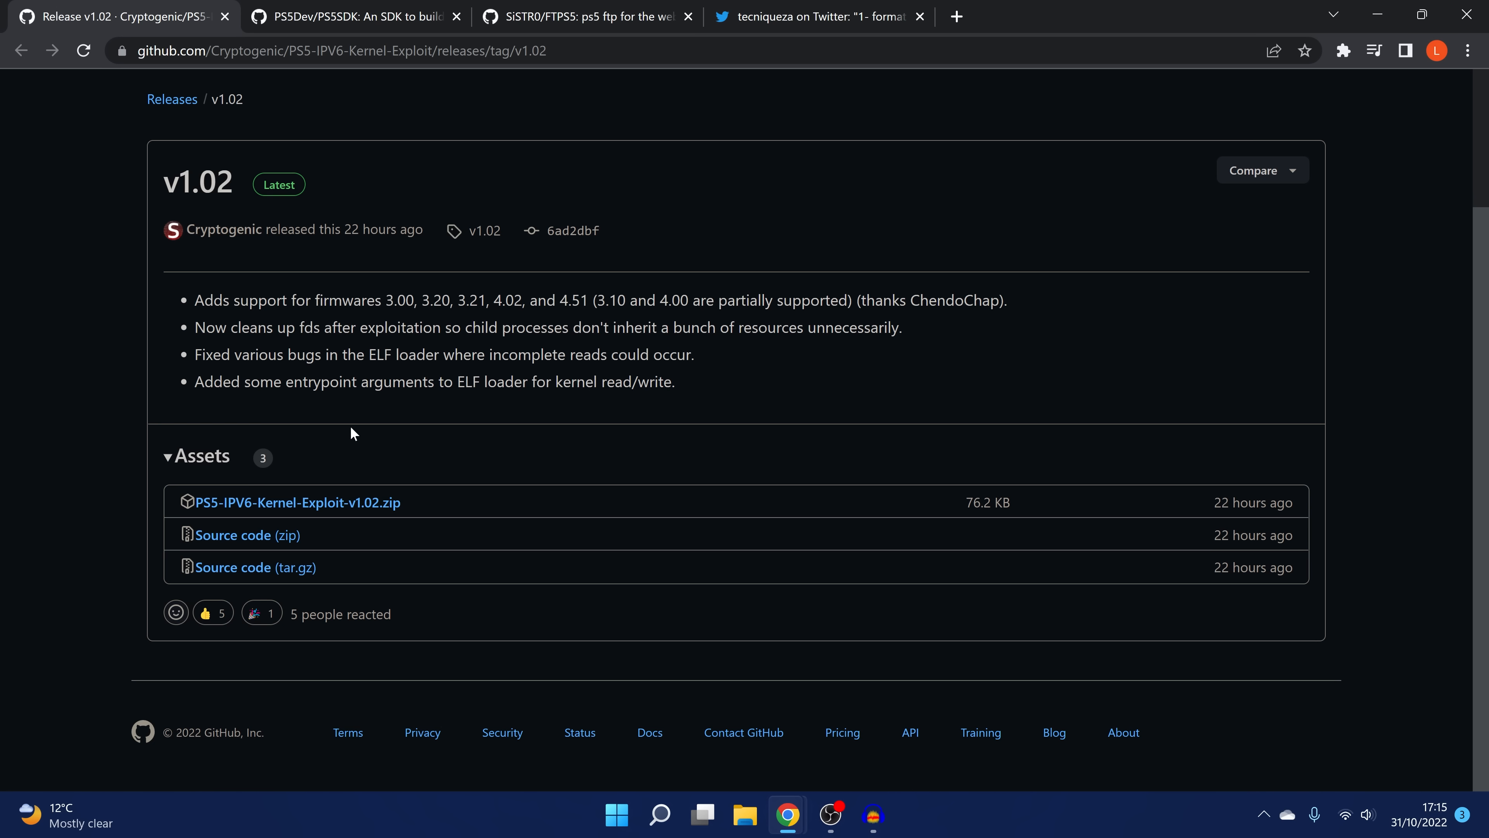
mouse_move(585, 425)
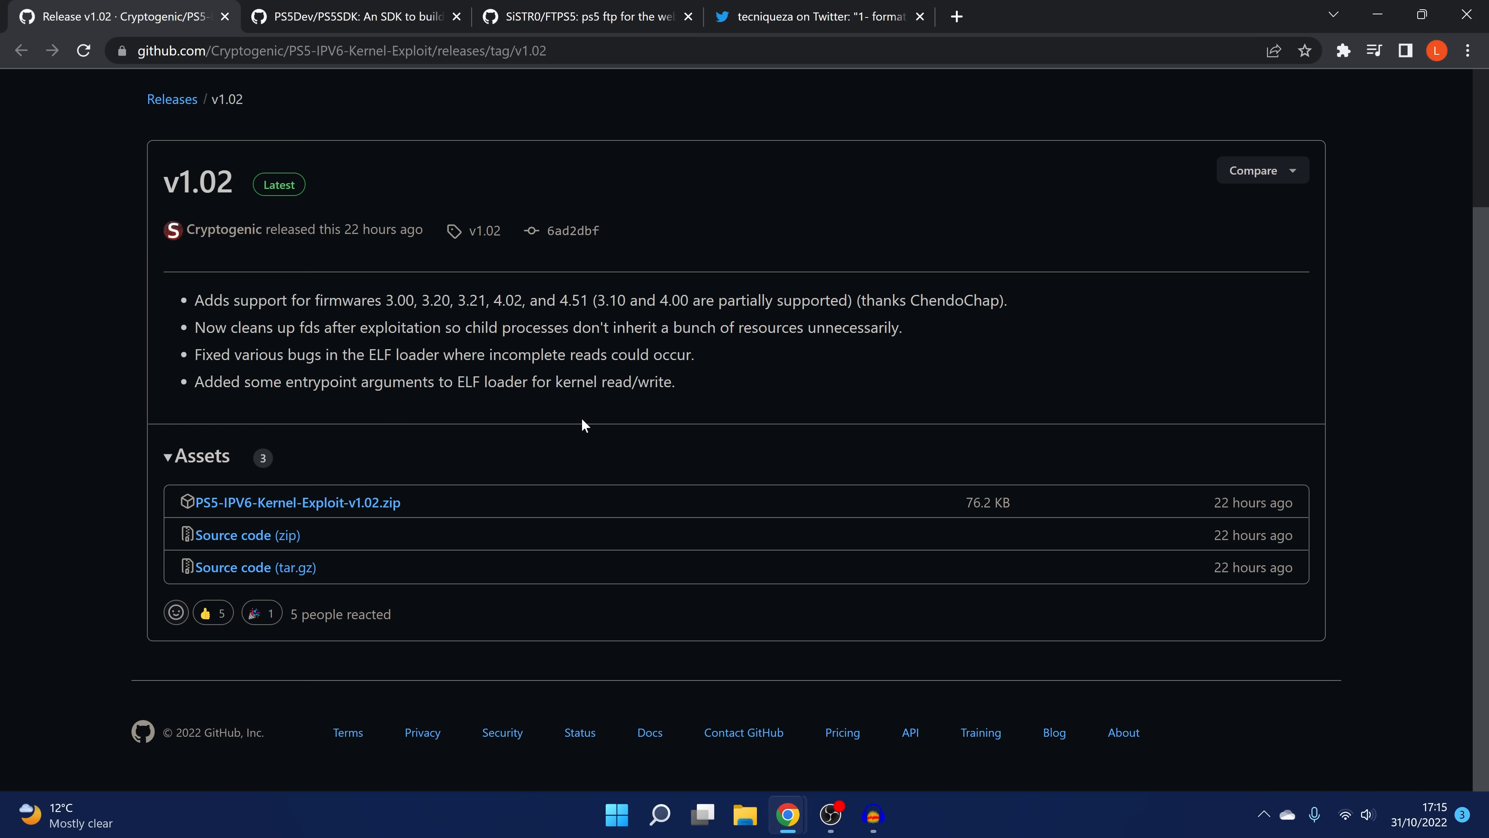
mouse_move(786, 420)
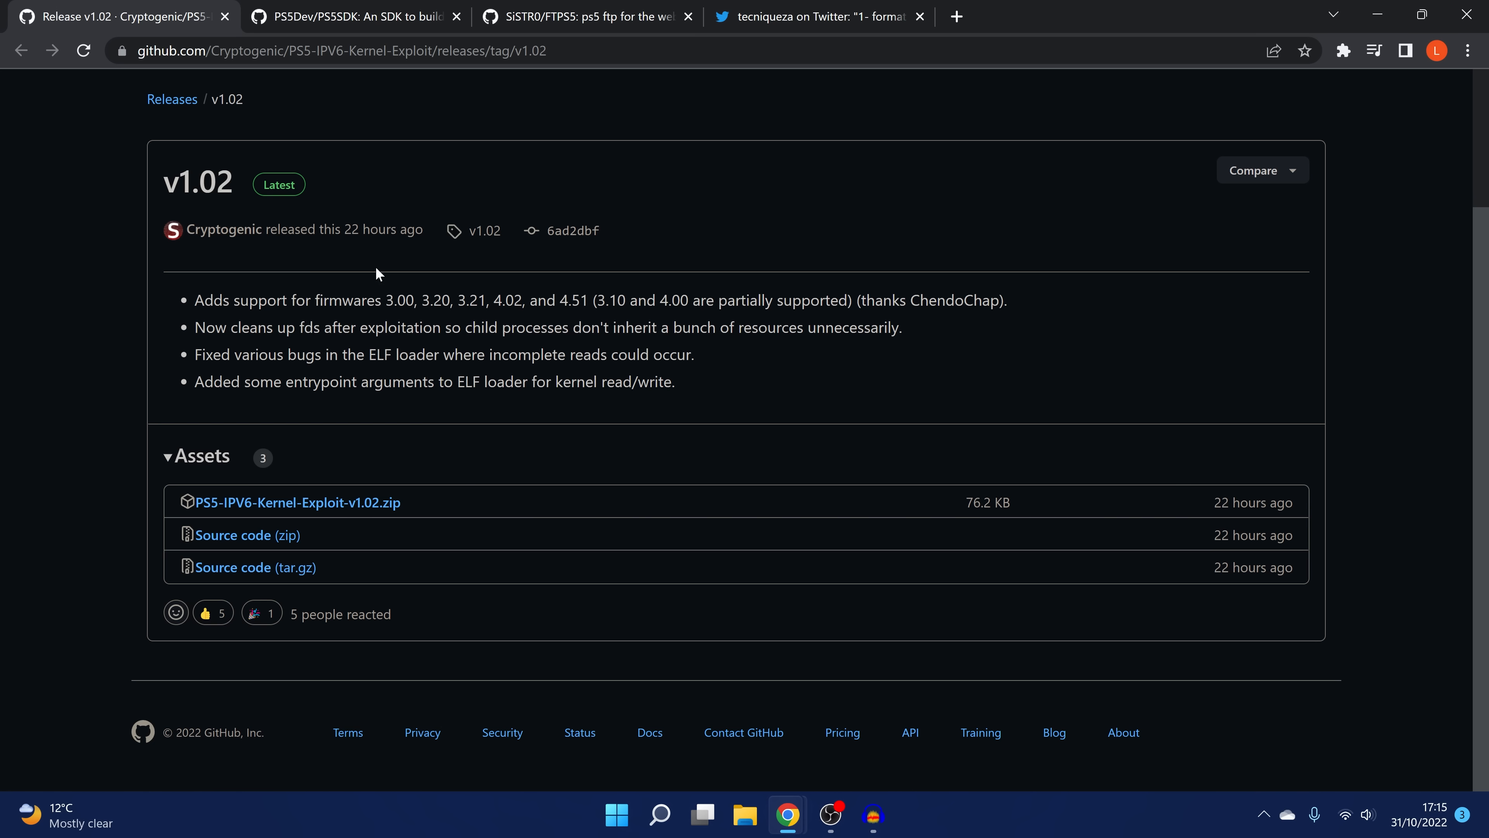
mouse_move(604, 257)
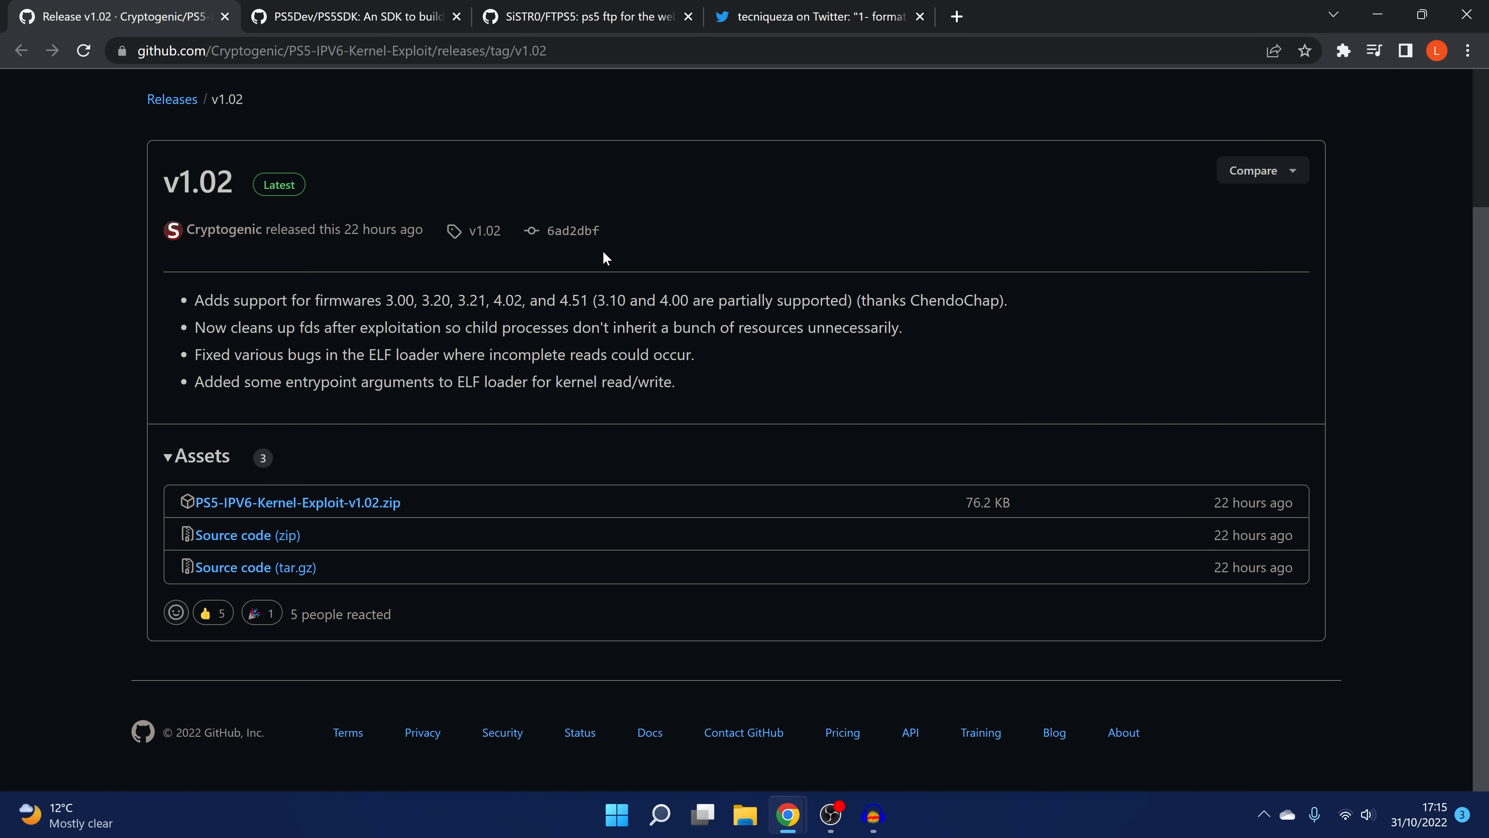
mouse_move(684, 179)
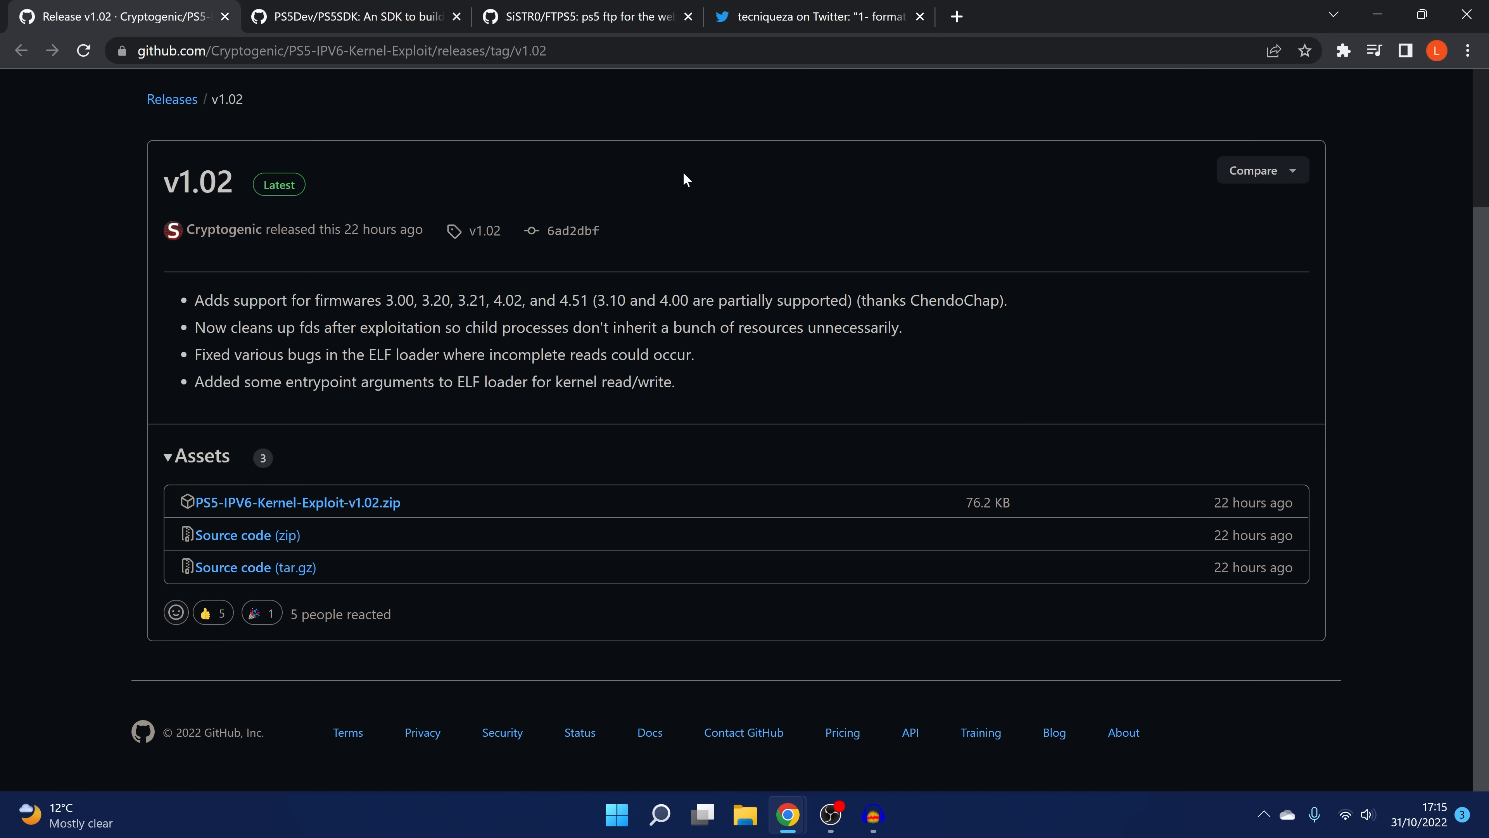
Switch to the SiSTR0/FTPS5 repository tab with its file list and v1.1 release.
click(599, 17)
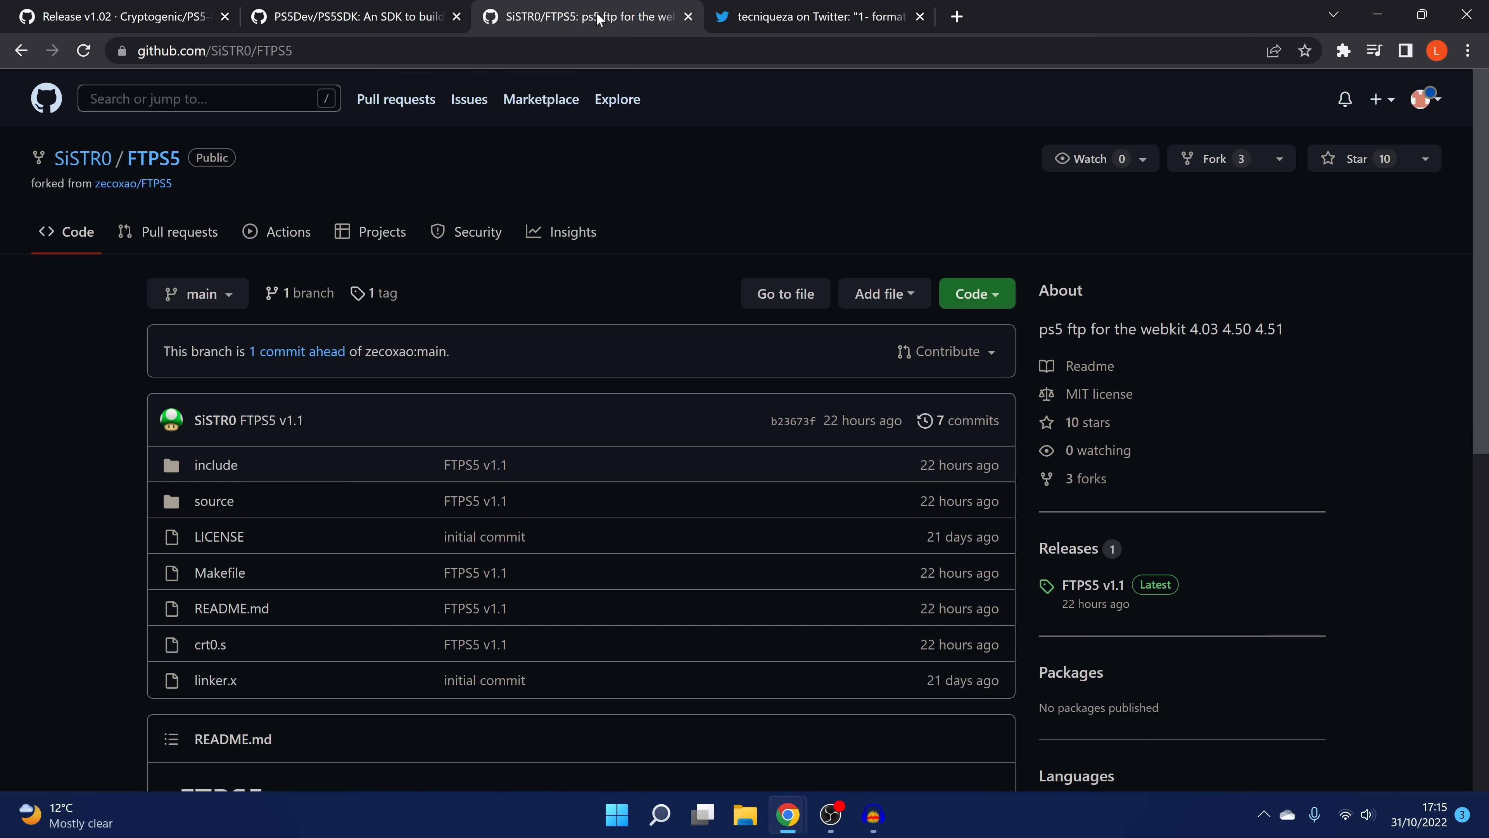
mouse_move(744, 432)
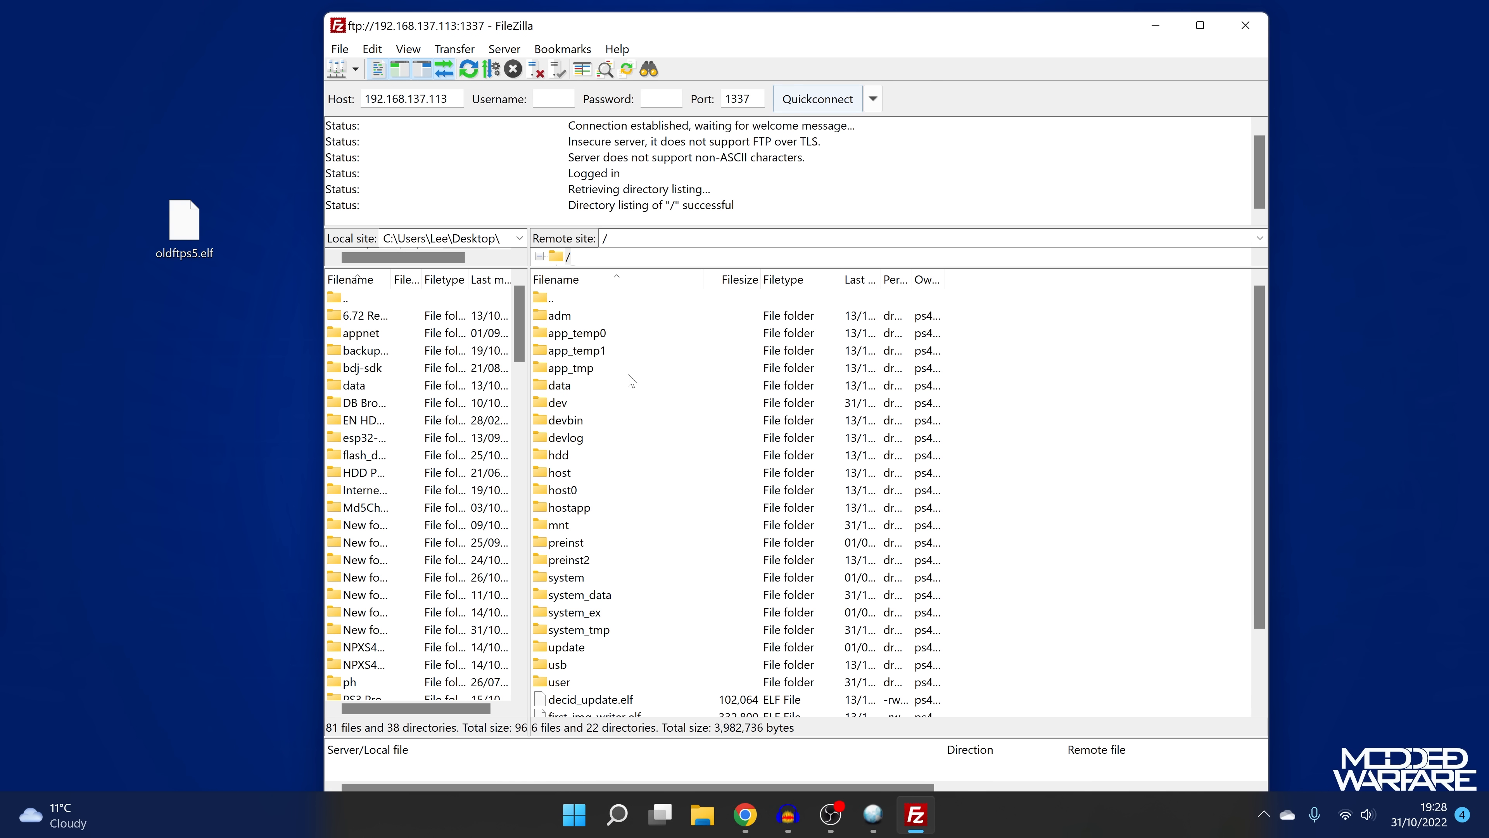
Browse into /data and /data/apps on the console, then reconnect after the server drops.
double_click(559, 385)
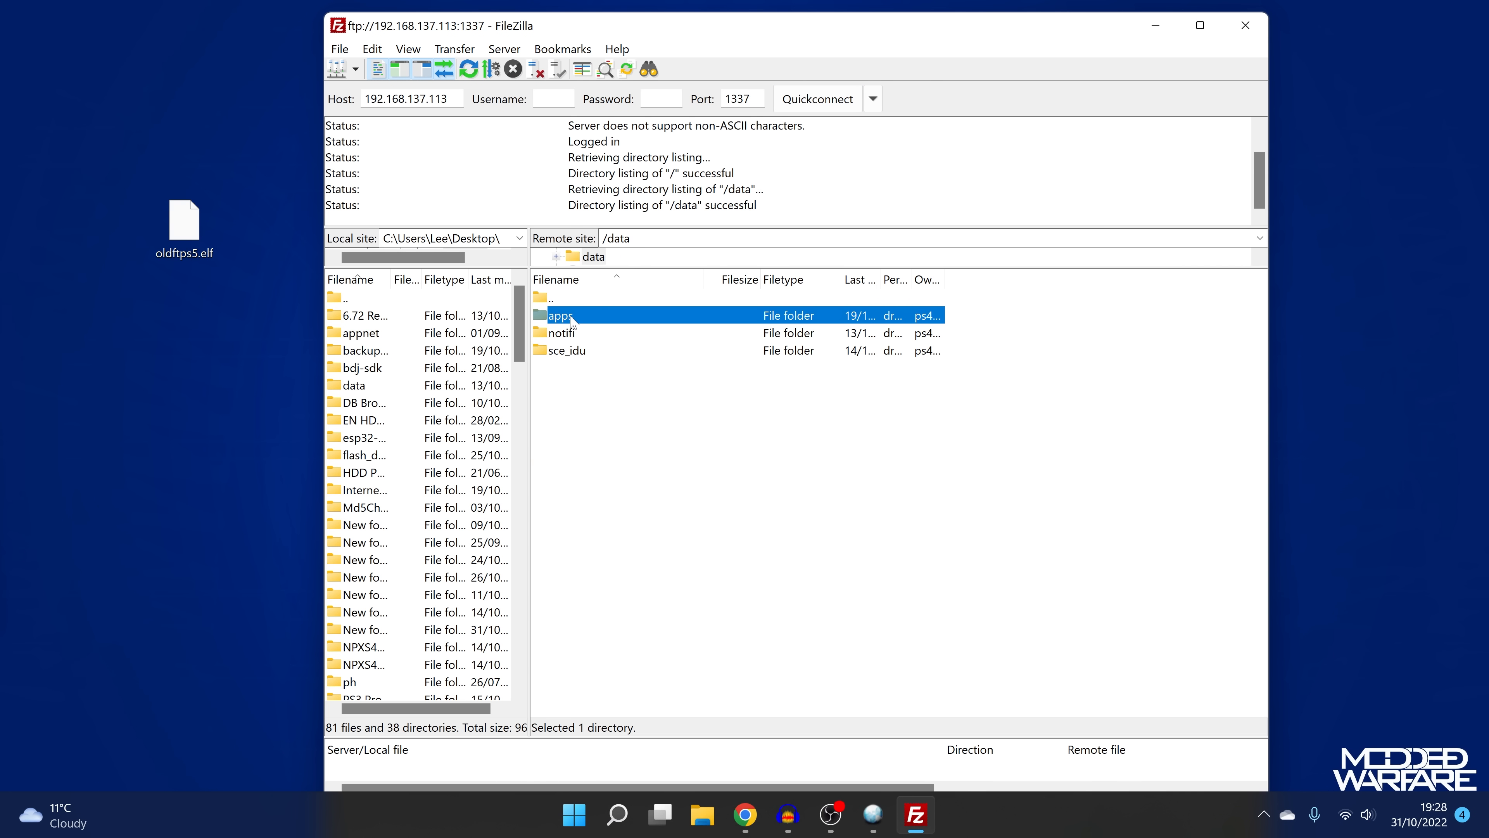
double_click(560, 315)
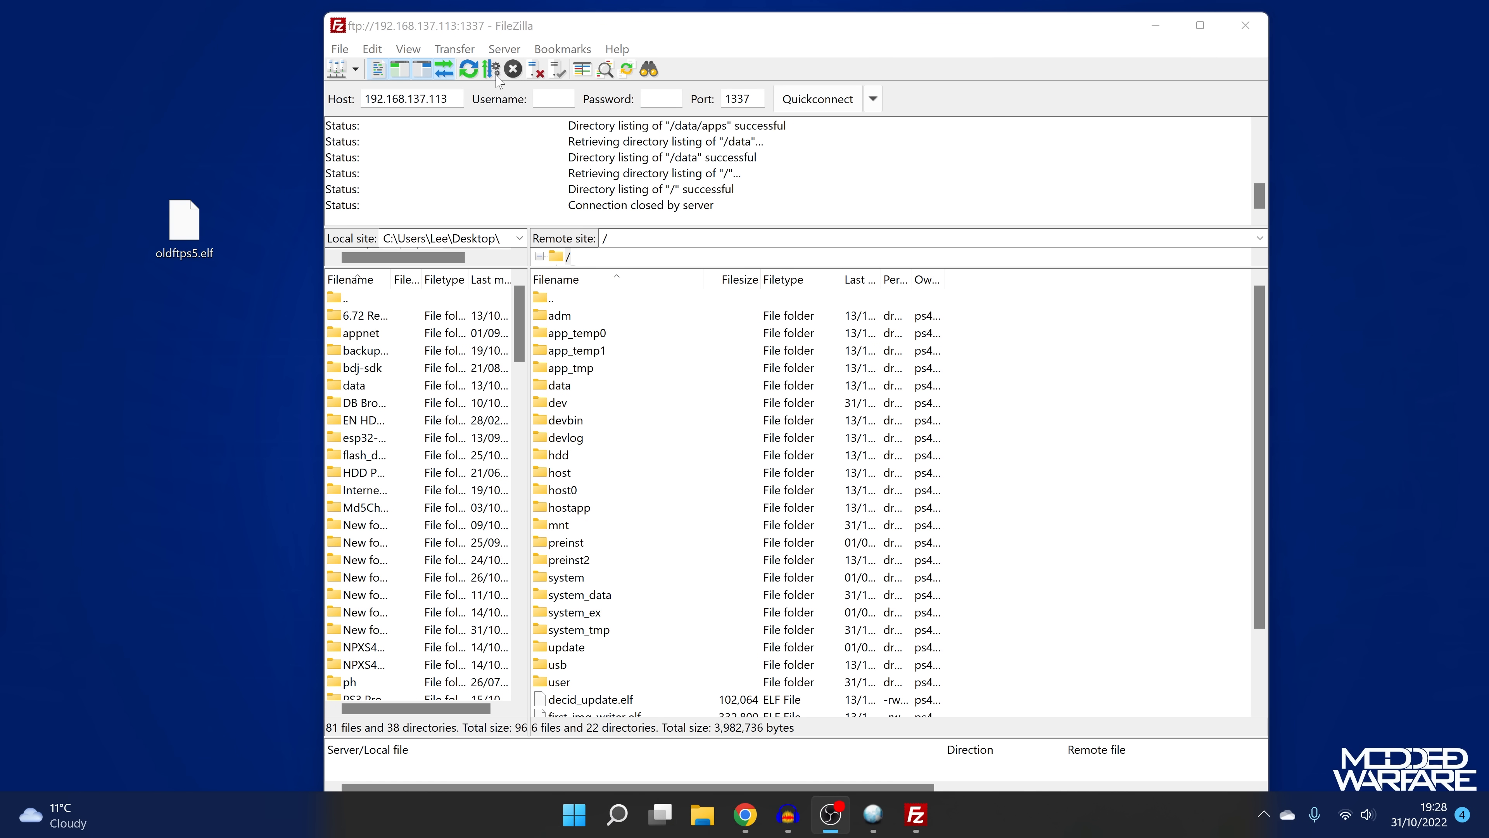
click(468, 69)
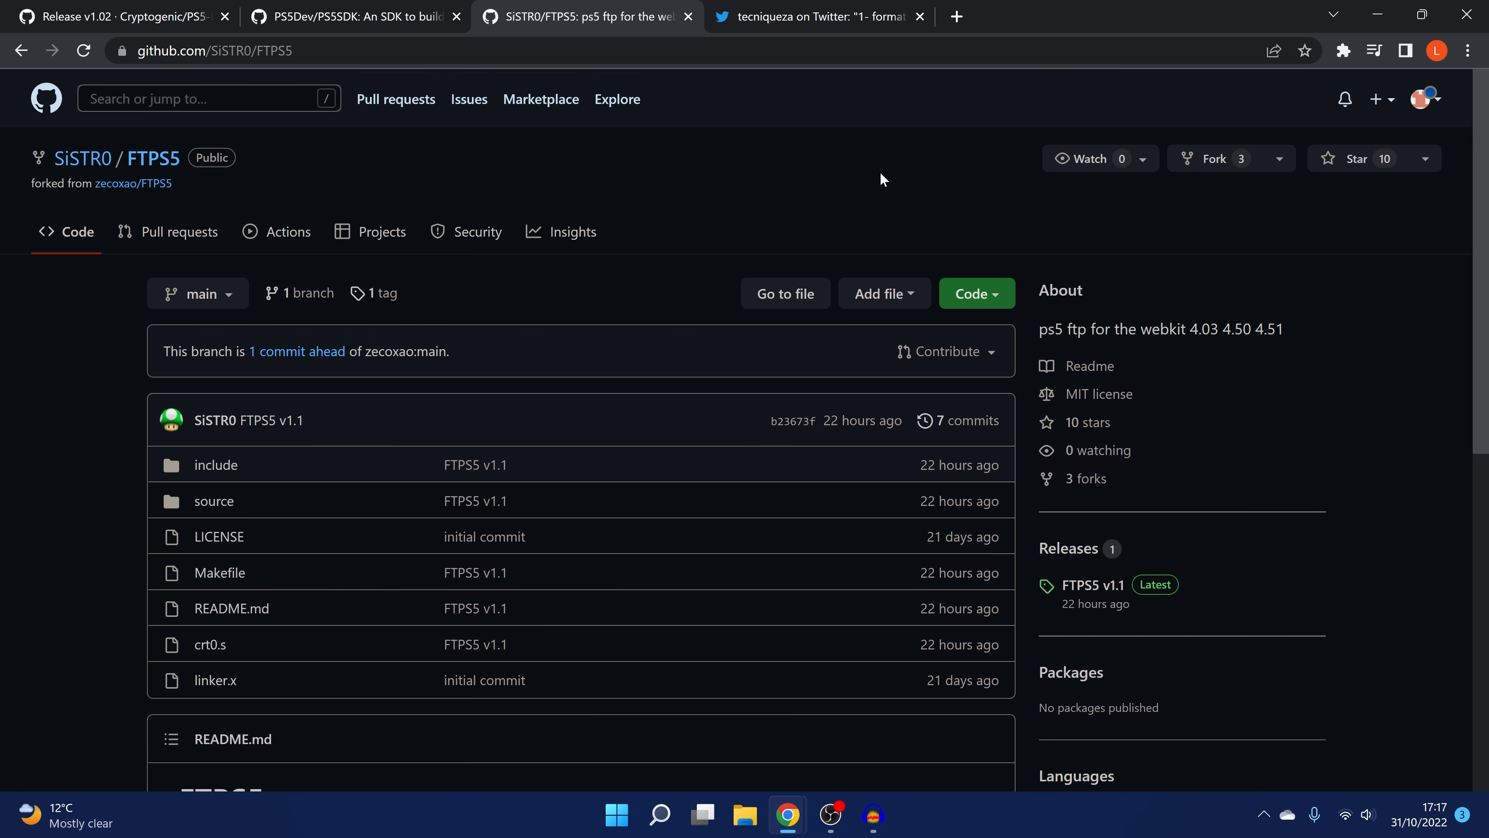
click(819, 17)
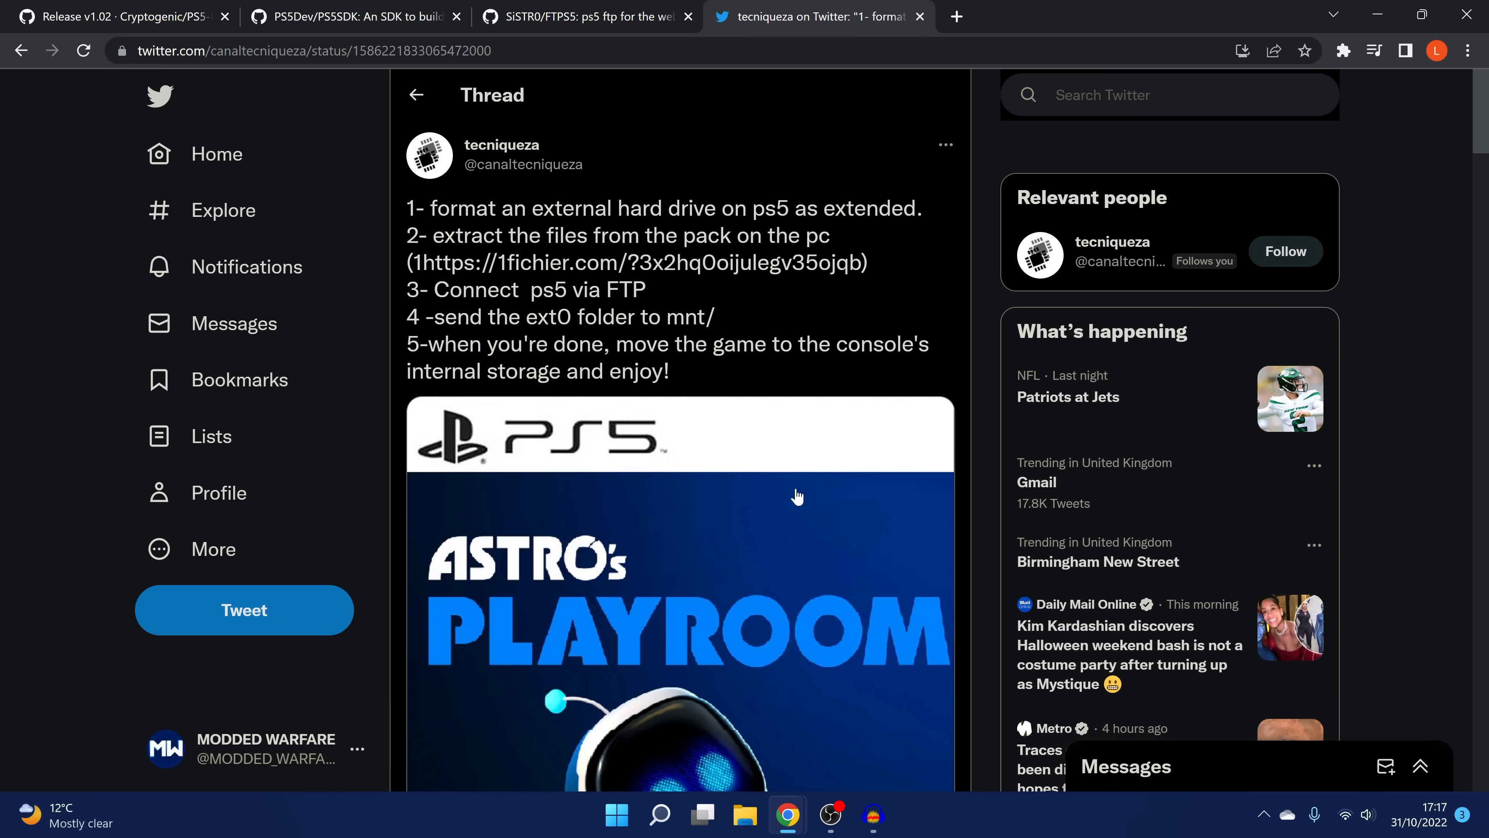
mouse_move(618, 128)
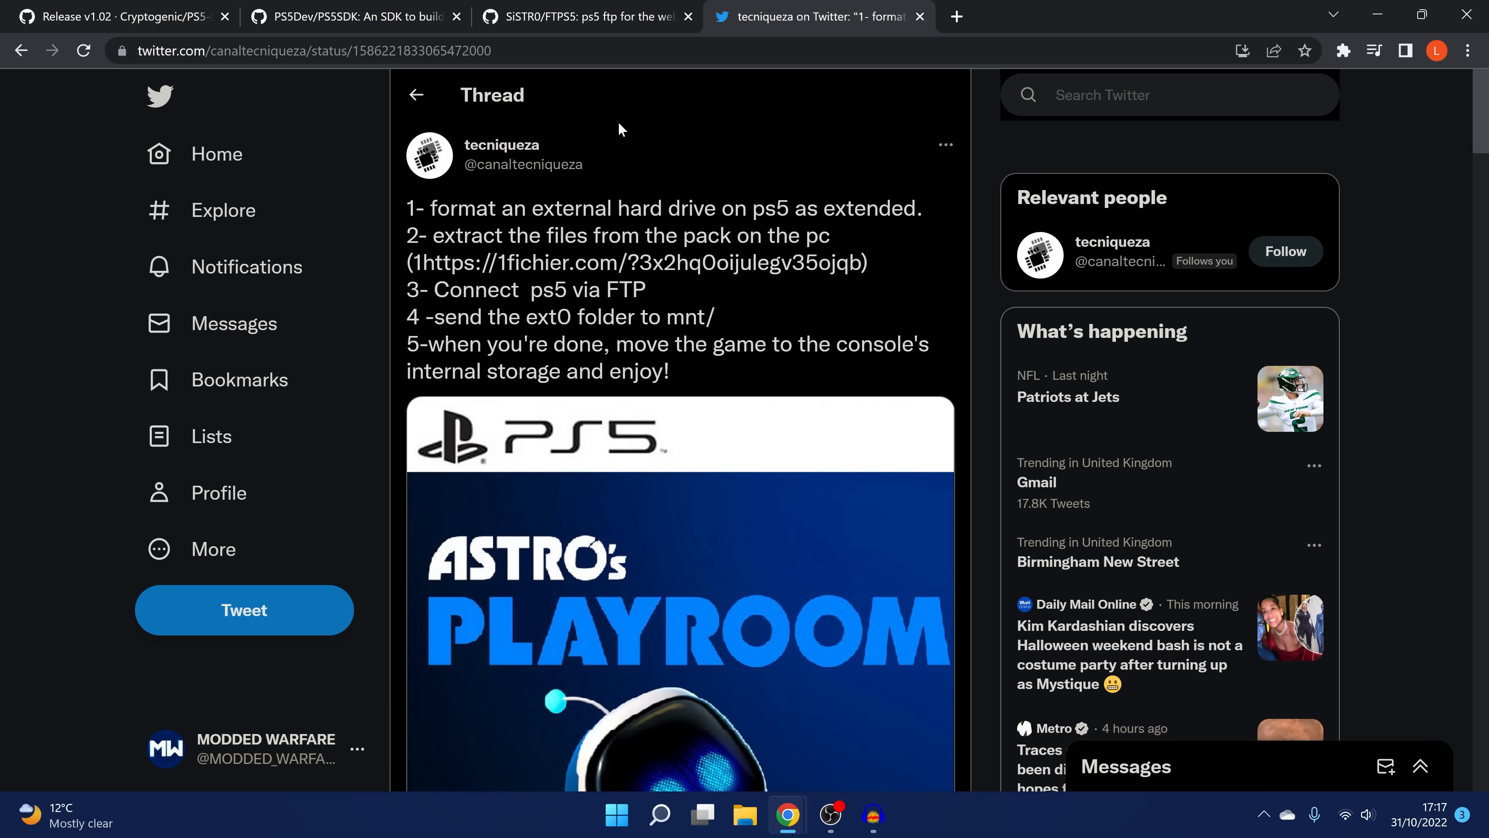
scroll(down, 3)
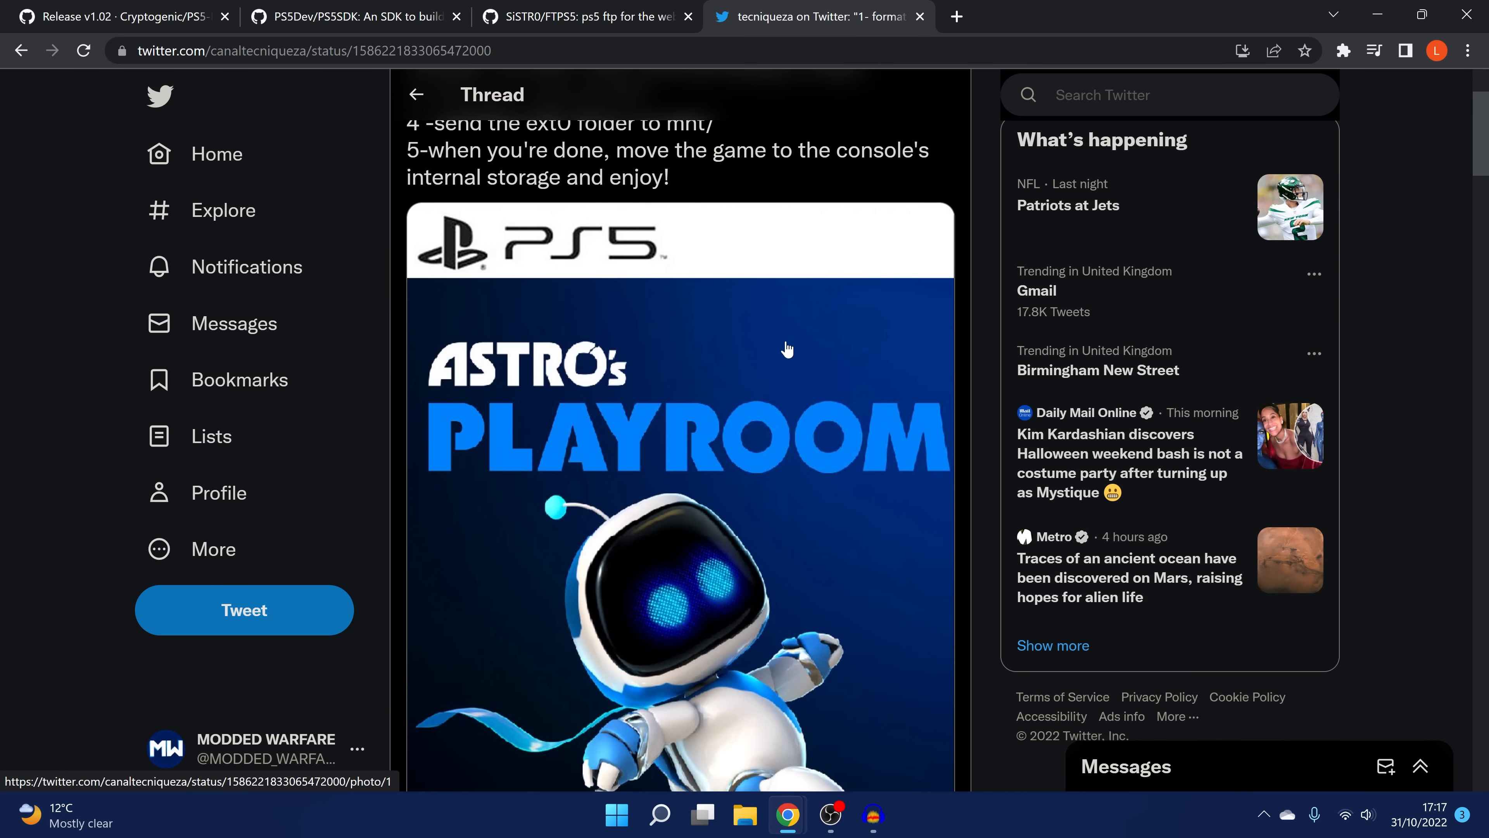
scroll(up, 3)
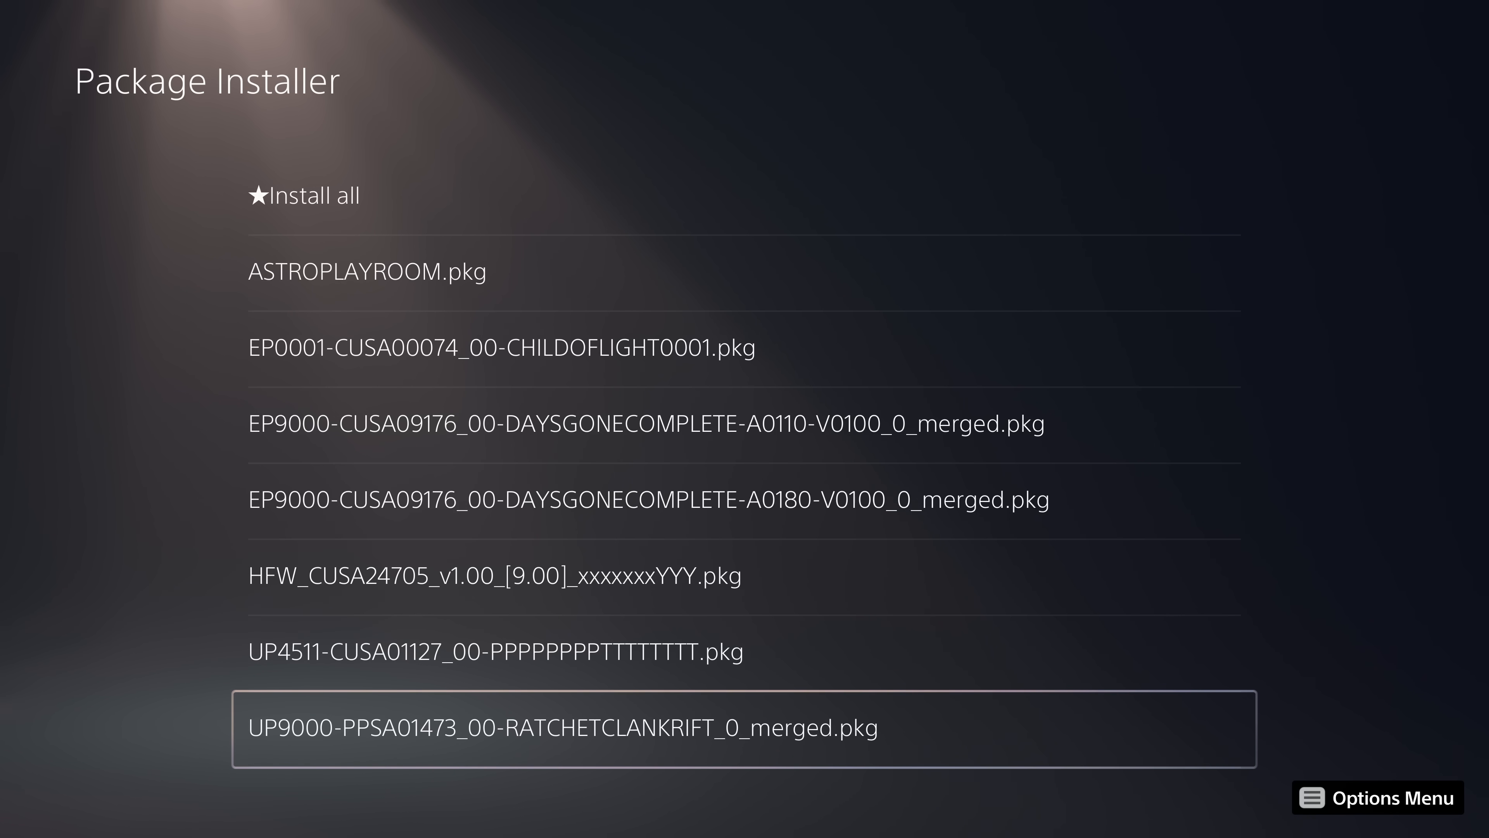
Attempt installing RATCHETCLANKRIFT and ASTROPLAYROOM.pkg in Package Installer, dismissing both error messages.
click(743, 728)
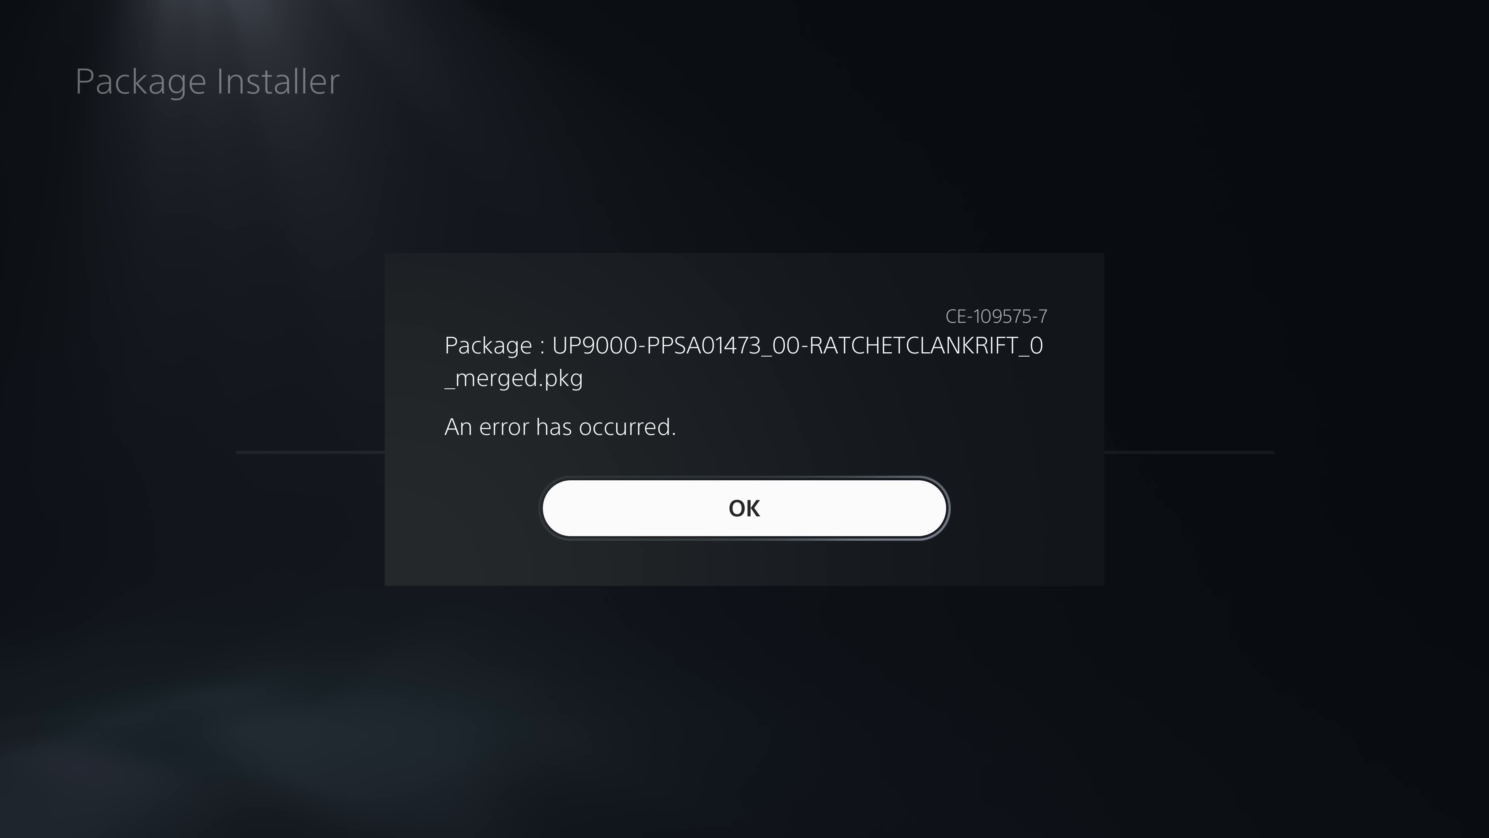
click(744, 509)
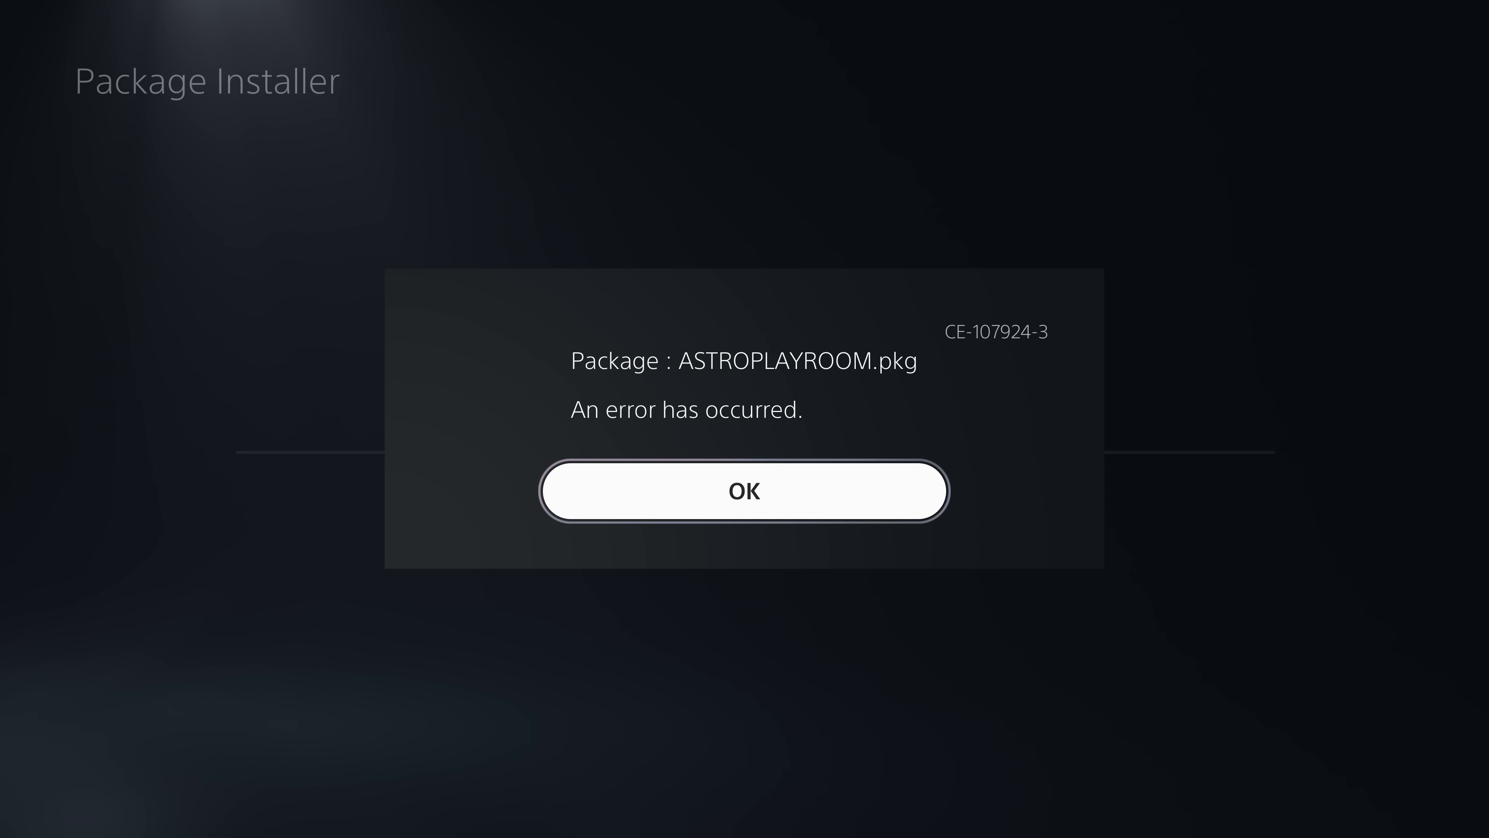
click(745, 491)
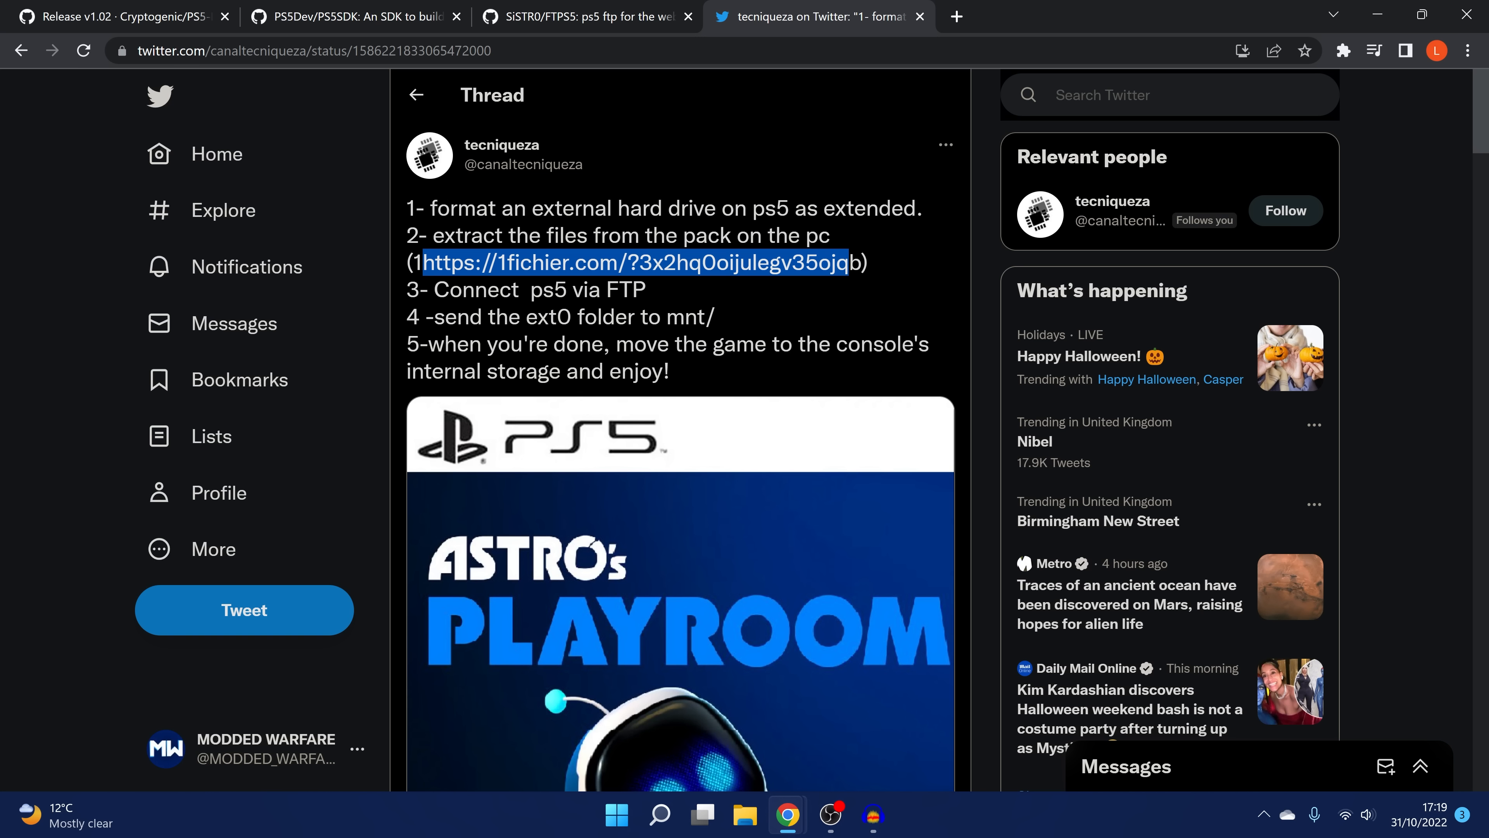
Highlight the 1fichier pack download URL in the tweet's second step.
click(768, 293)
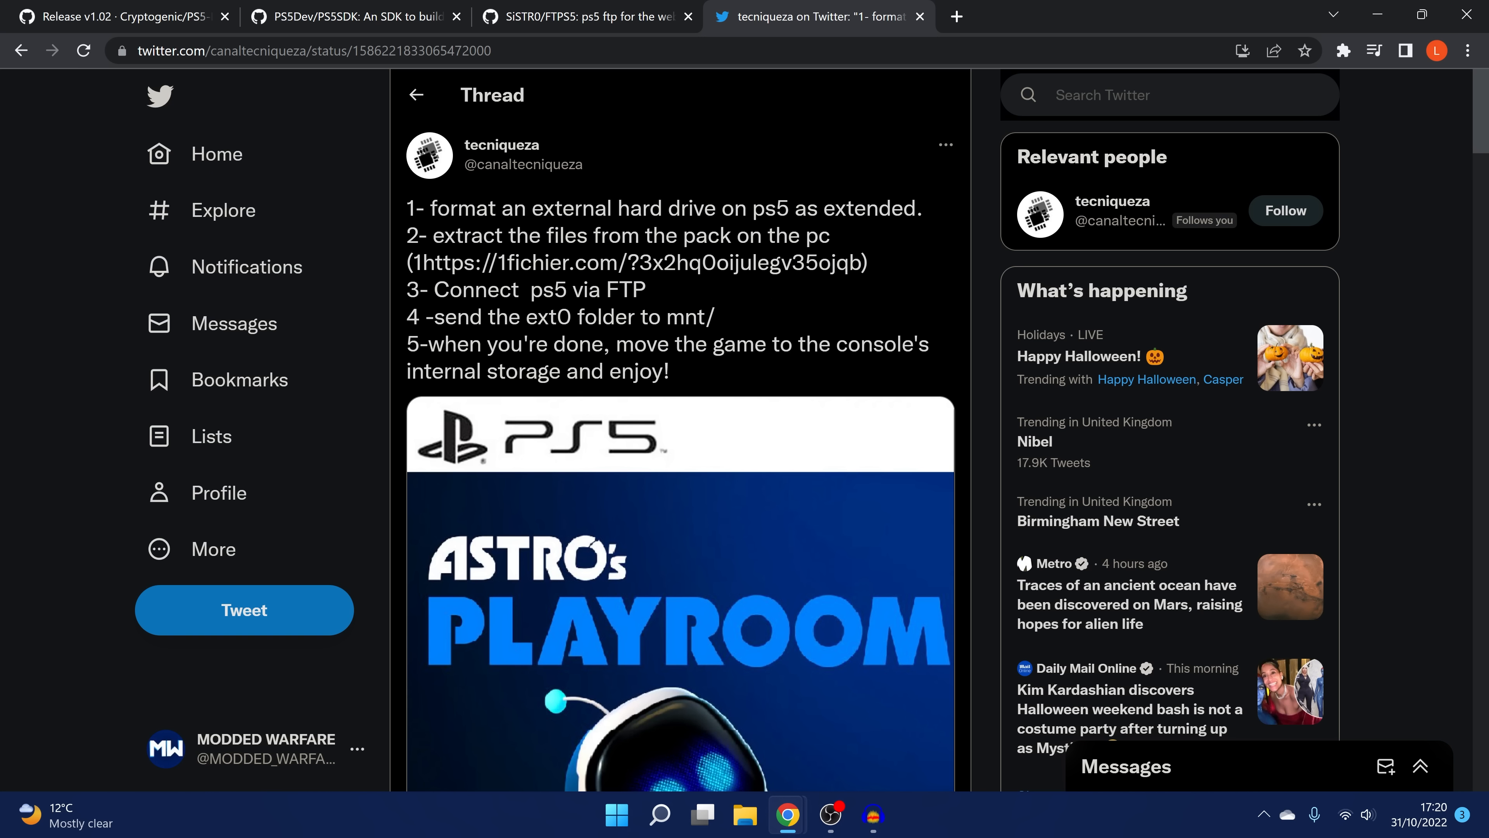
drag(435, 263, 828, 263)
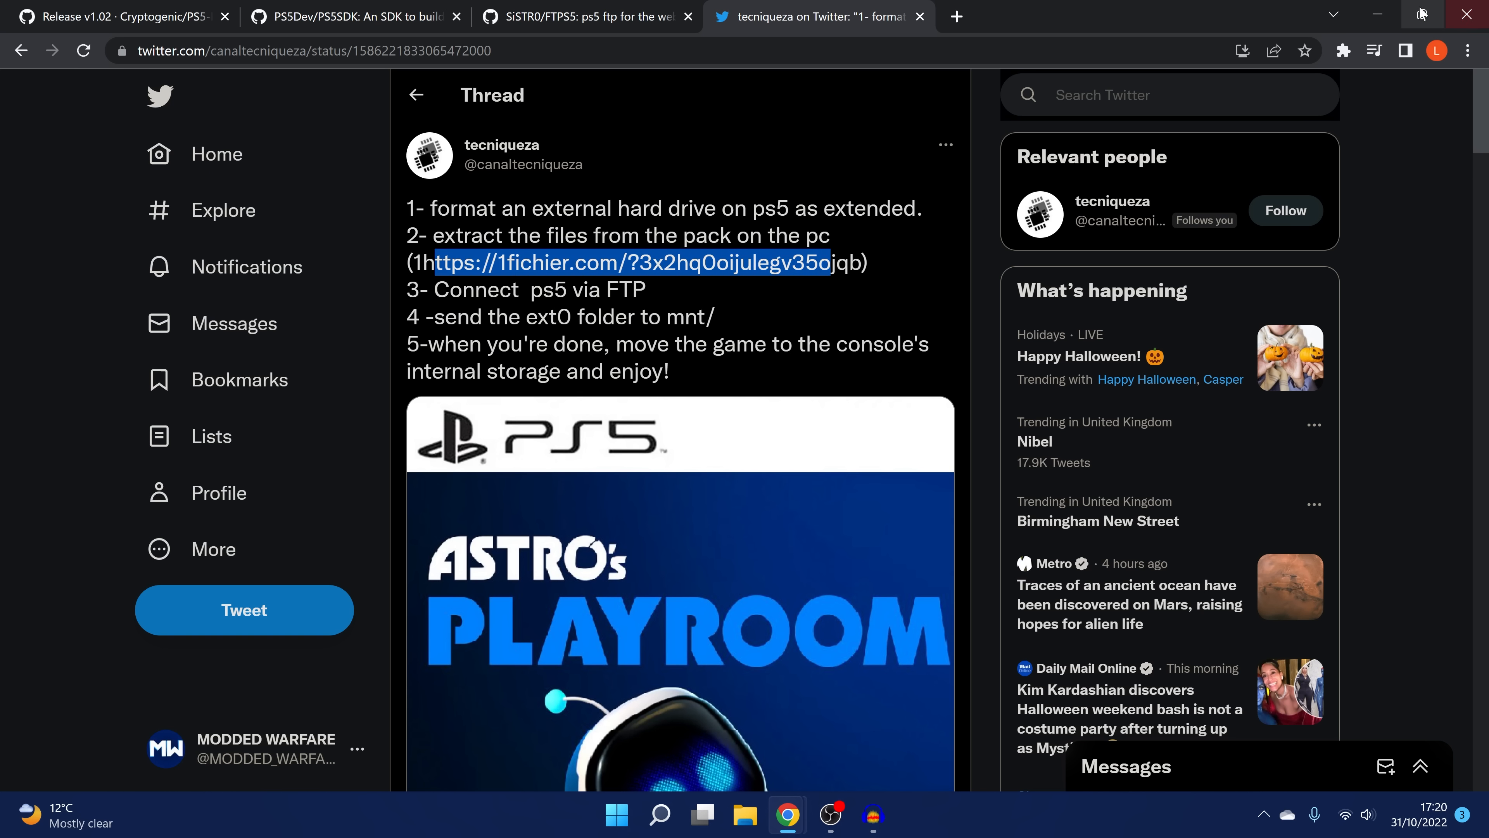
mouse_move(1365, 13)
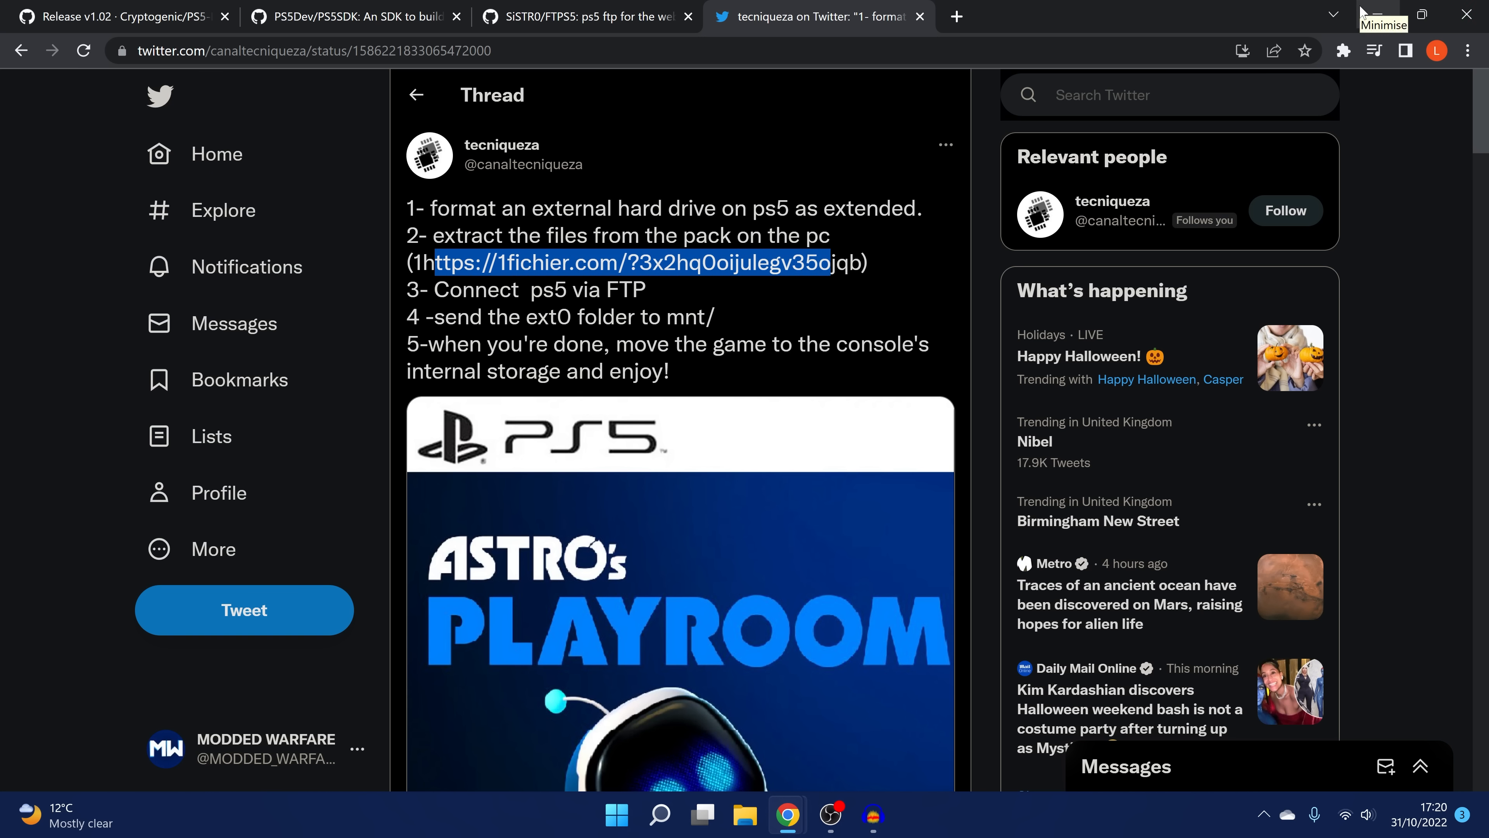
mouse_move(1189, 7)
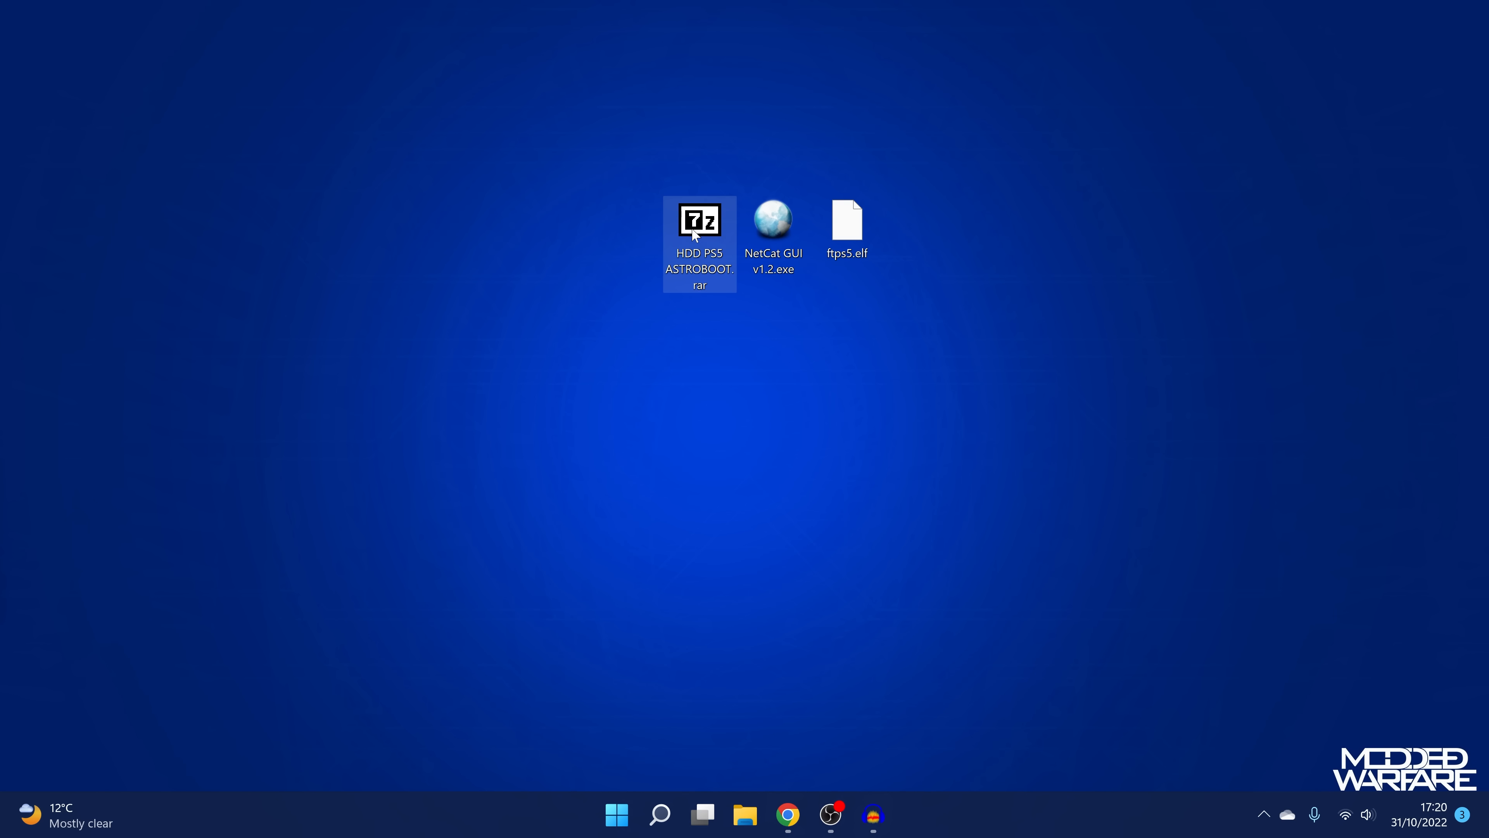
Extract-view HDD PS5 ASTROBOOT.rar, then go to Settings > Storage > USB Extended Storage on the PS5.
double_click(700, 221)
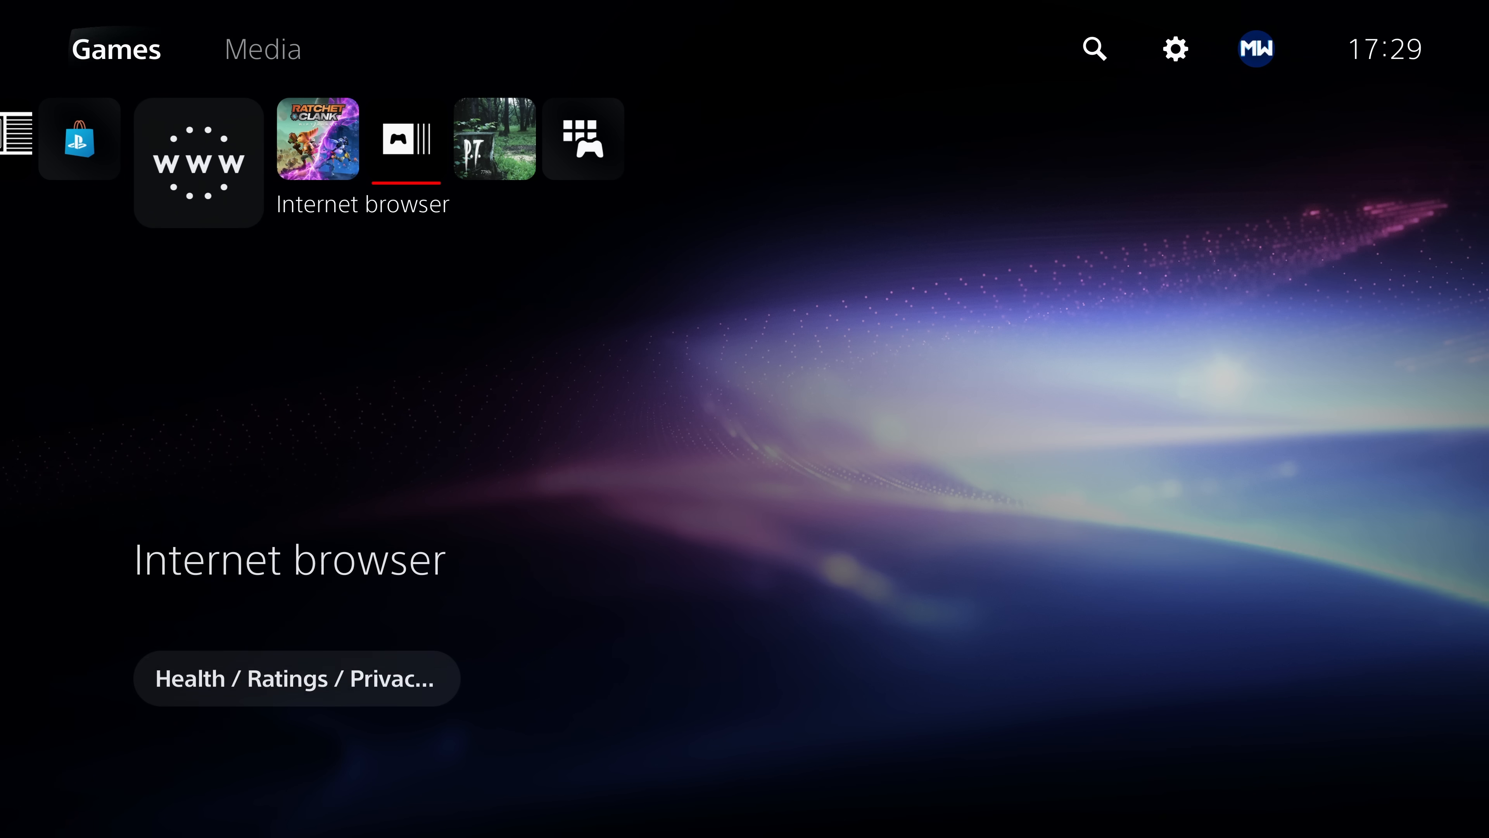
click(1174, 48)
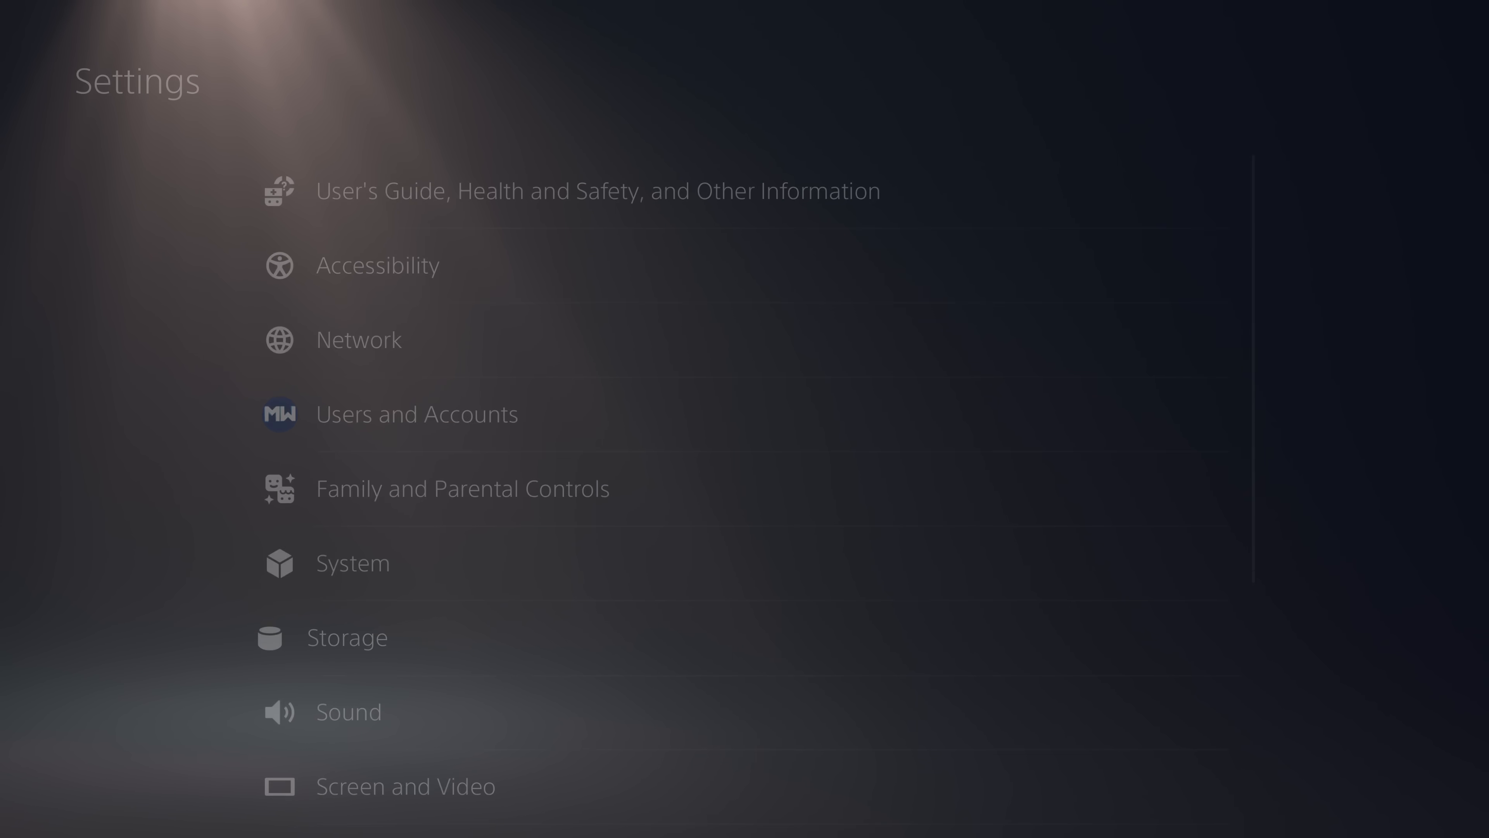
click(346, 637)
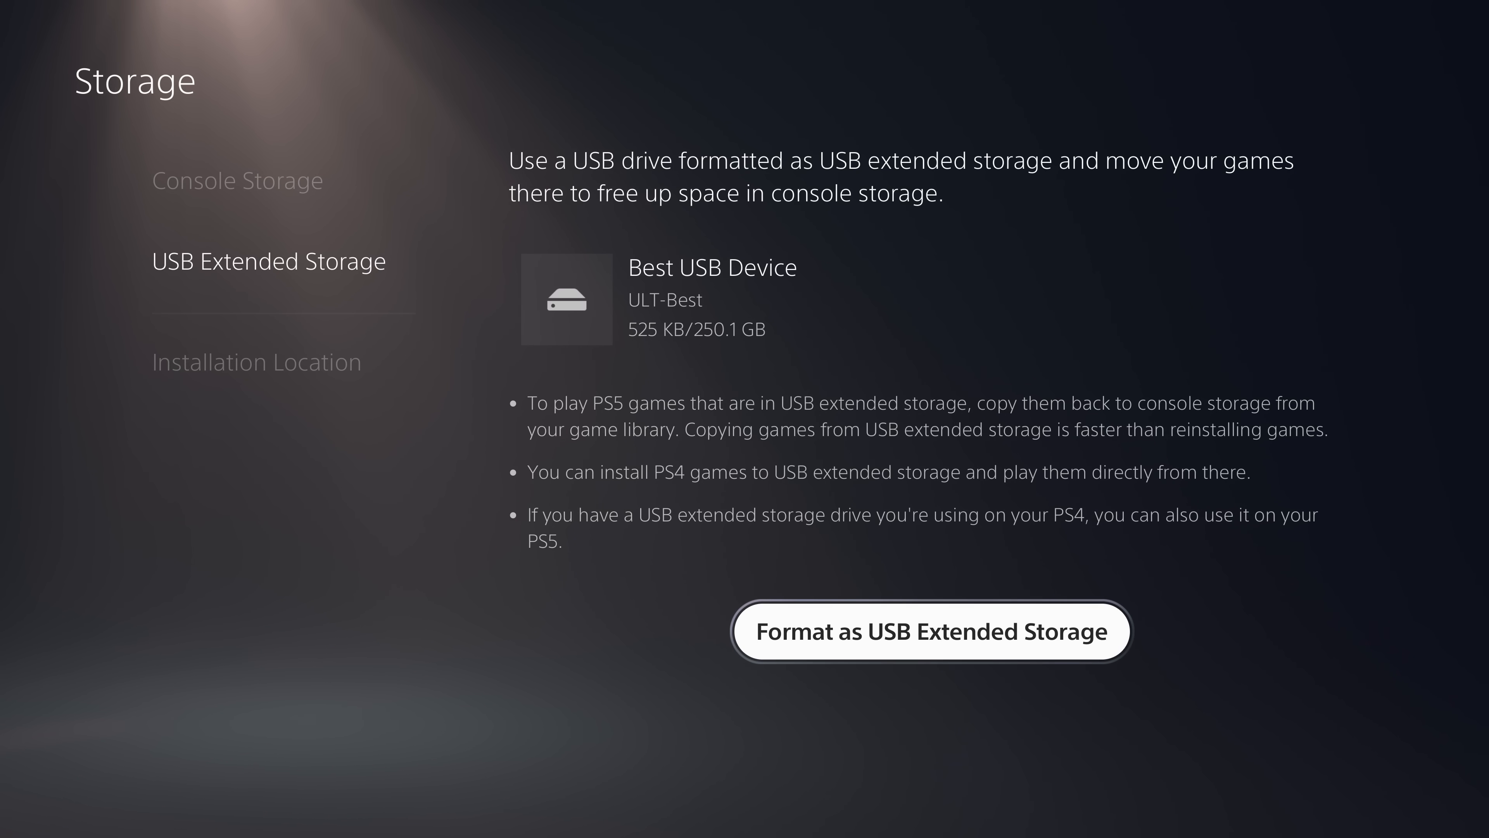
Format the 250.1 GB USB drive as extended storage, confirming with Yes, leaving 229.5 GB free.
click(930, 632)
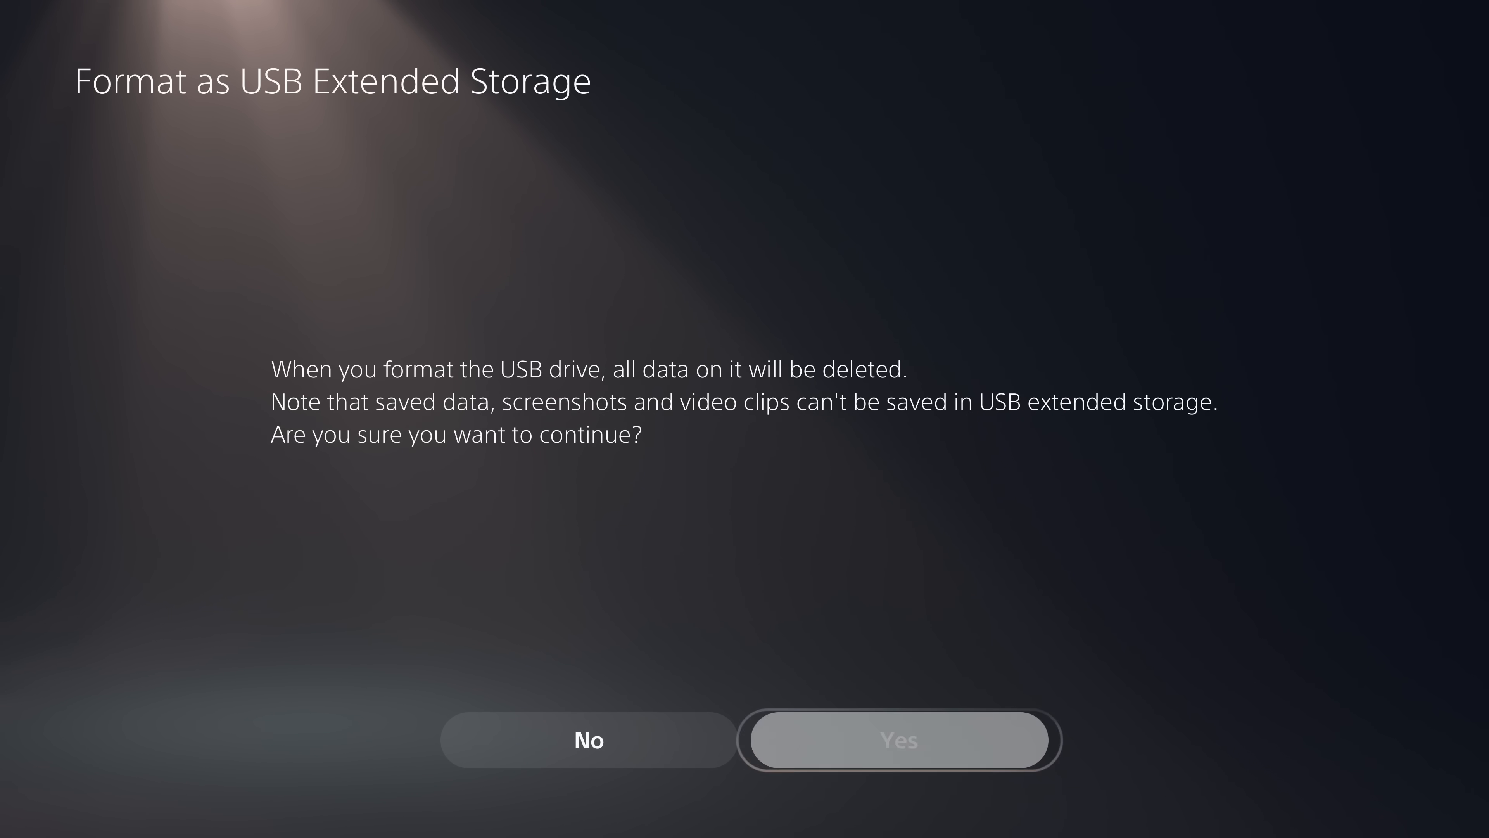
click(897, 744)
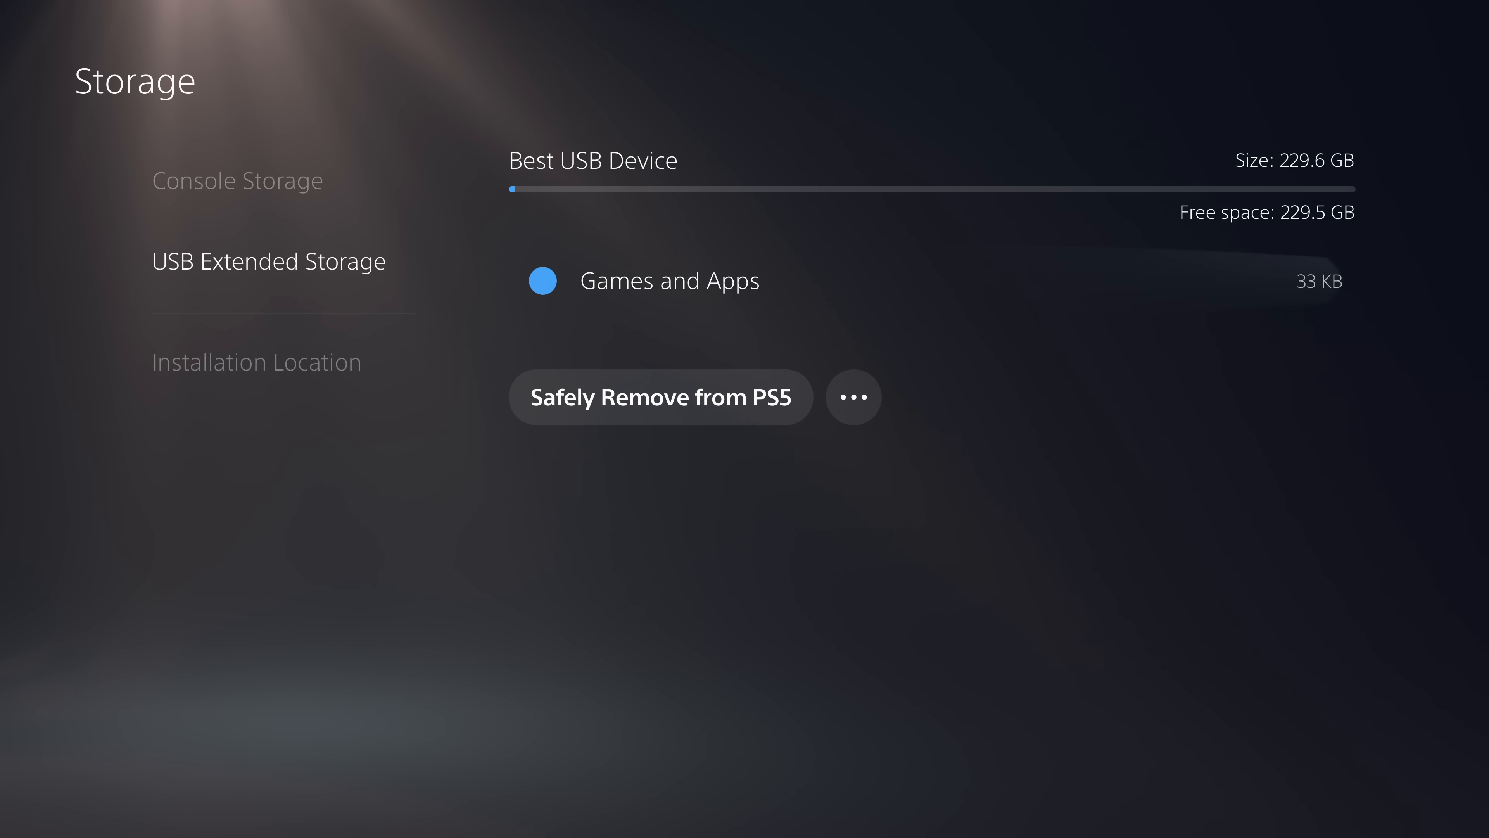
mouse_move(669, 281)
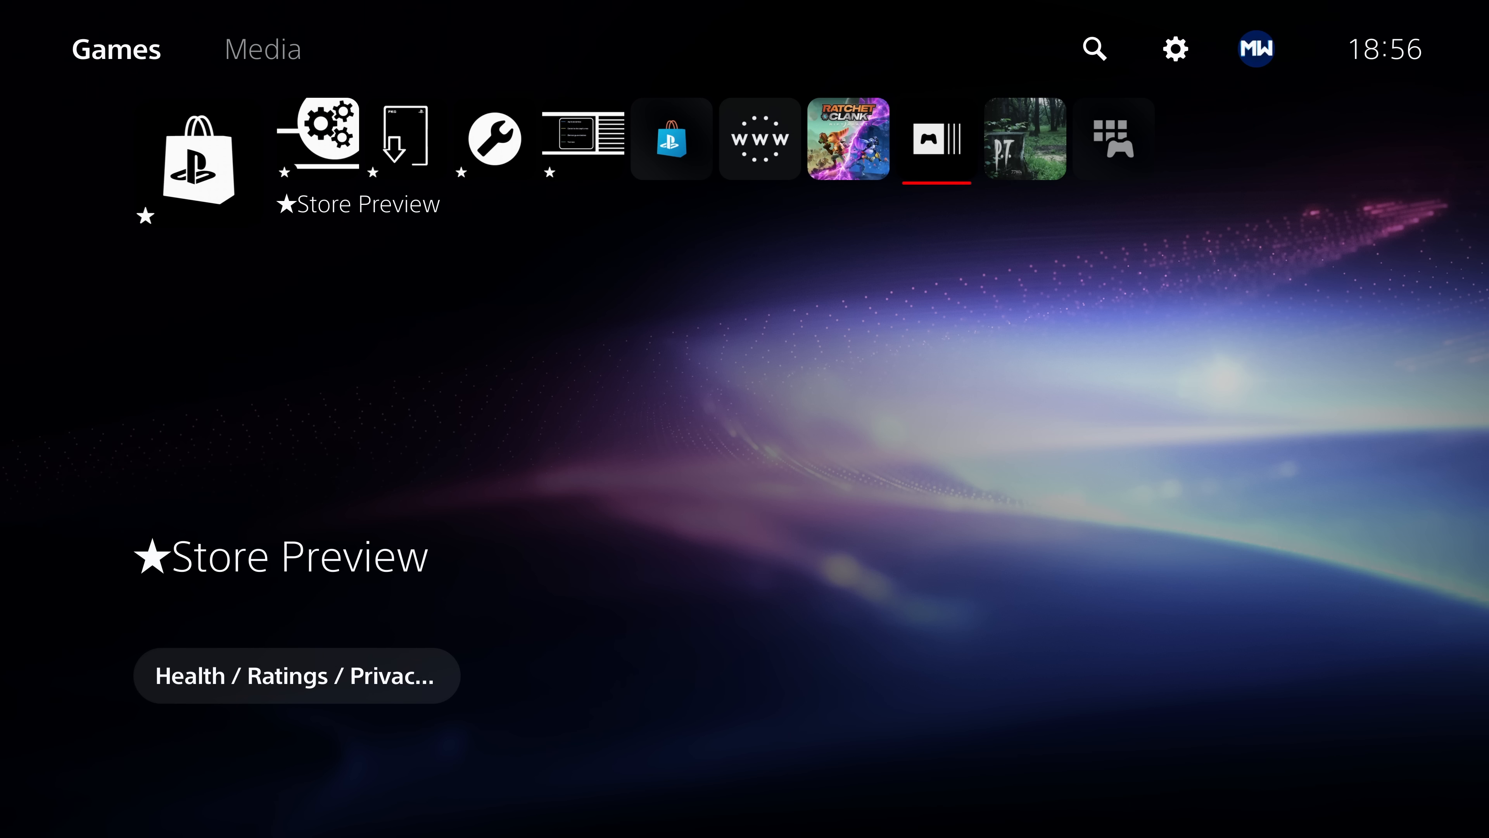
click(761, 142)
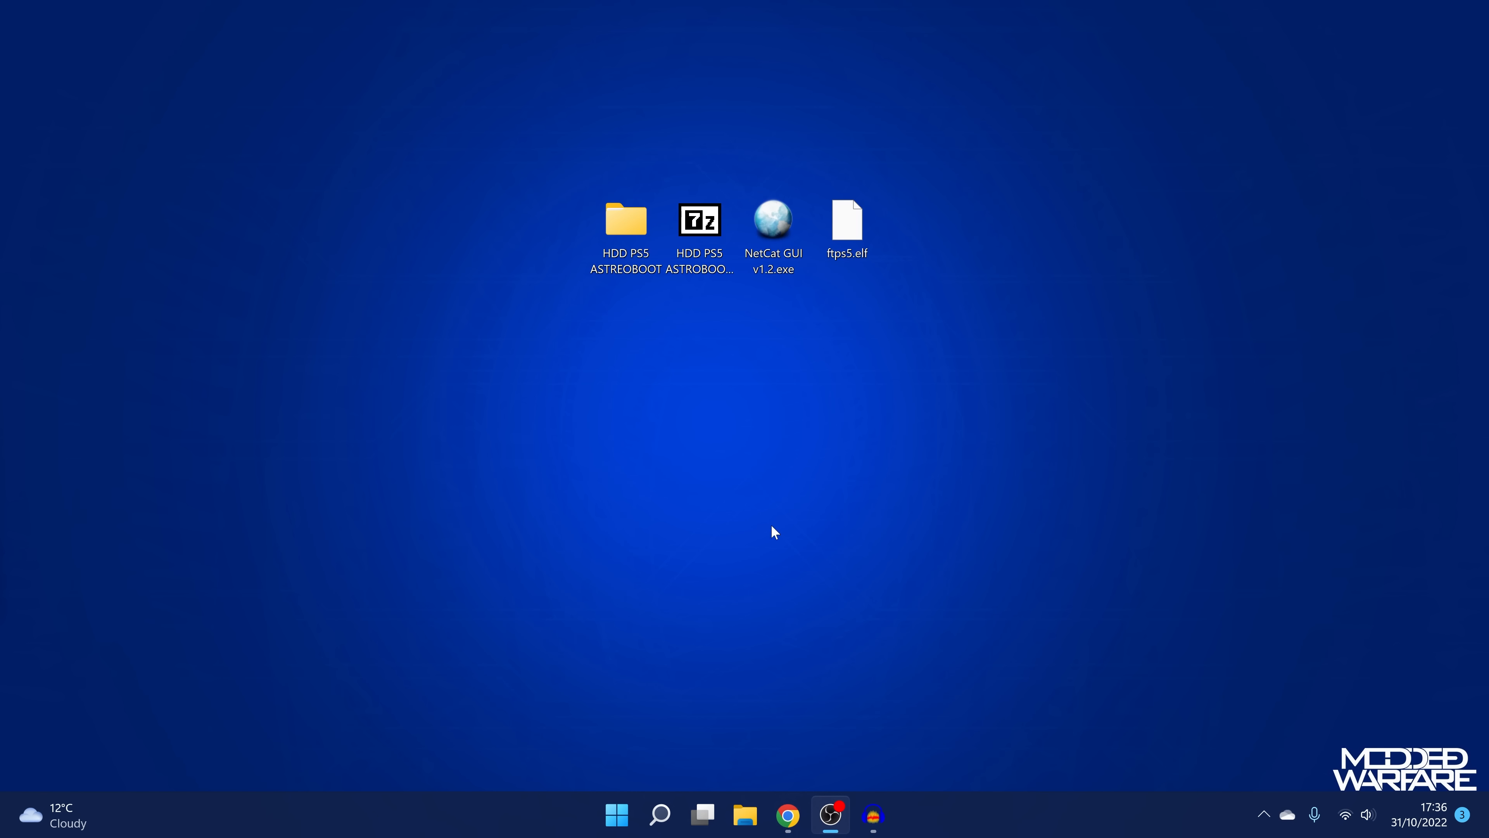
Launch NetCat GUI v1.2 and inject the ftps5.elf payload to 192.168.137.113 on port 9020.
click(774, 221)
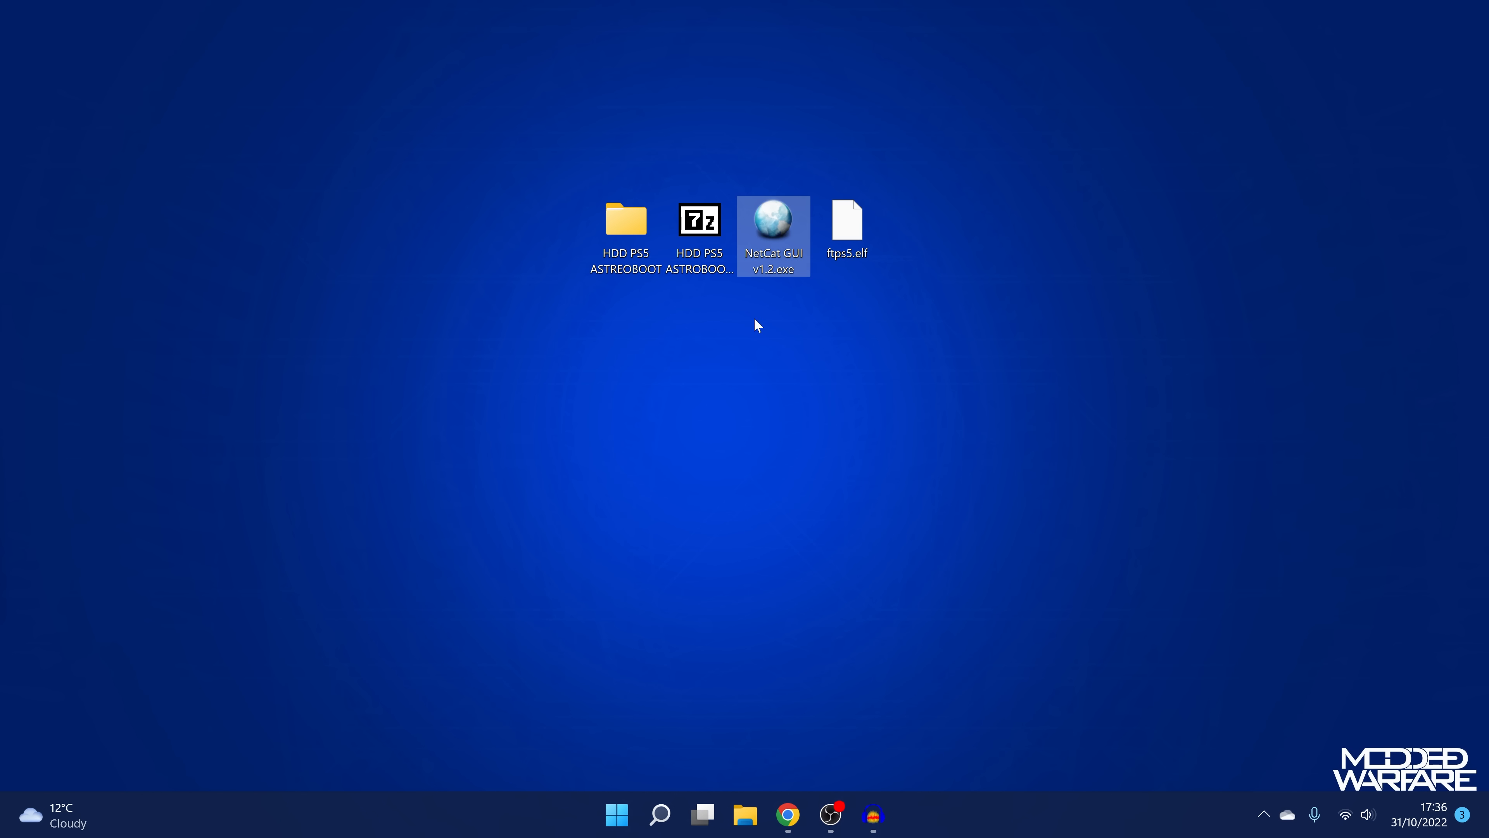
double_click(774, 224)
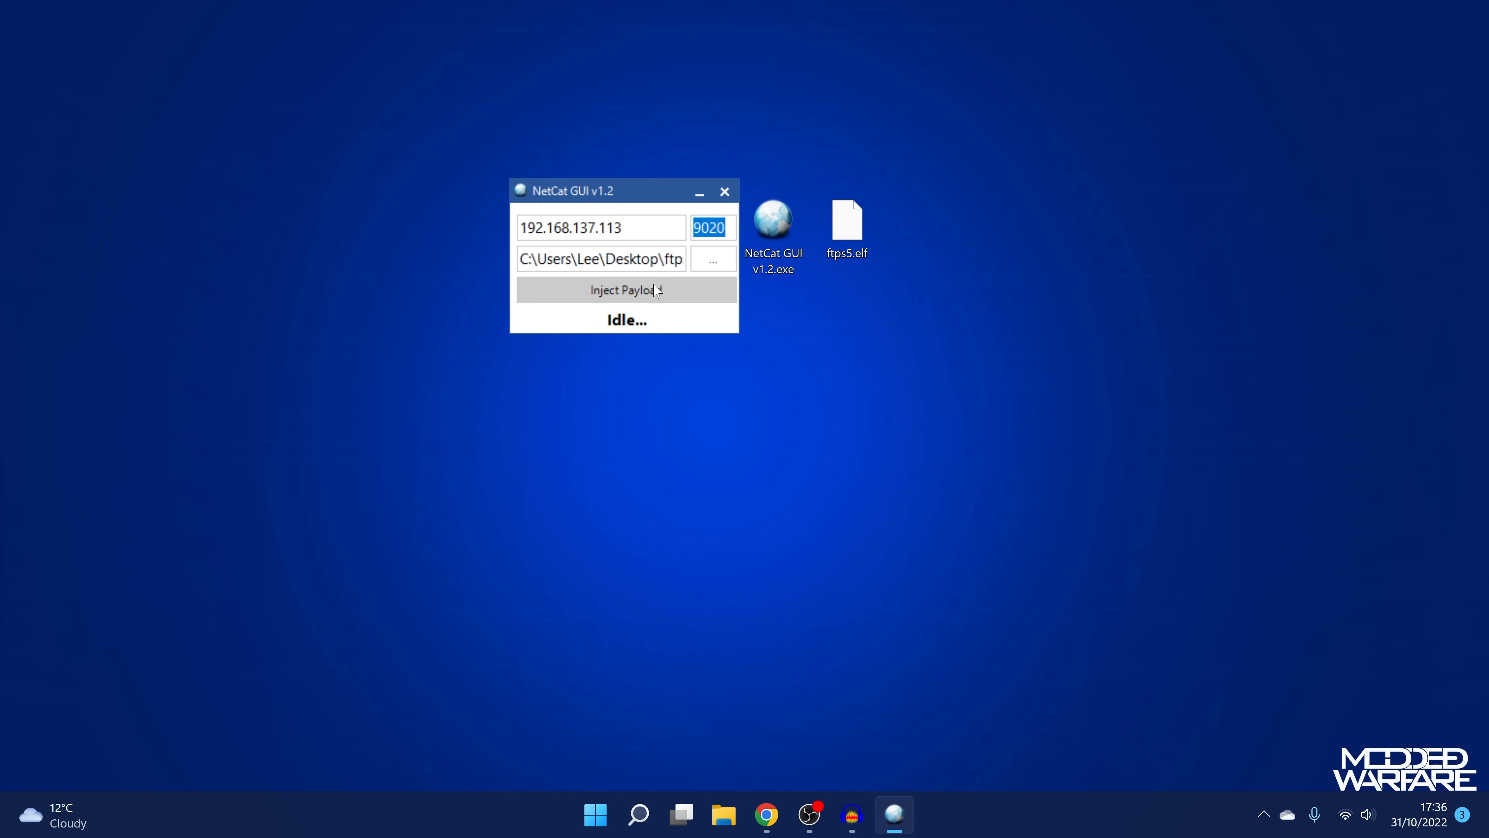
click(627, 290)
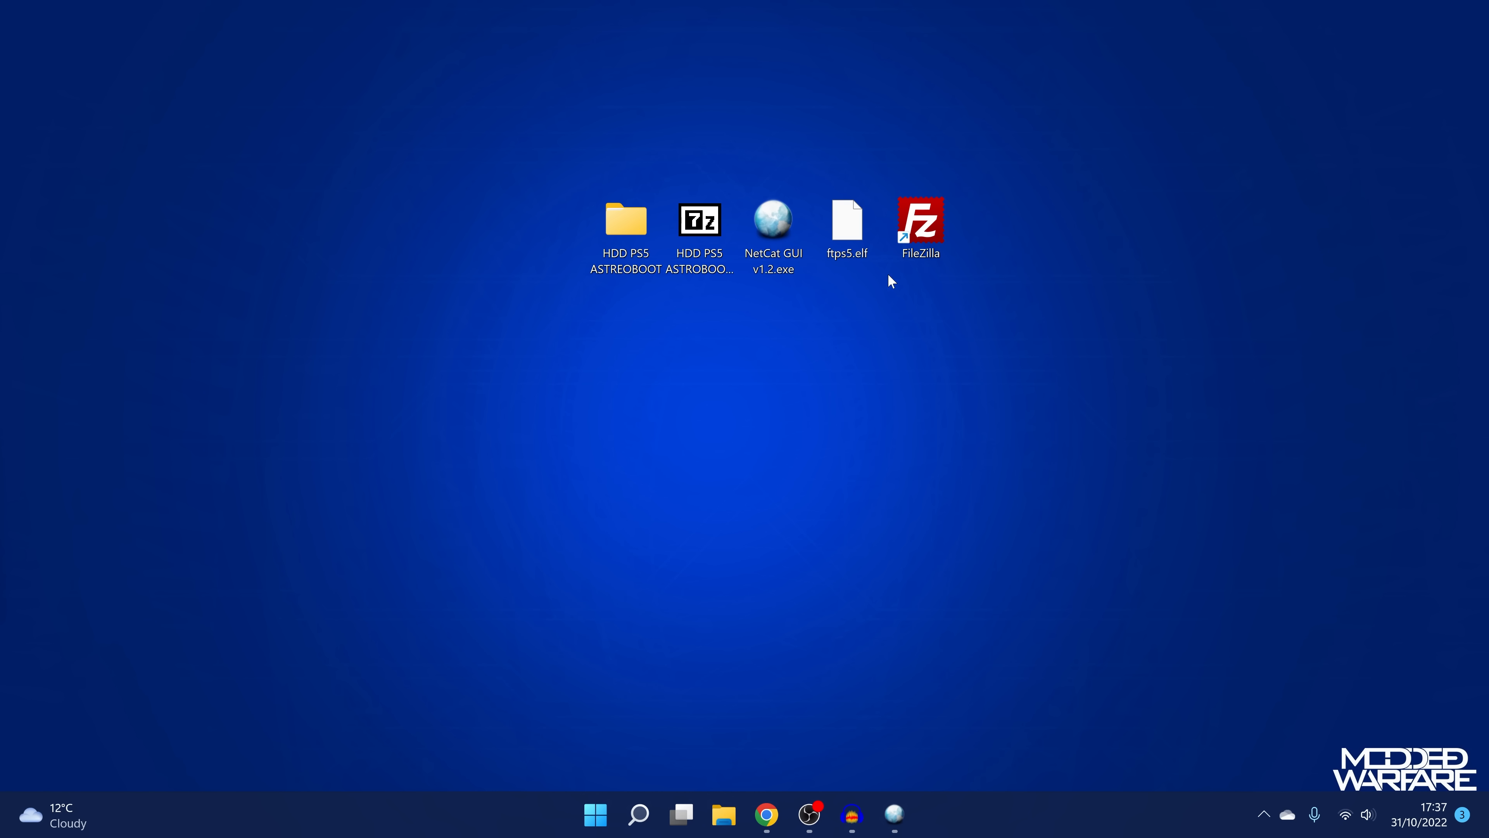
Launch FileZilla, Quickconnect to 192.168.137.113 port 1337 and browse the console's root and data folders.
click(919, 225)
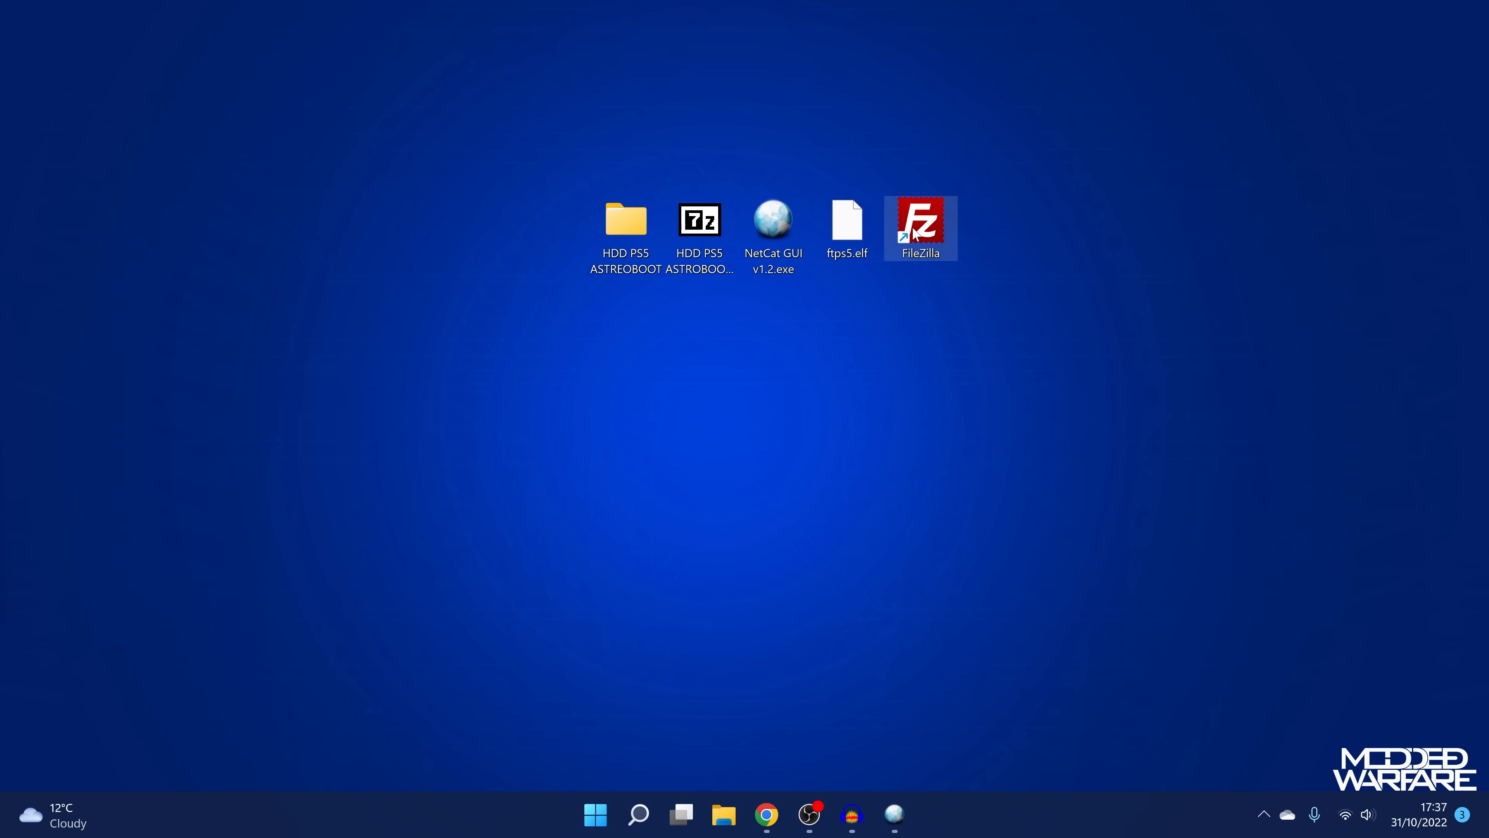
double_click(921, 220)
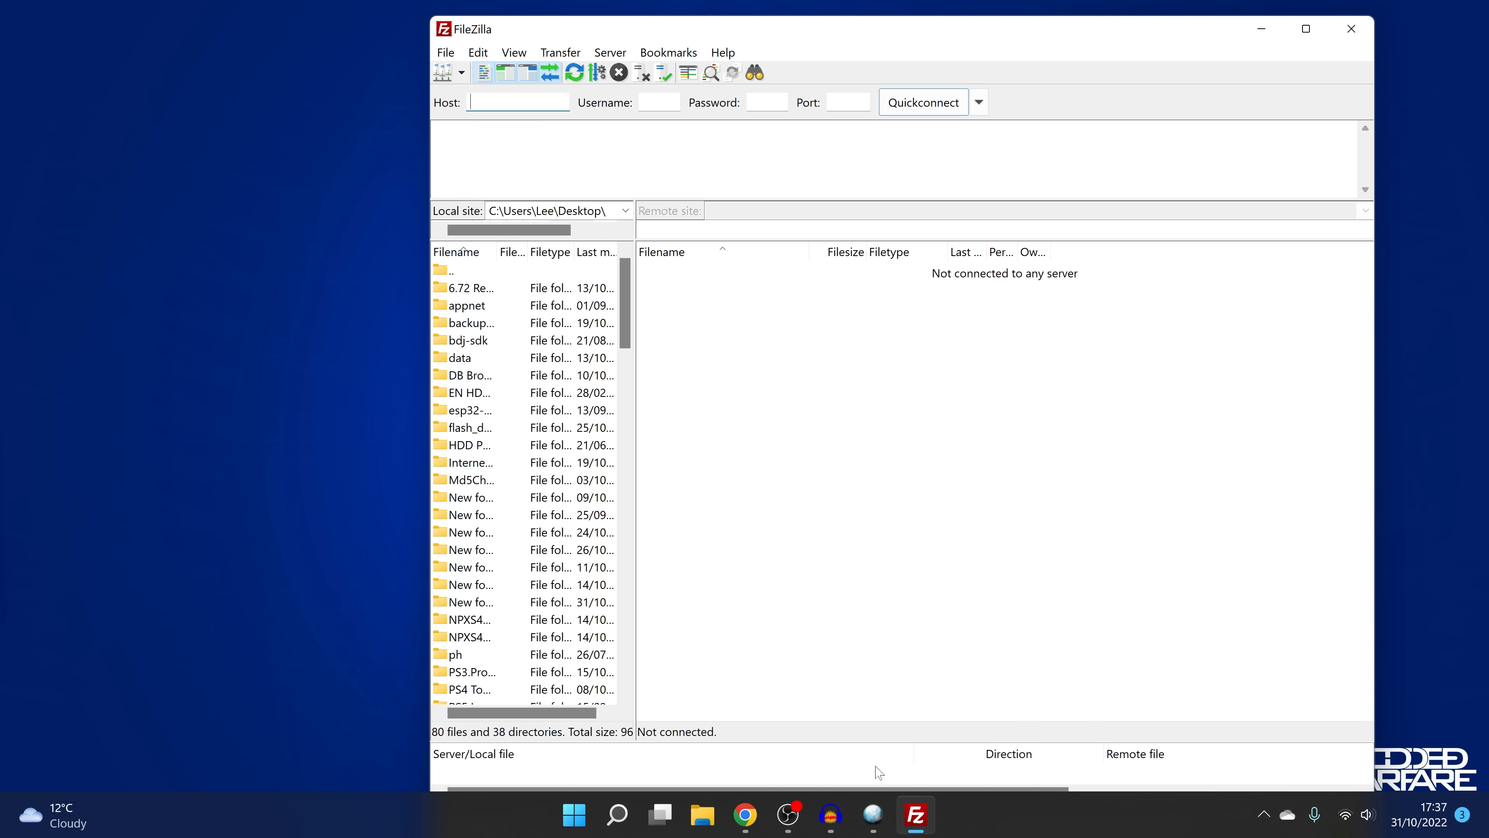
right_click(568, 226)
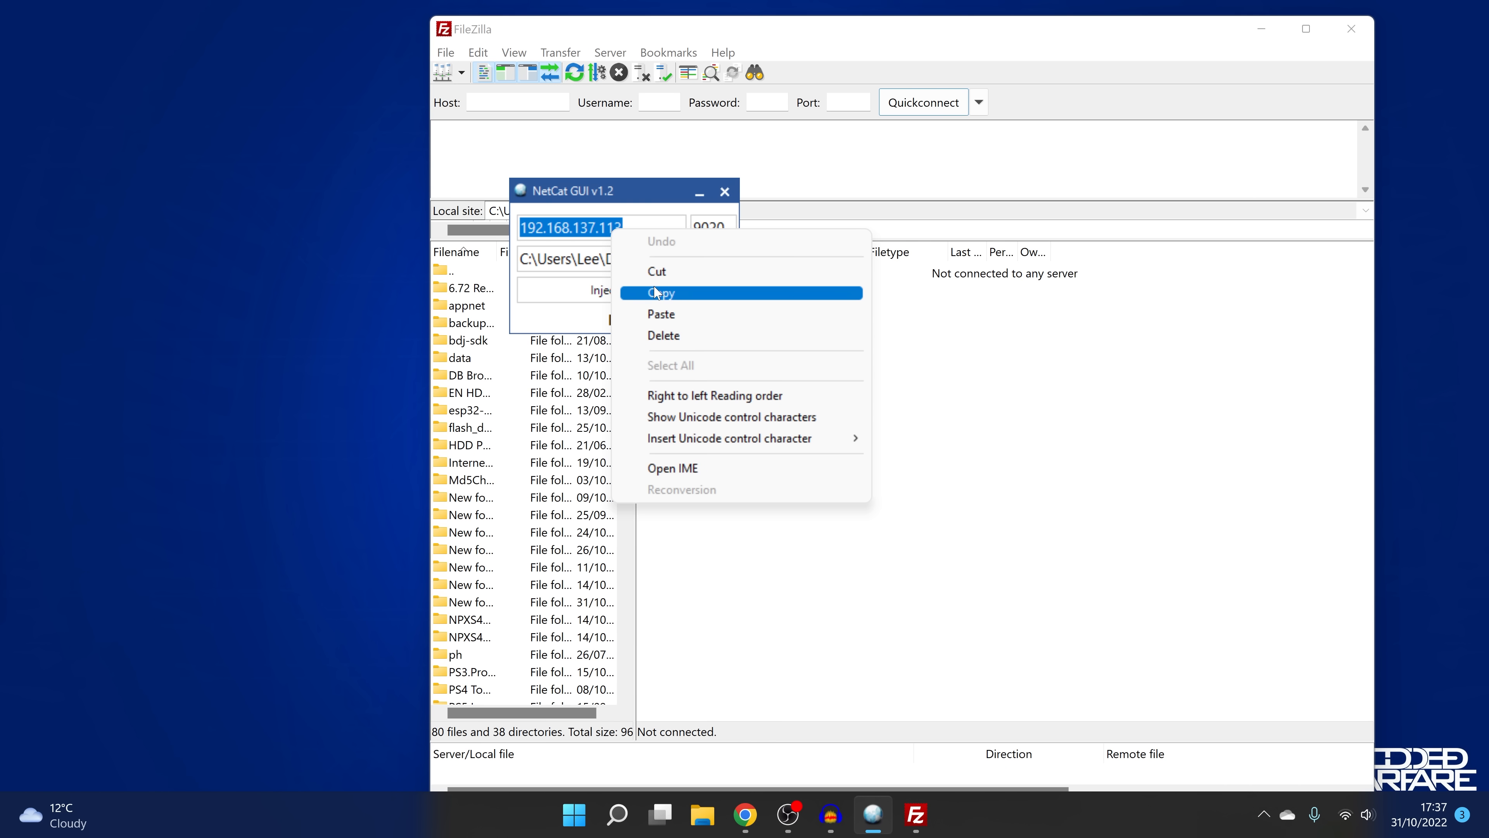
click(662, 292)
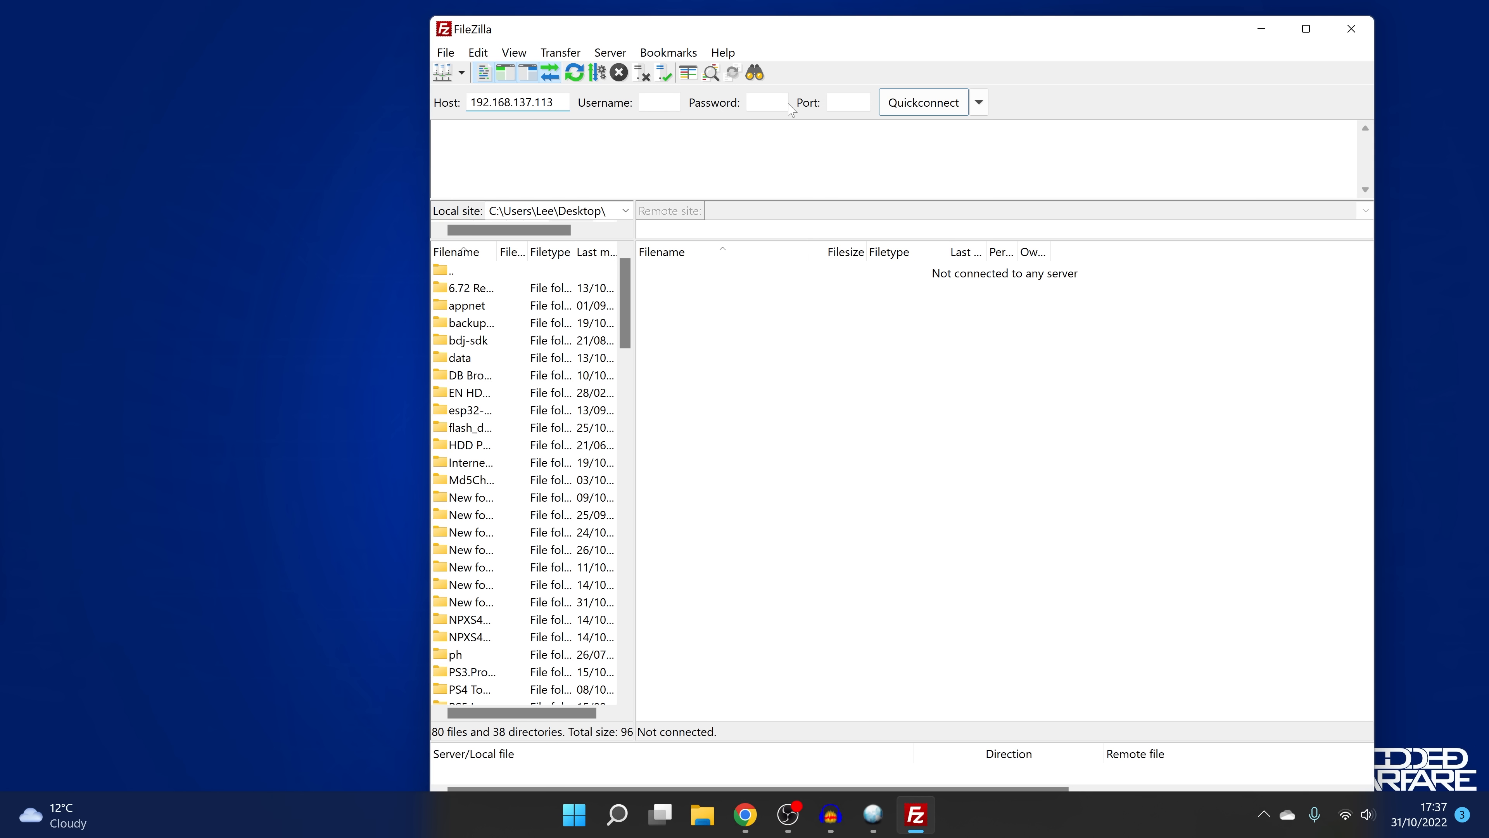
text(1337)
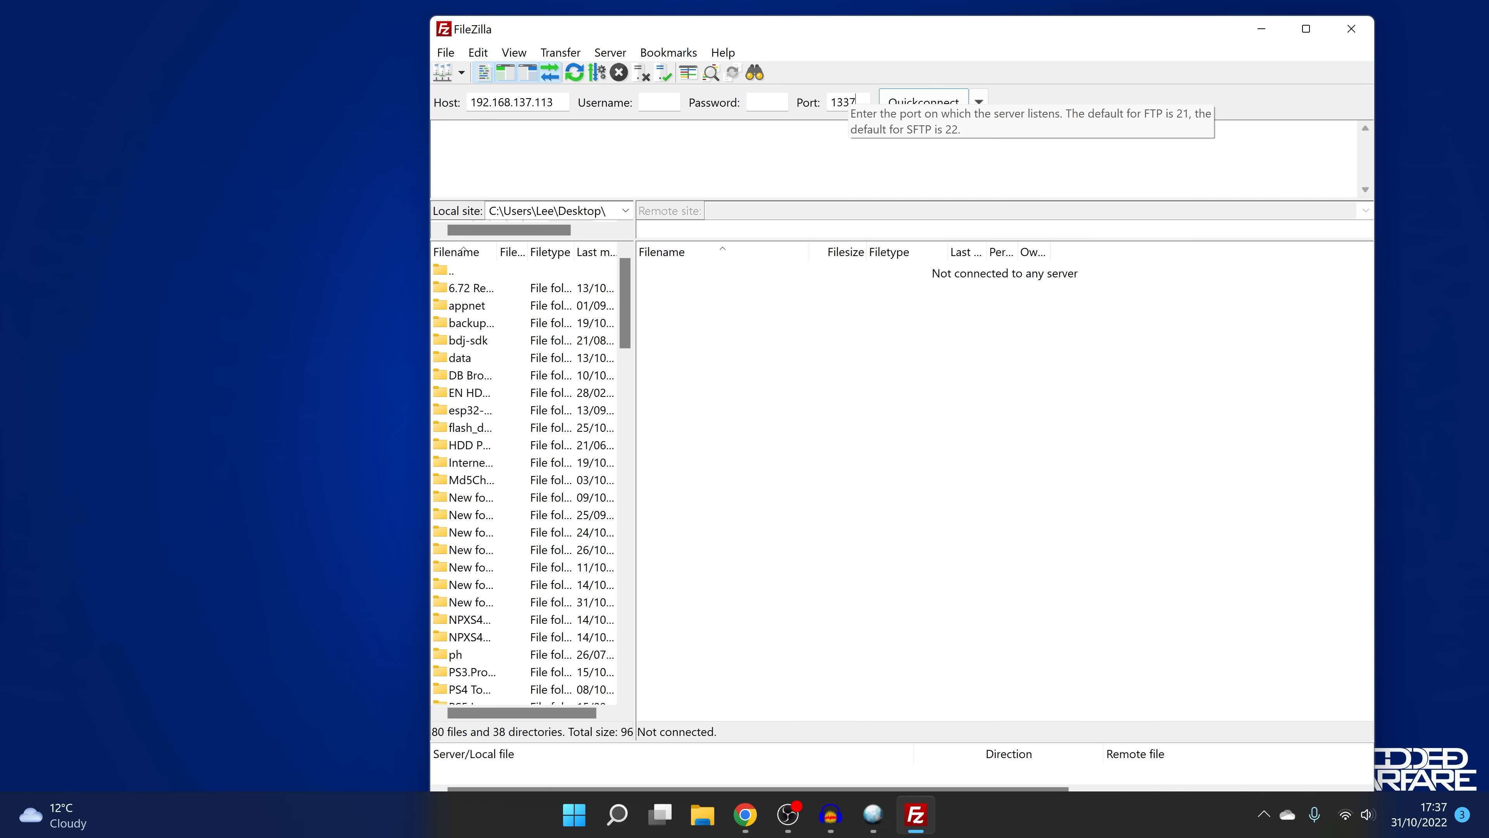
click(923, 103)
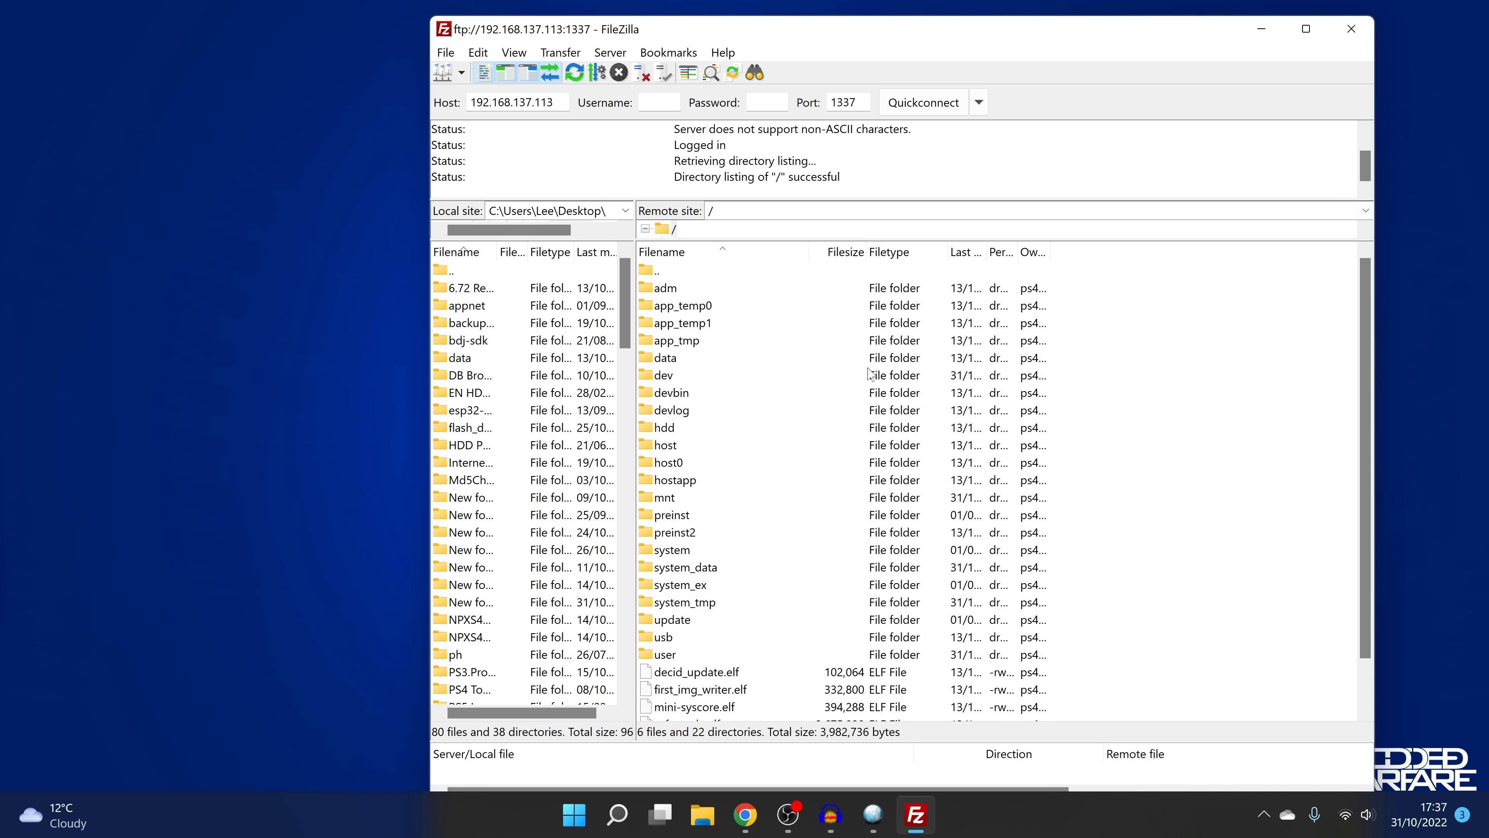
mouse_move(868, 480)
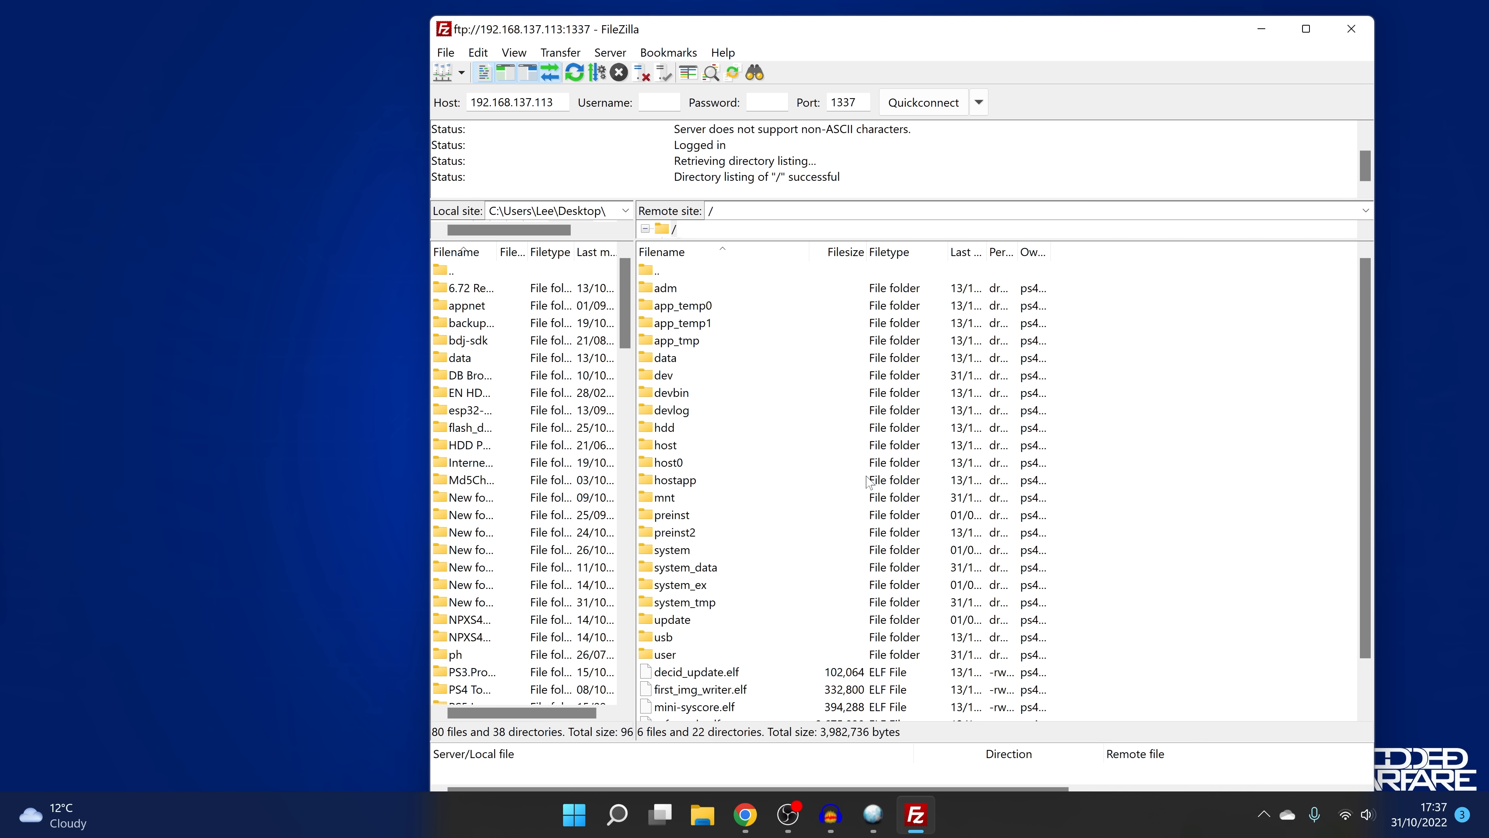
mouse_move(819, 508)
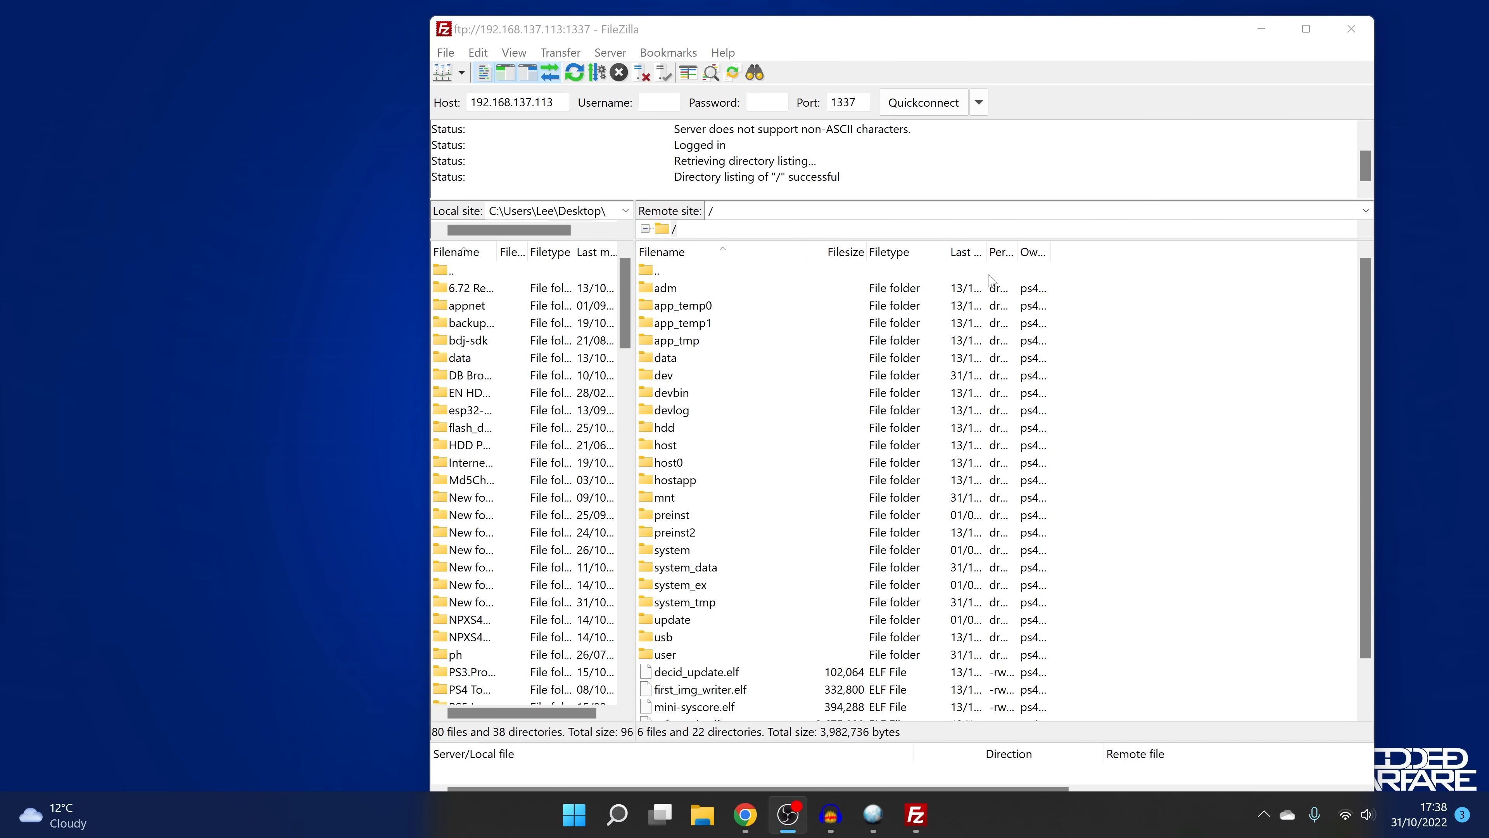
double_click(665, 358)
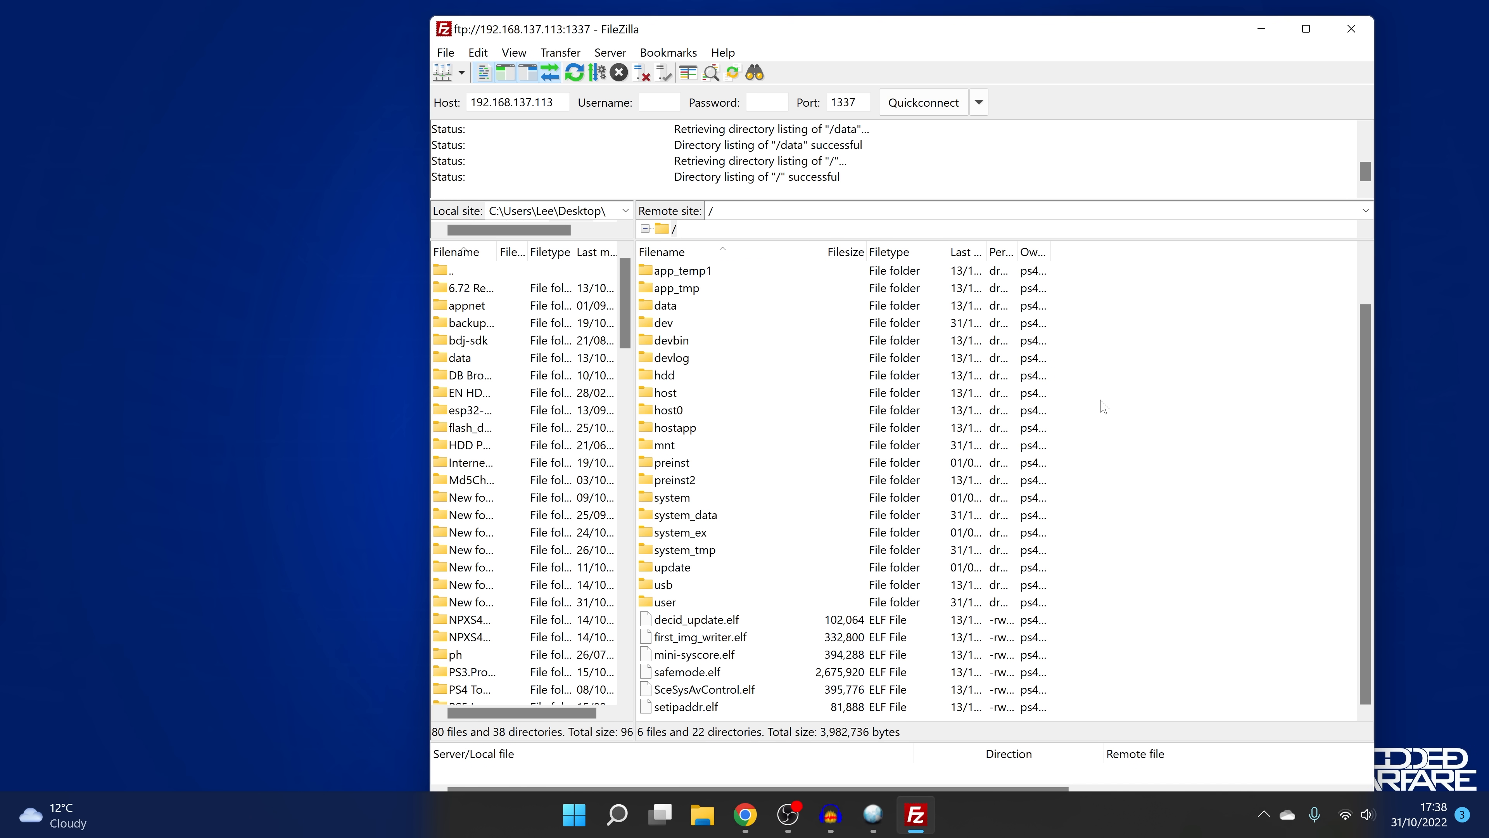
mouse_move(774, 462)
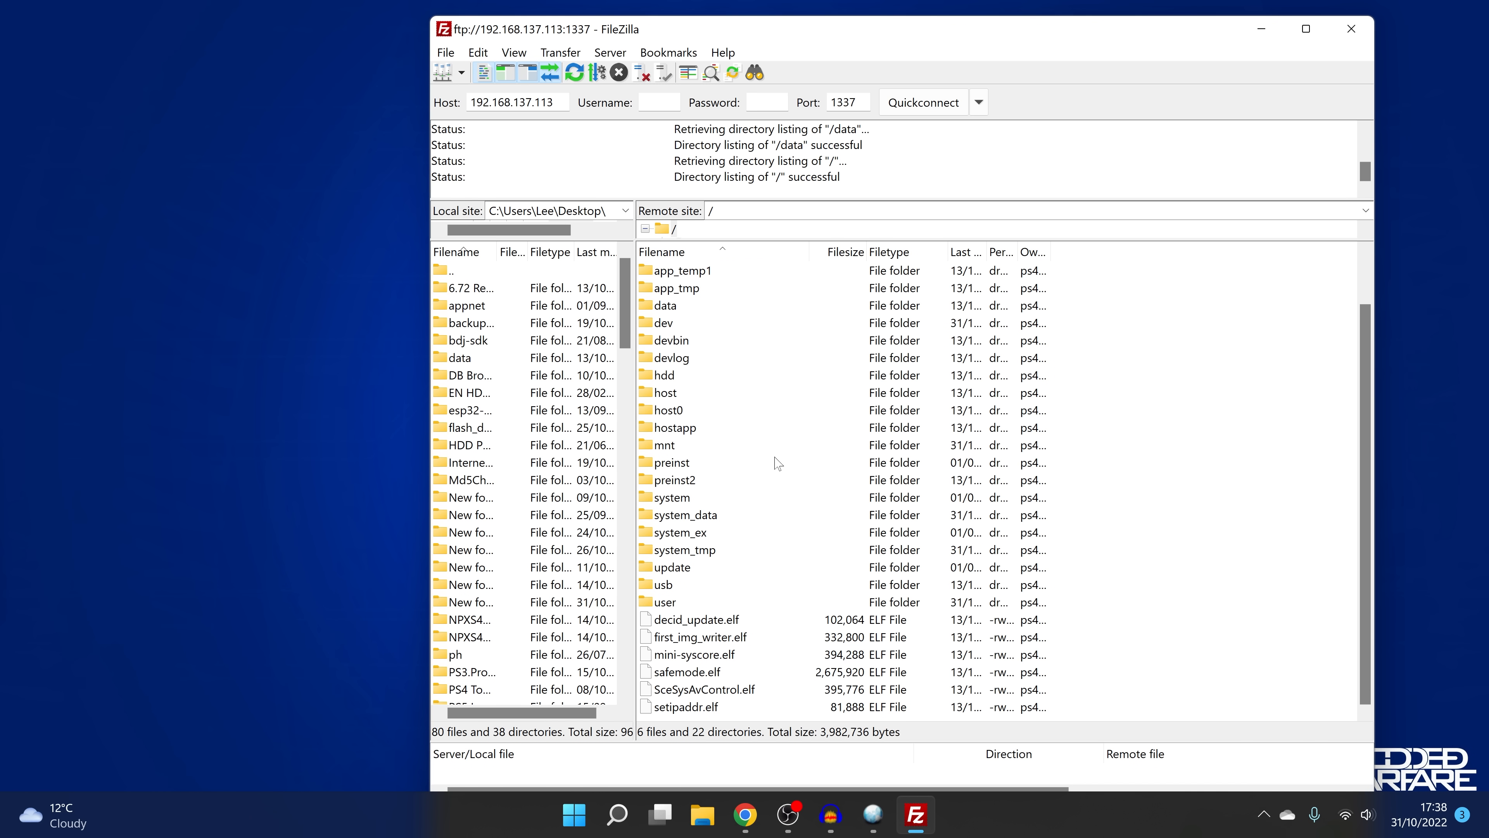
mouse_move(827, 460)
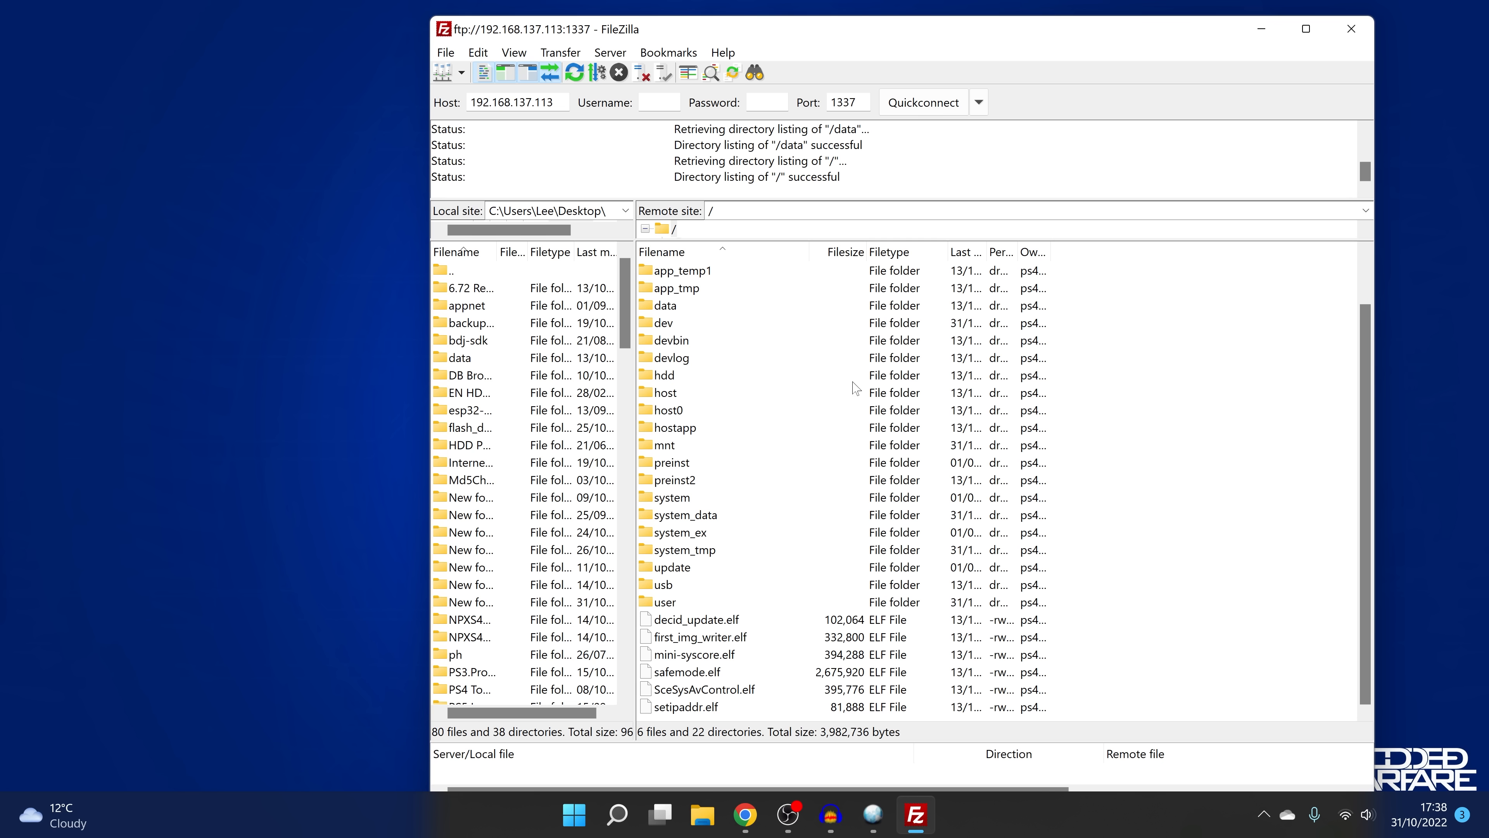
mouse_move(1121, 439)
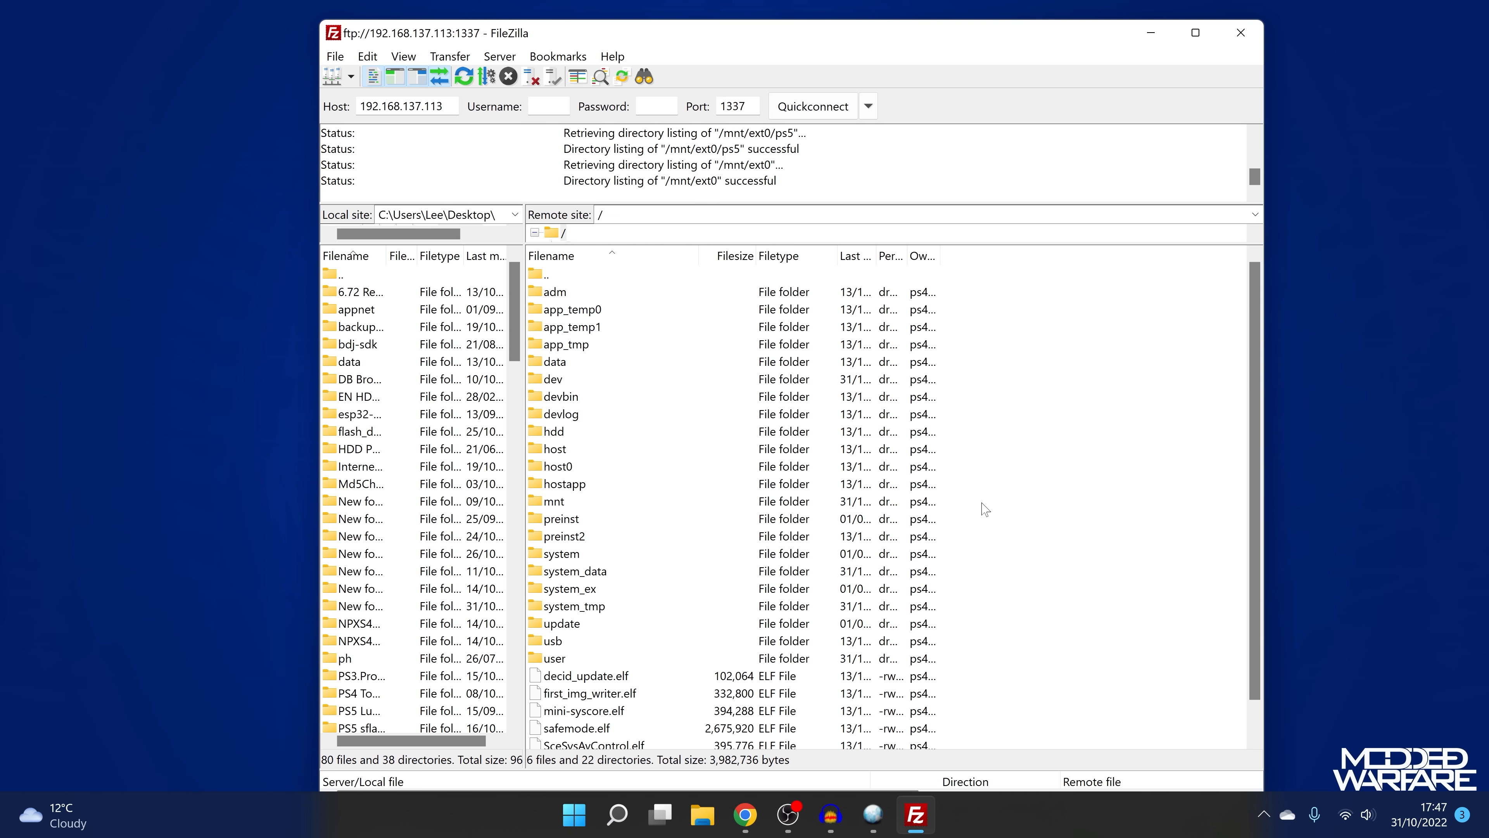
mouse_move(698, 445)
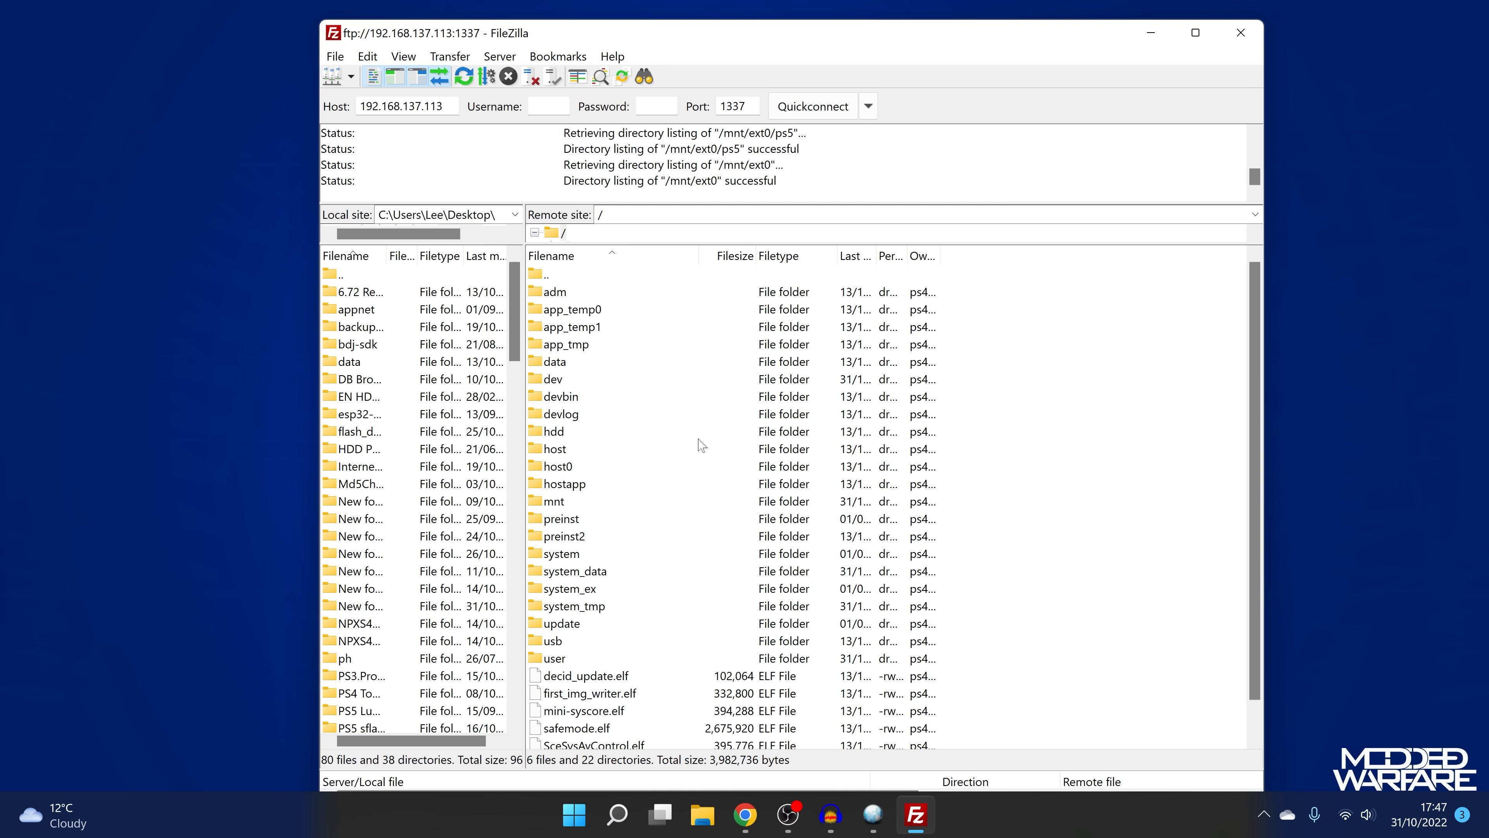
mouse_move(569, 498)
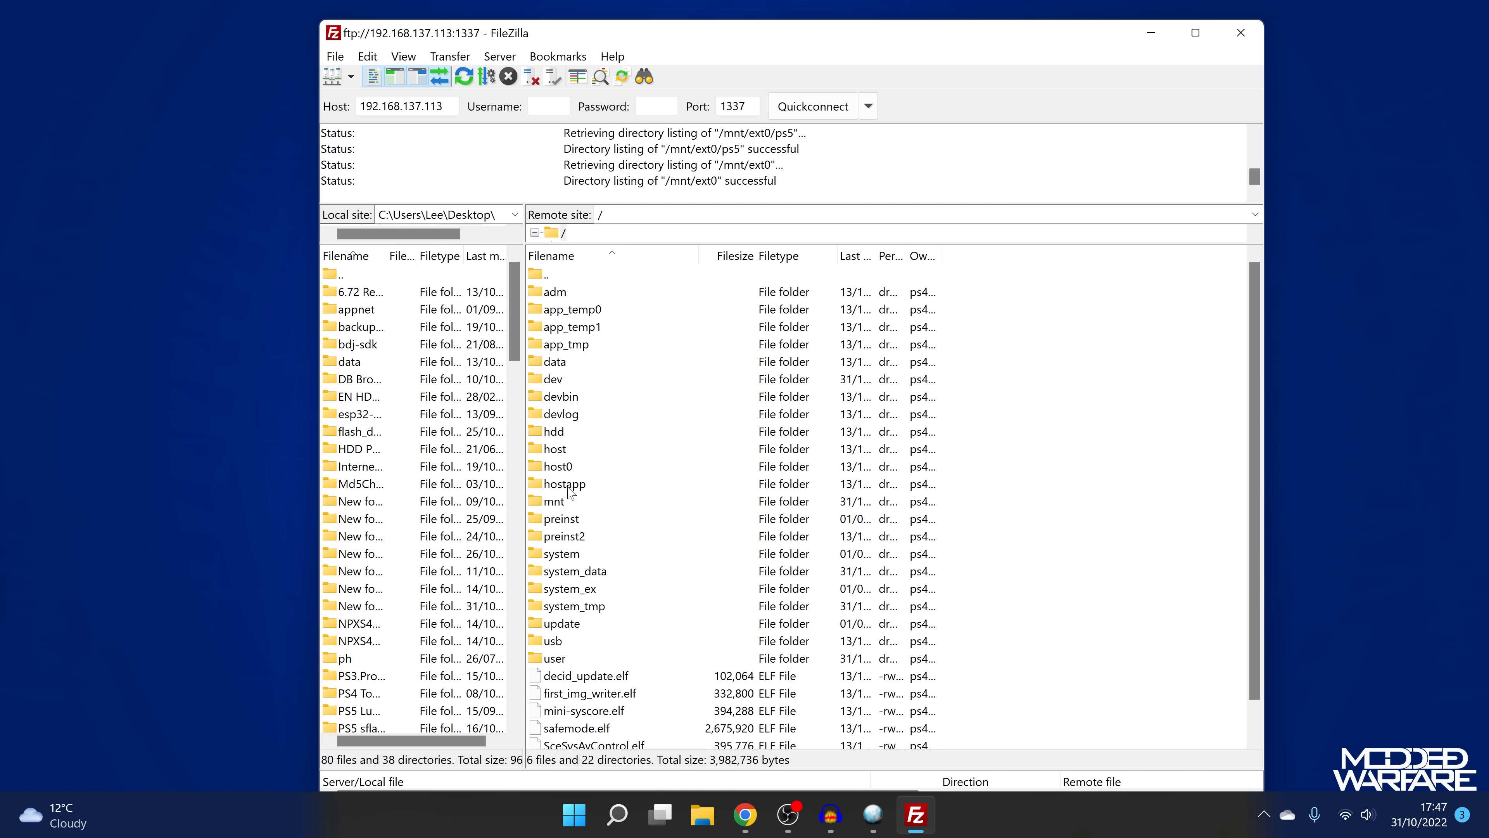
Go to /mnt/ext0 on the console and bring up the HDD PS5 ASTREOBOOT folder's ext0 for upload.
double_click(554, 501)
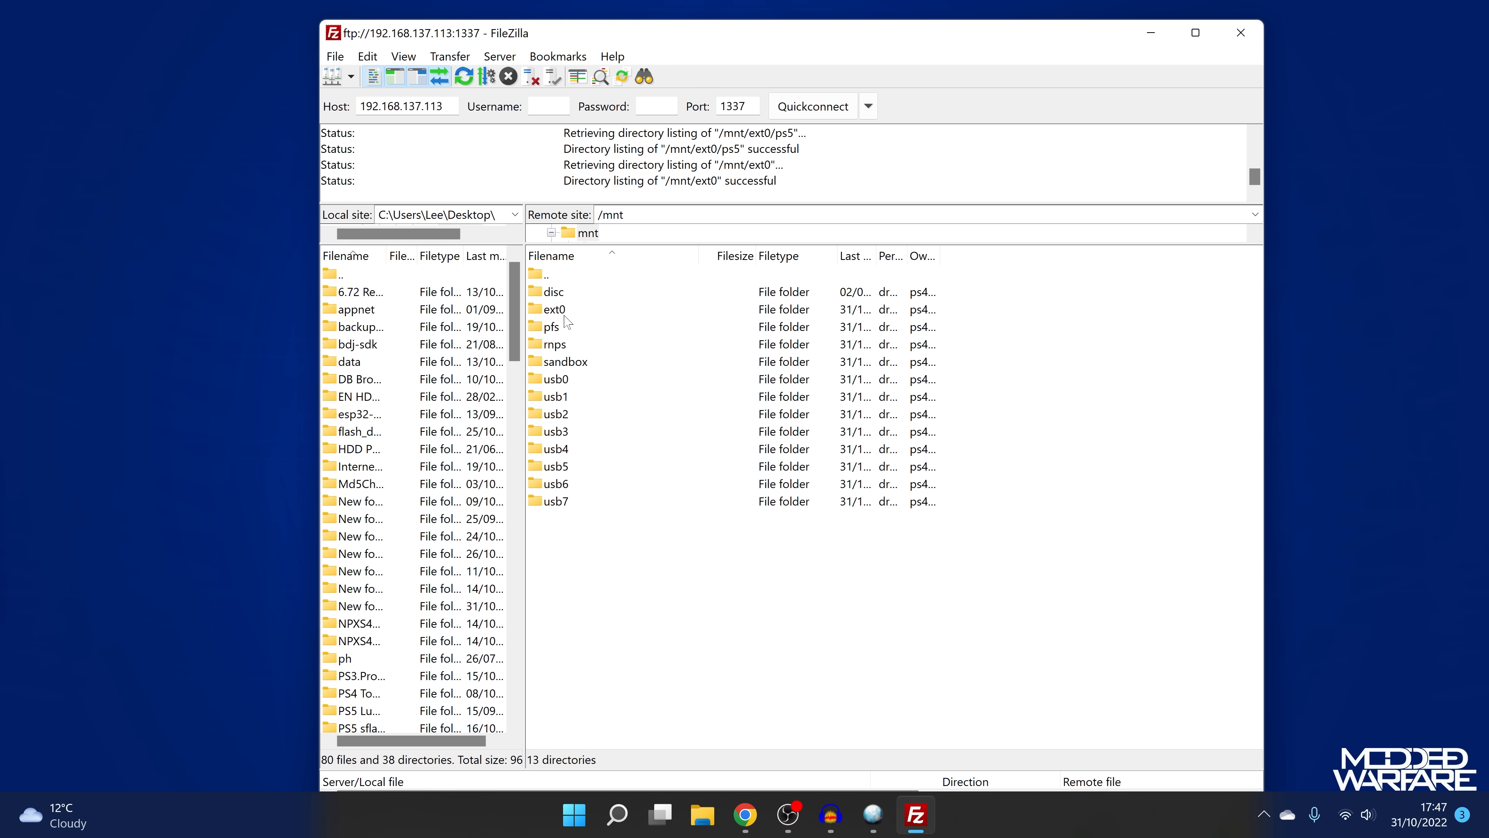
click(555, 309)
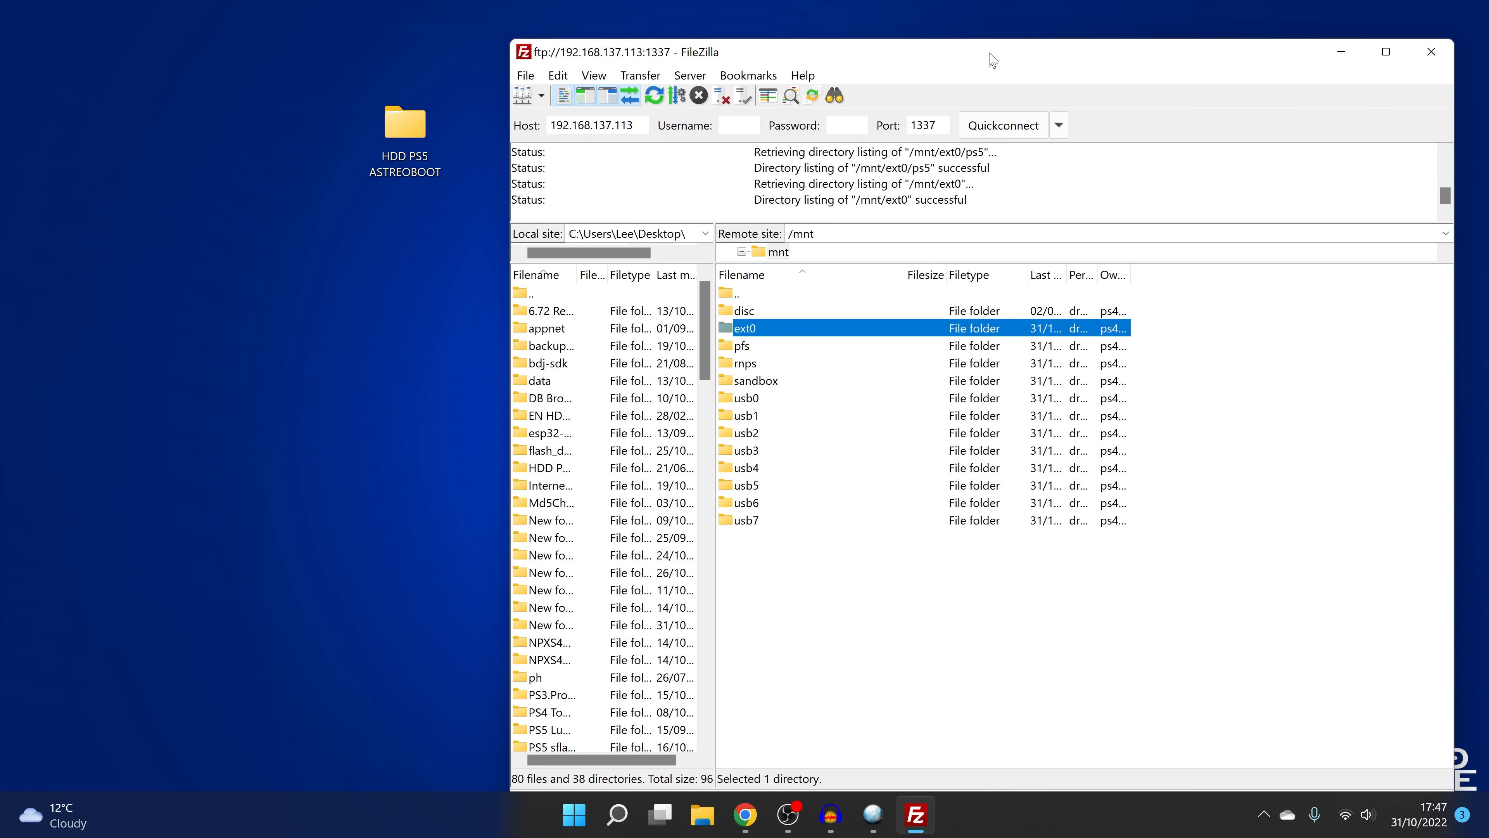
double_click(405, 123)
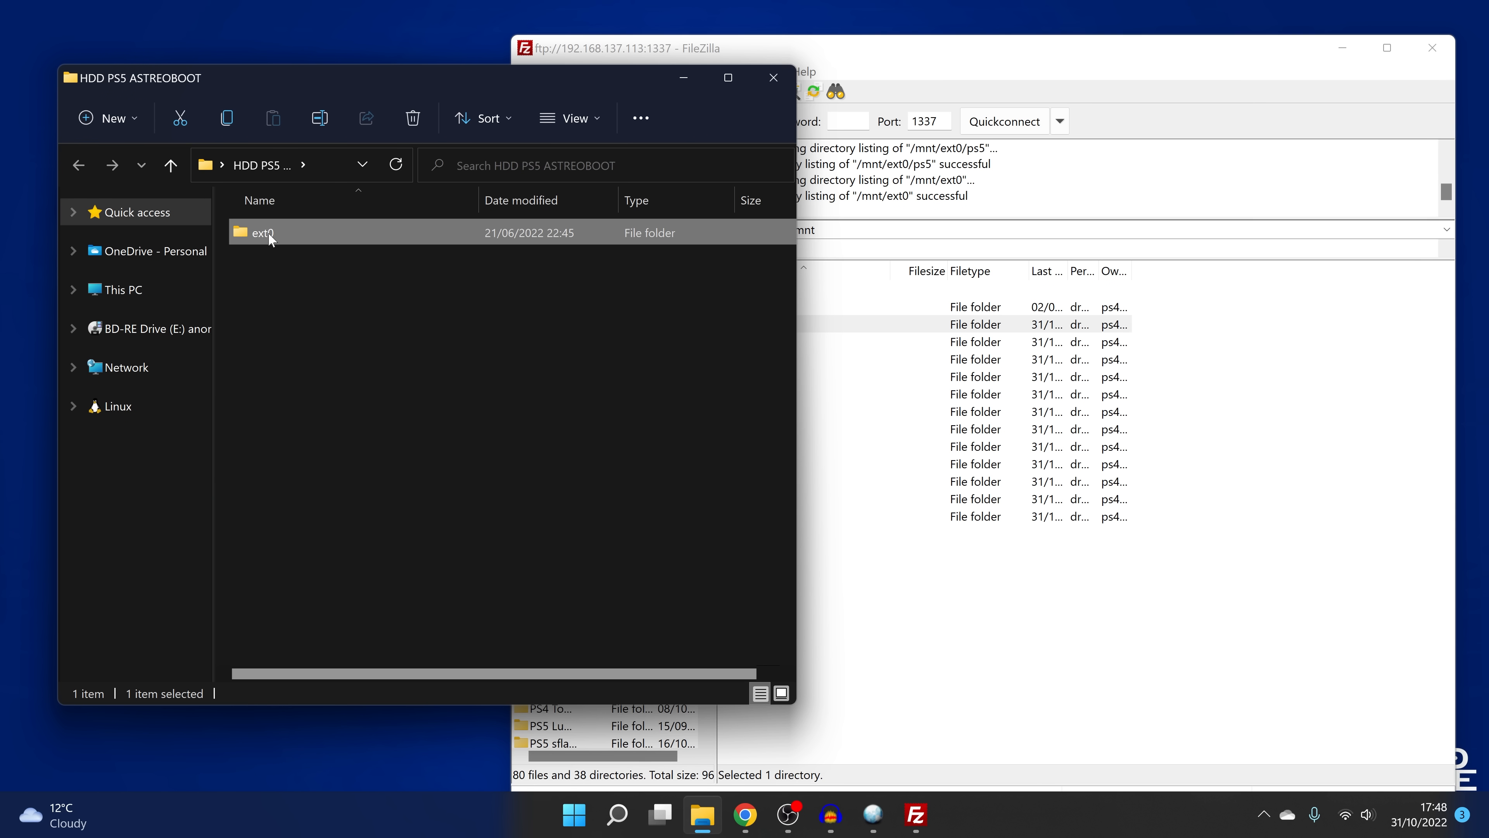
mouse_move(261, 239)
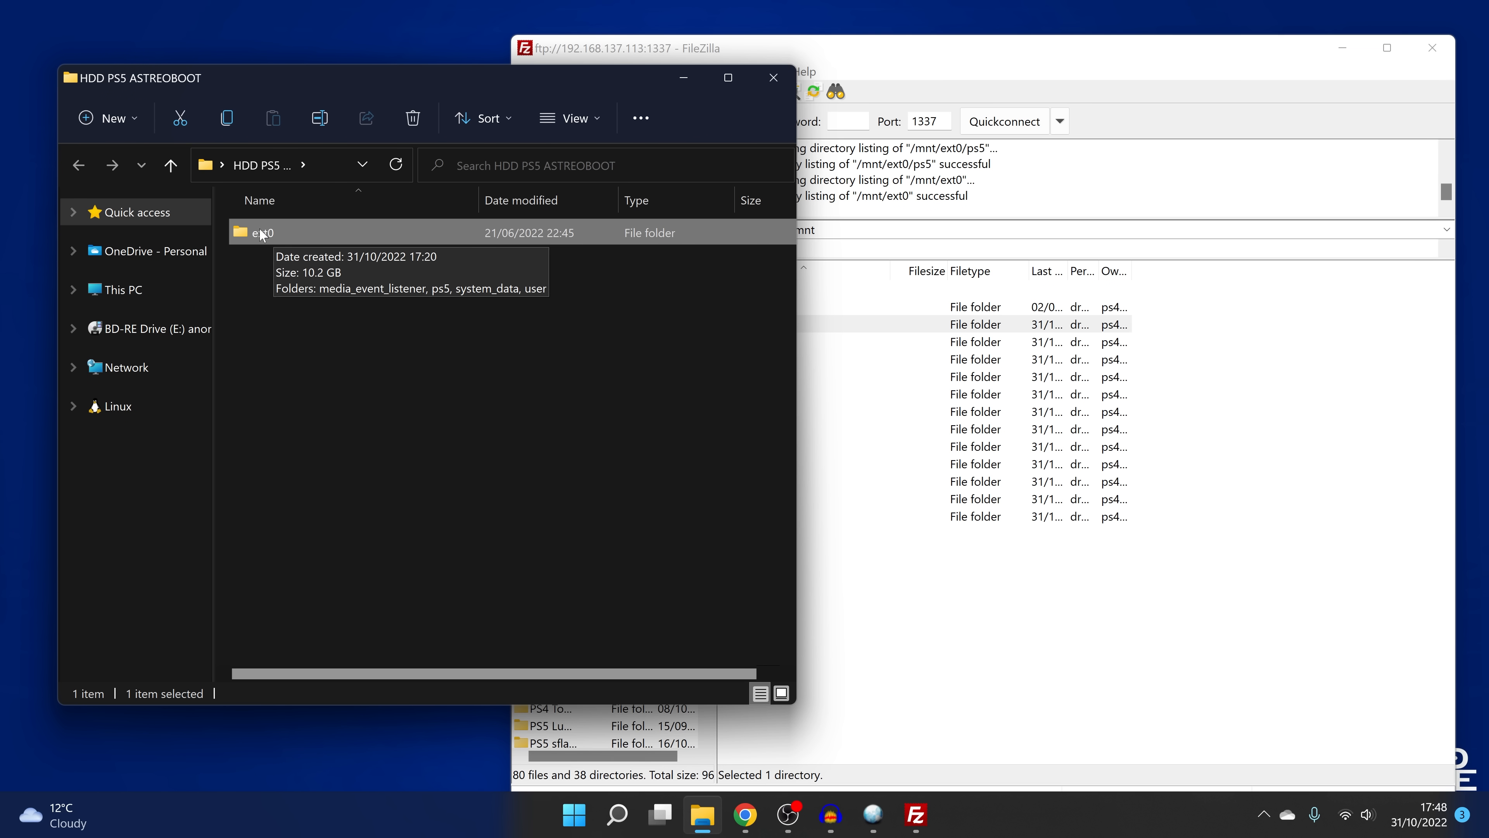
mouse_move(525, 93)
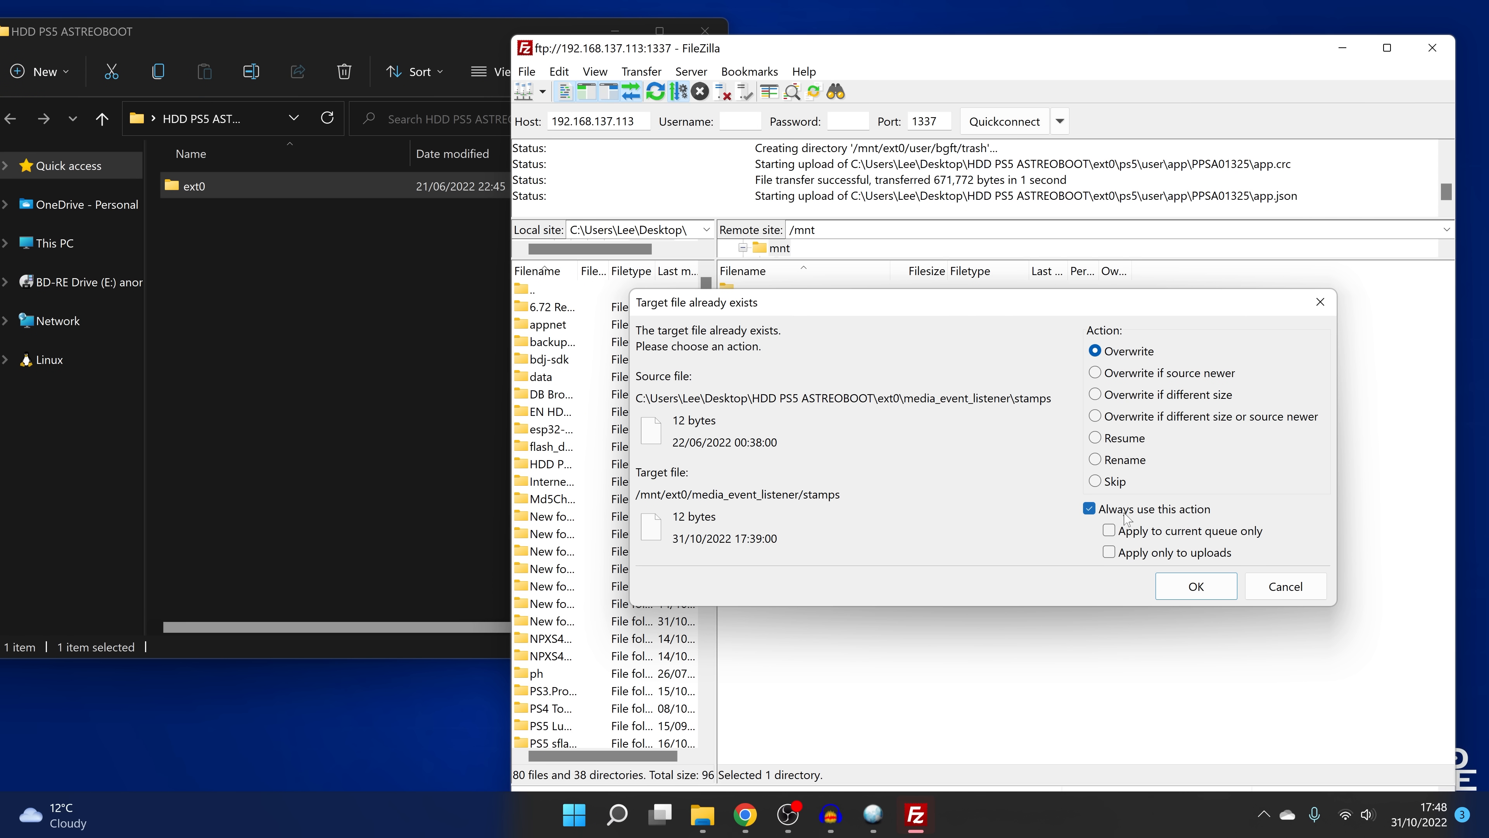
Overwrite every existing file so the ext0 folder finishes uploading to the PS5's /mnt.
click(1196, 586)
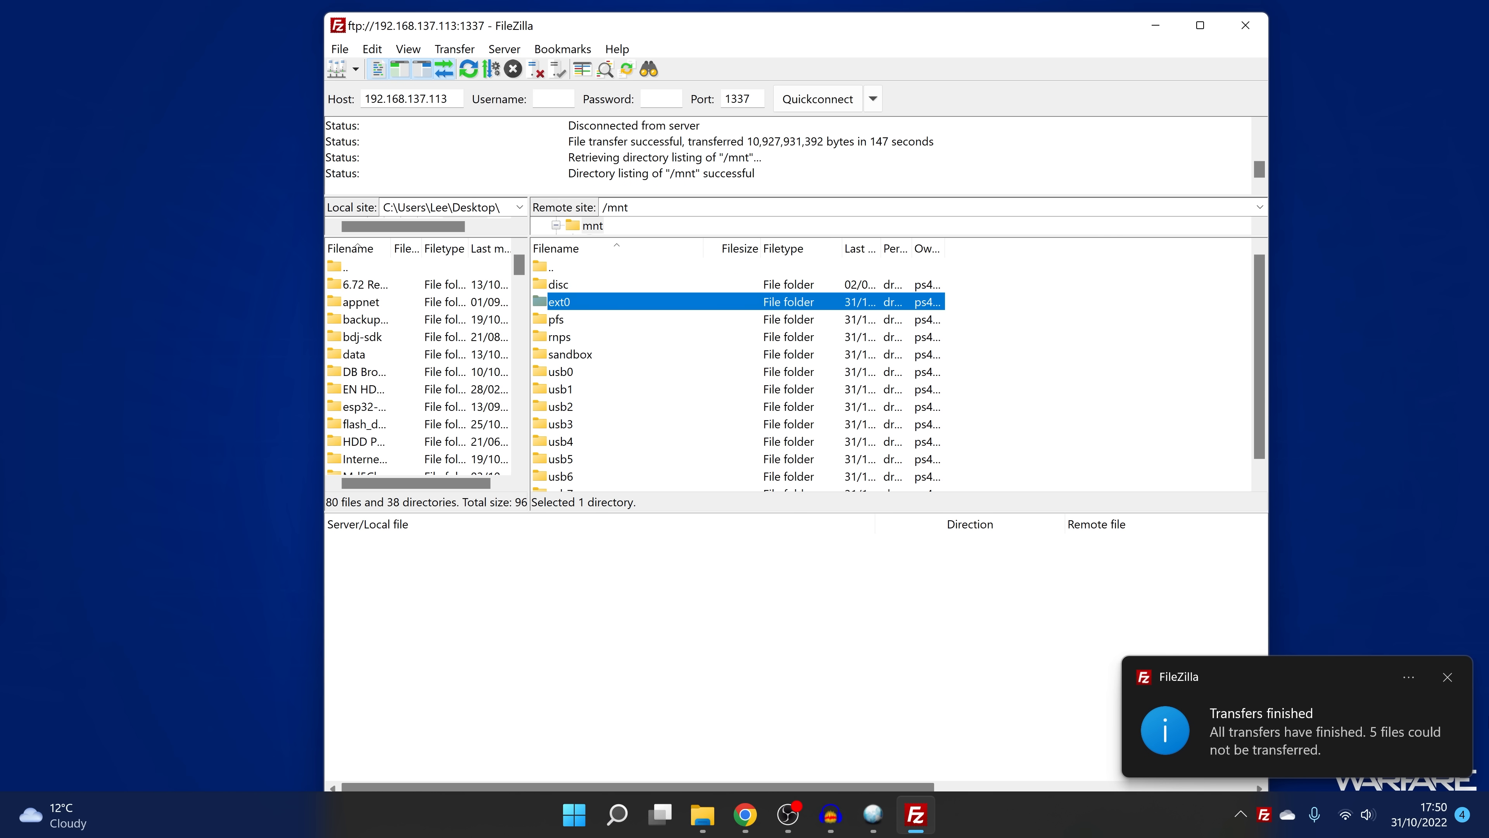
Safely stop the USB extended storage drive, acknowledge it can be disconnected, and return to the Games home screen.
click(1447, 677)
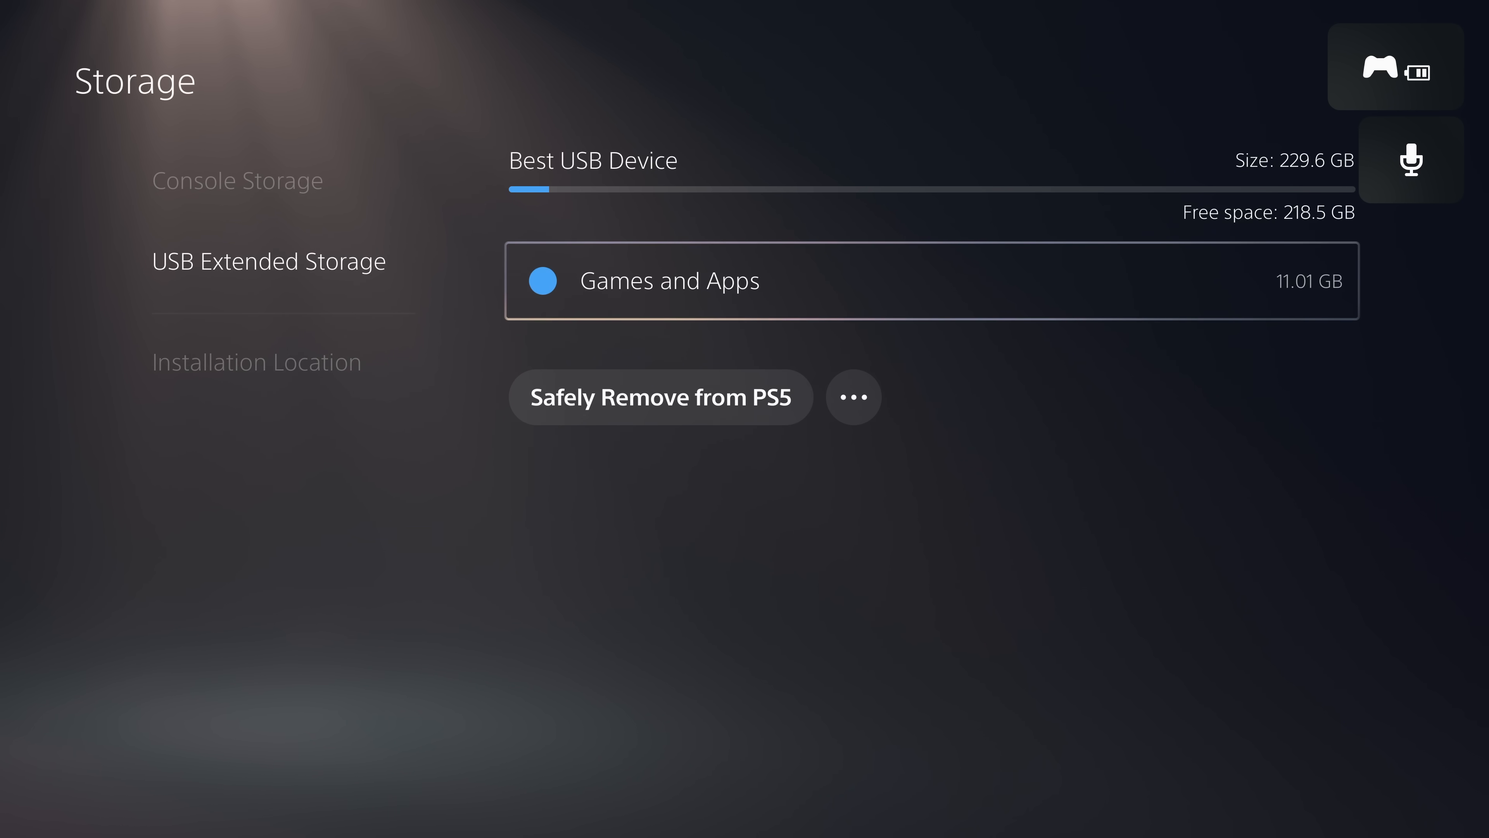
click(660, 397)
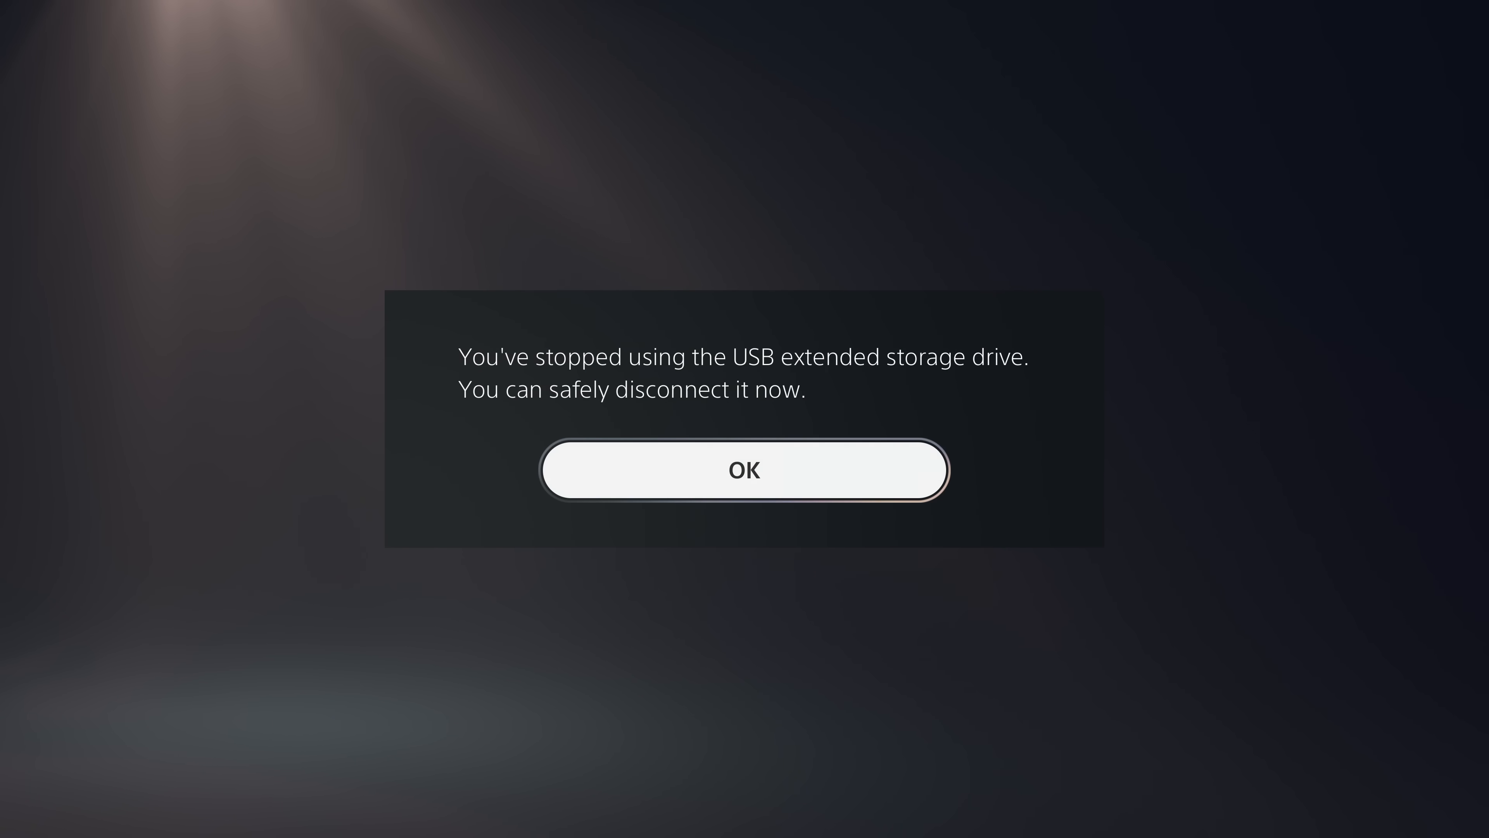
click(746, 470)
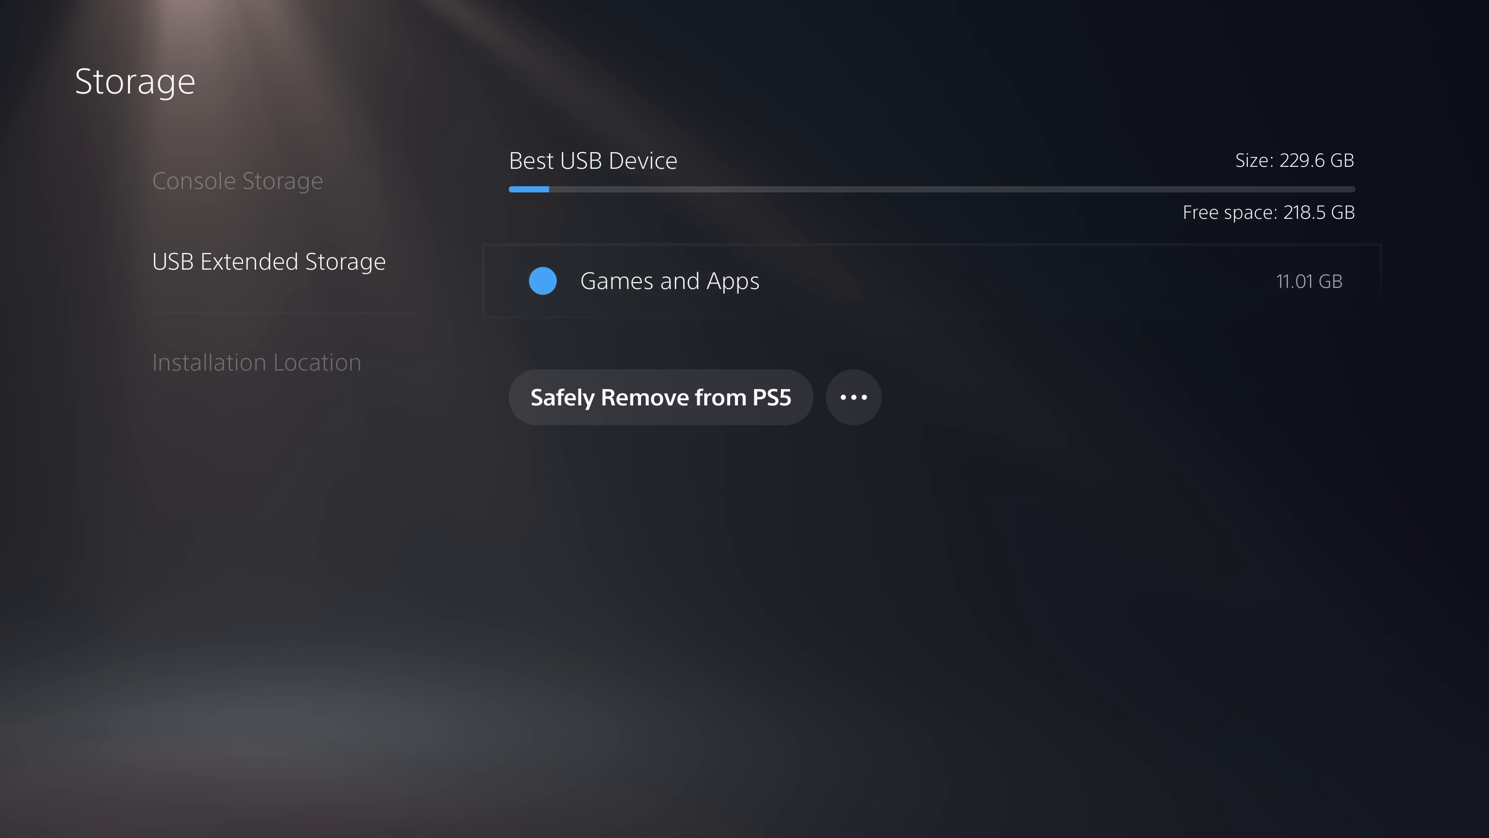
click(669, 280)
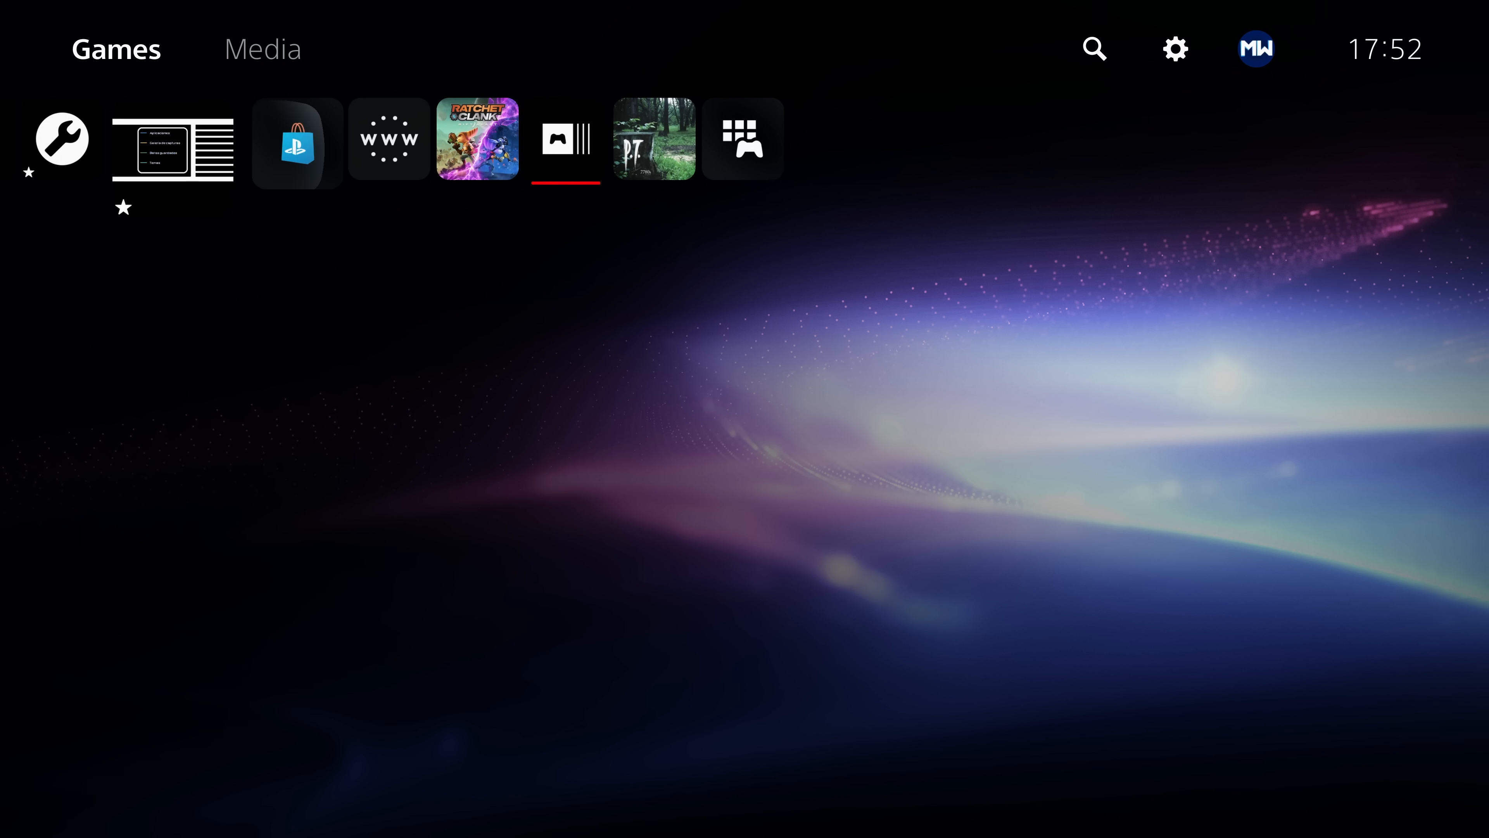
Move ASTRO's PLAYROOM from USB extended storage to console storage via Settings > Storage.
scroll(right, 3)
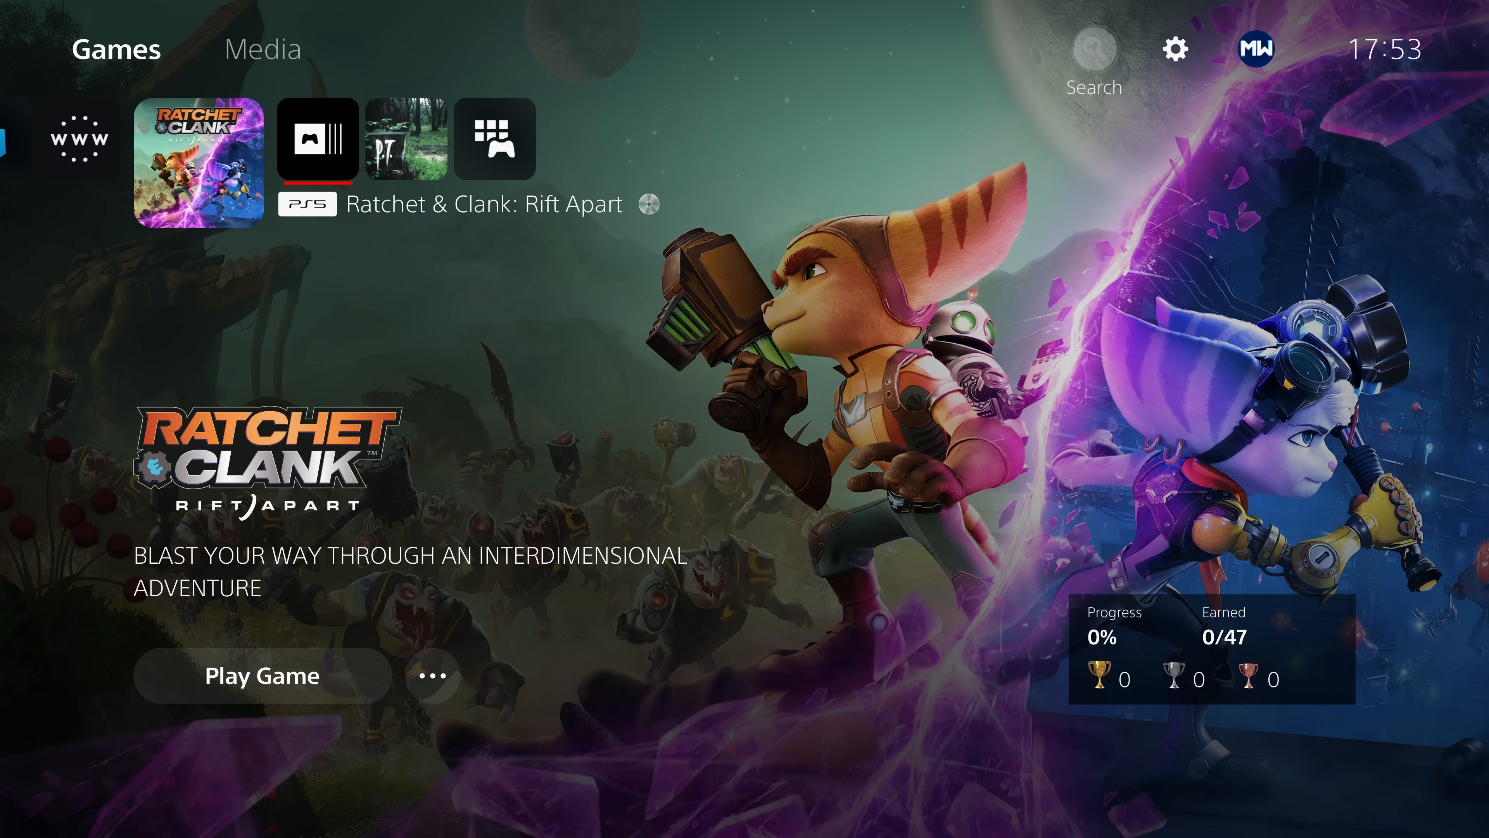
click(1177, 49)
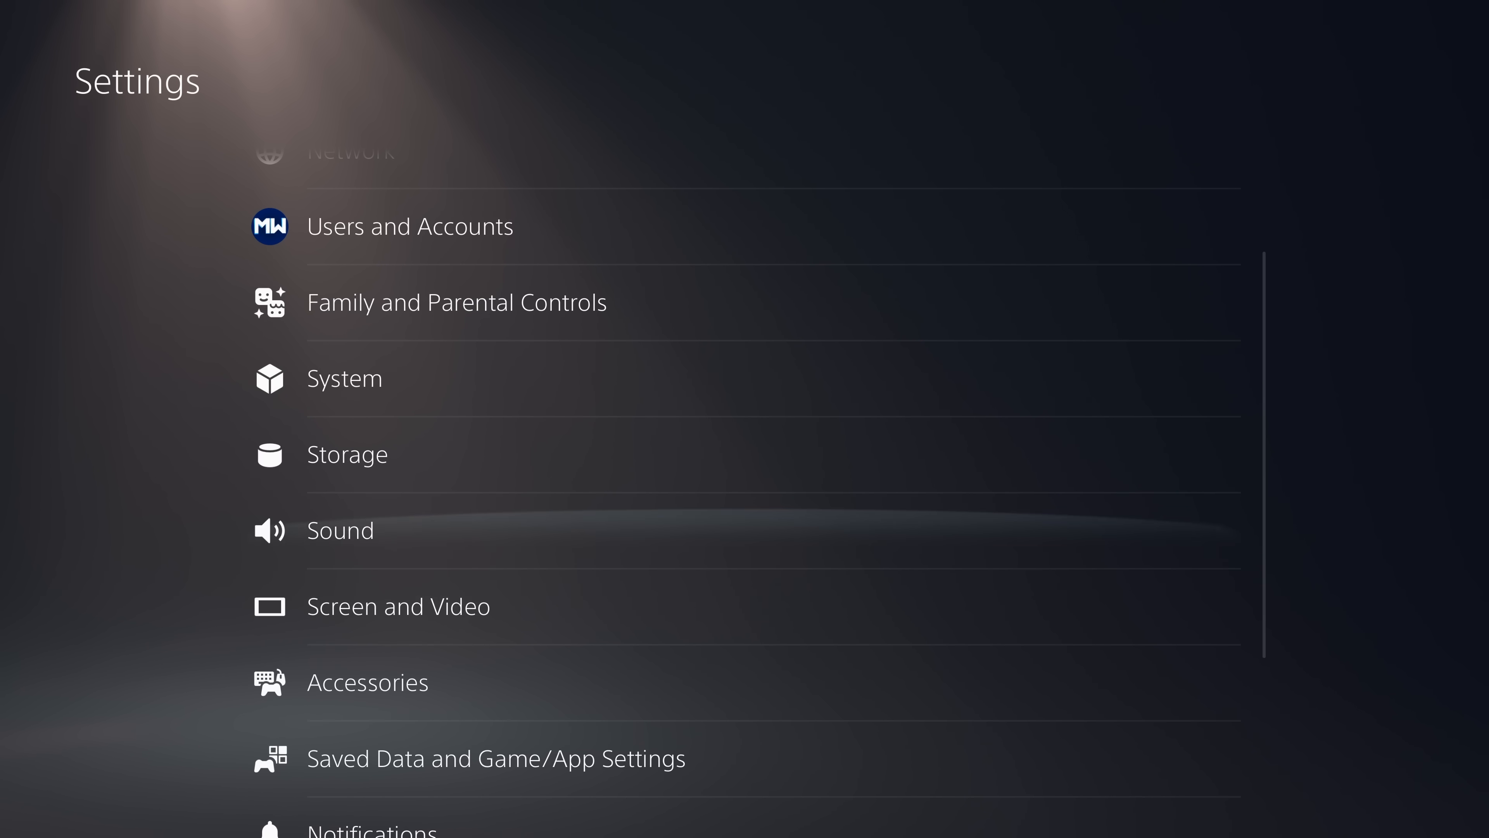
click(348, 455)
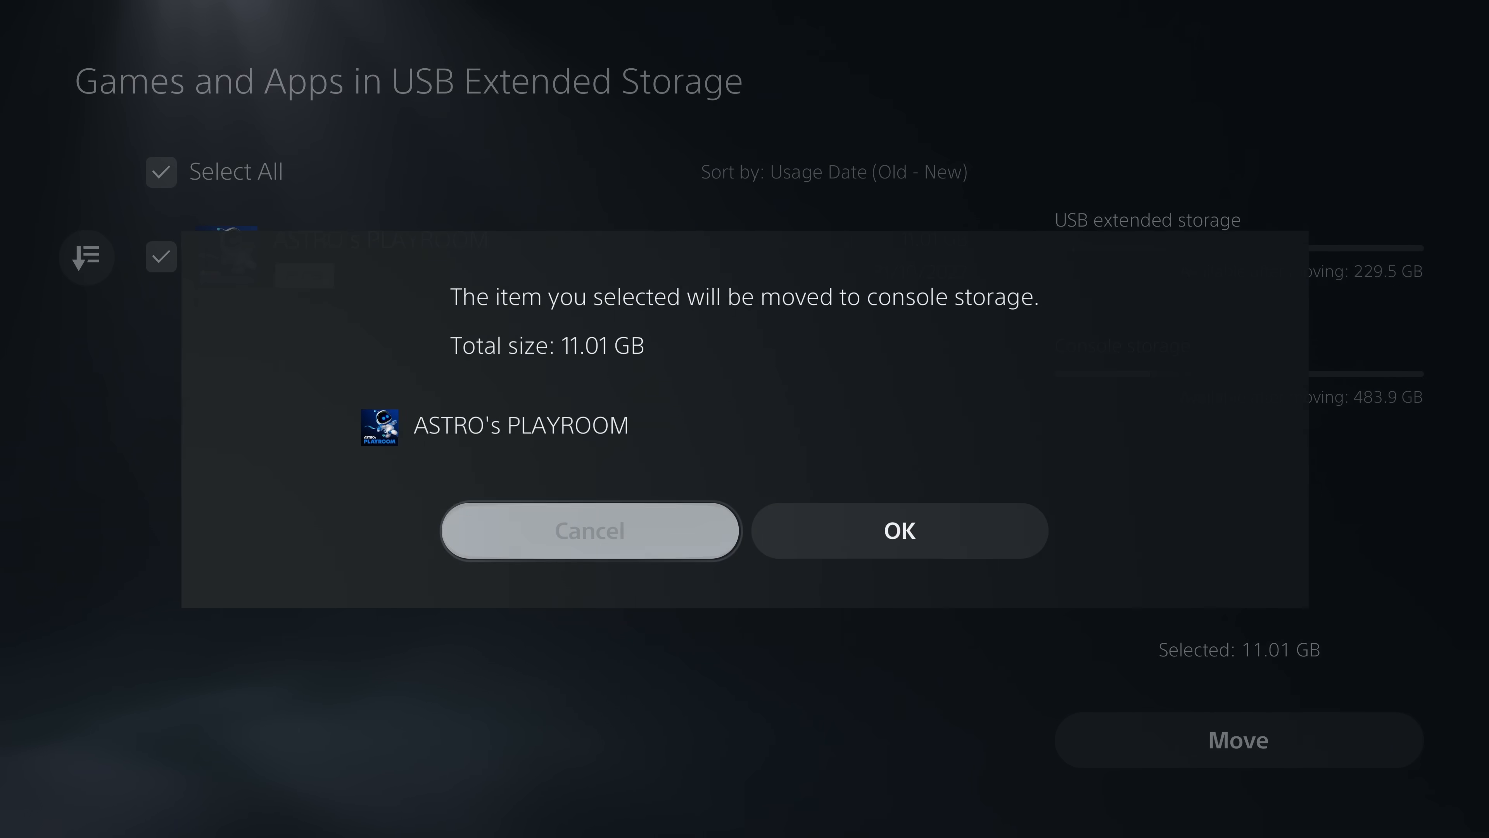
click(902, 531)
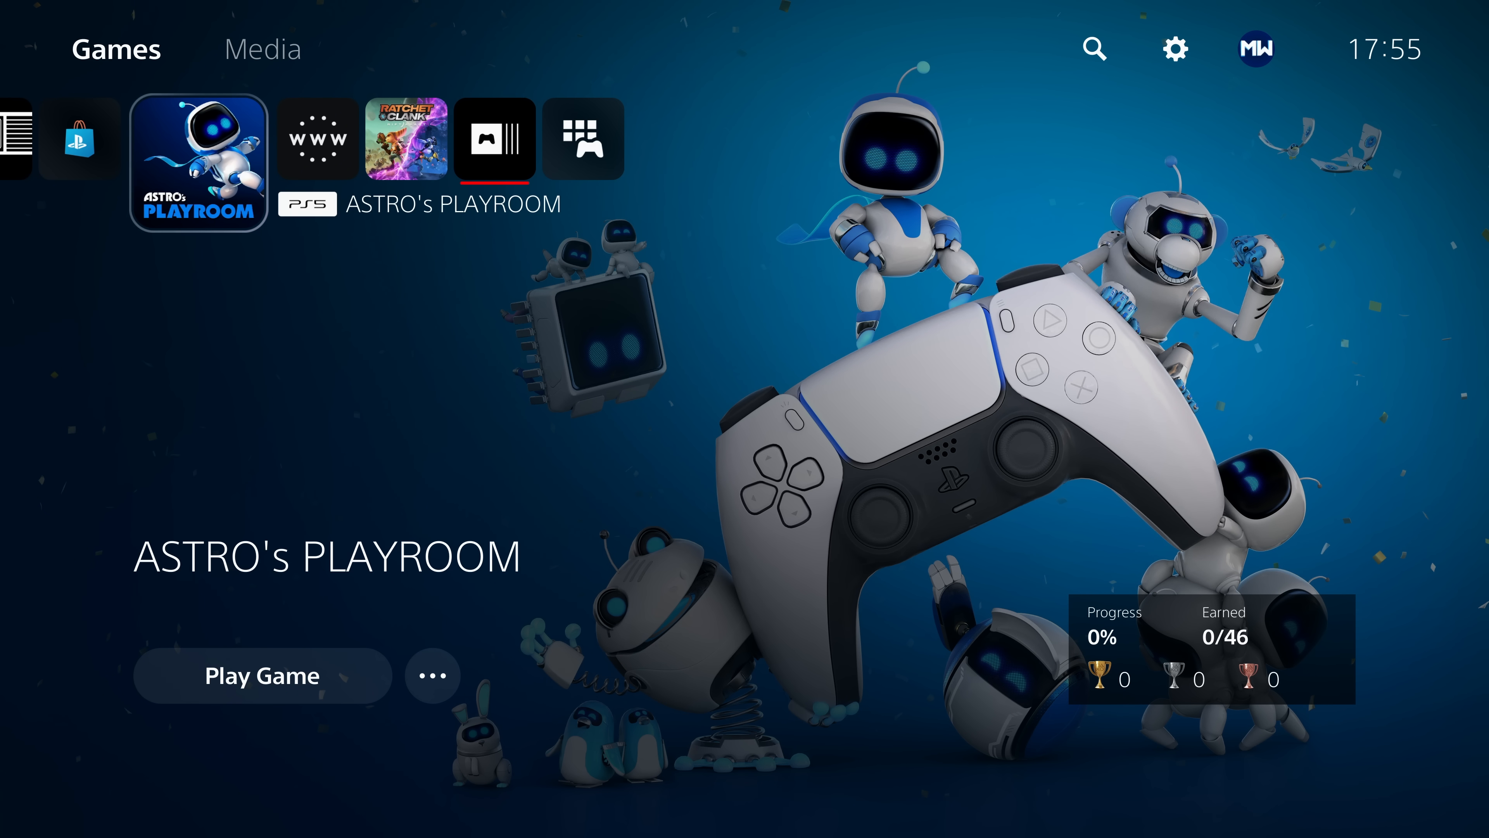
click(431, 675)
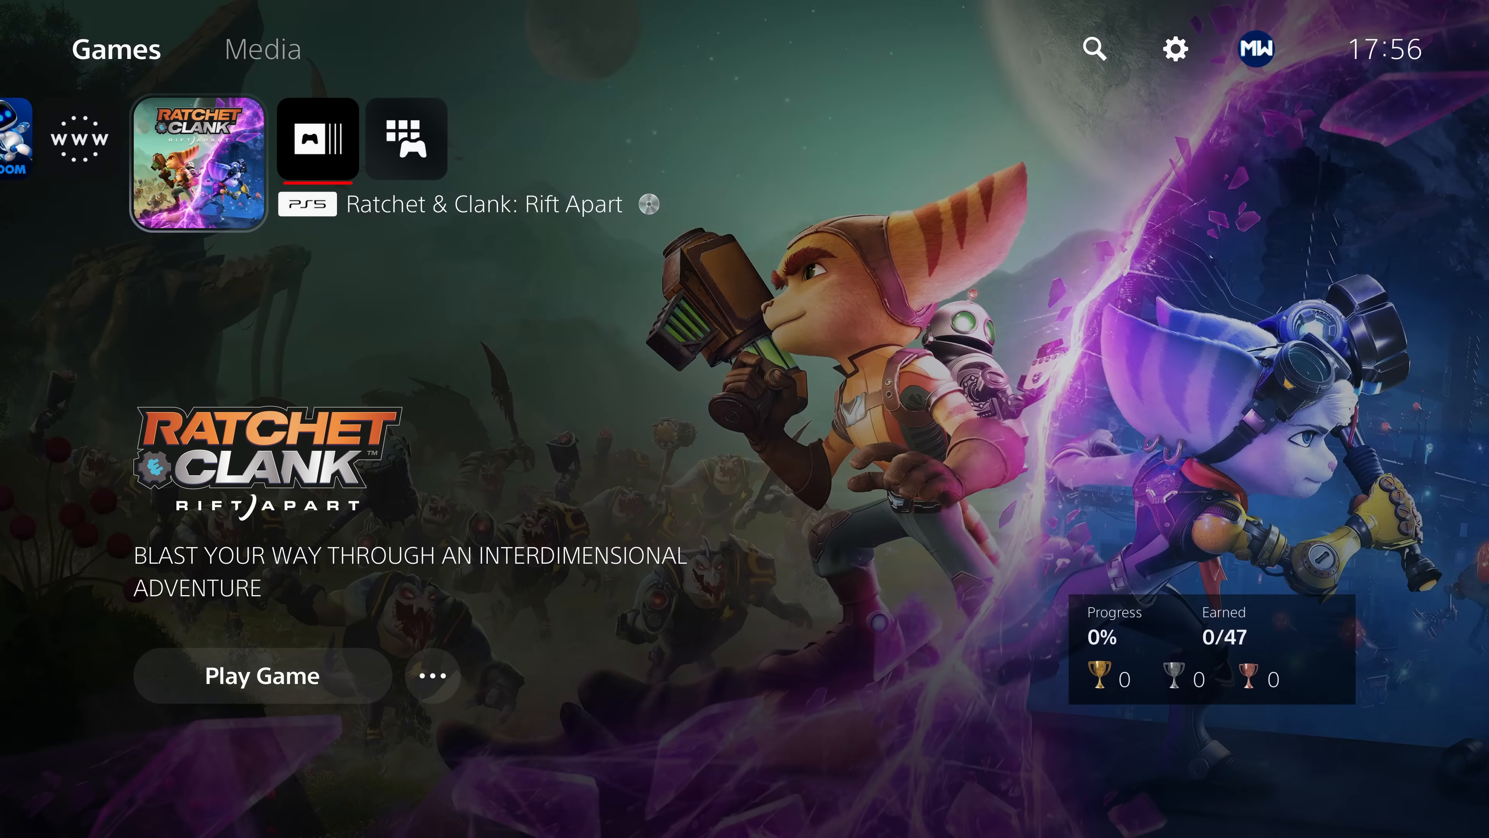
Show Ratchet & Clank: Rift Apart's information: 33.34 GB, download completed, installed in console storage.
click(432, 676)
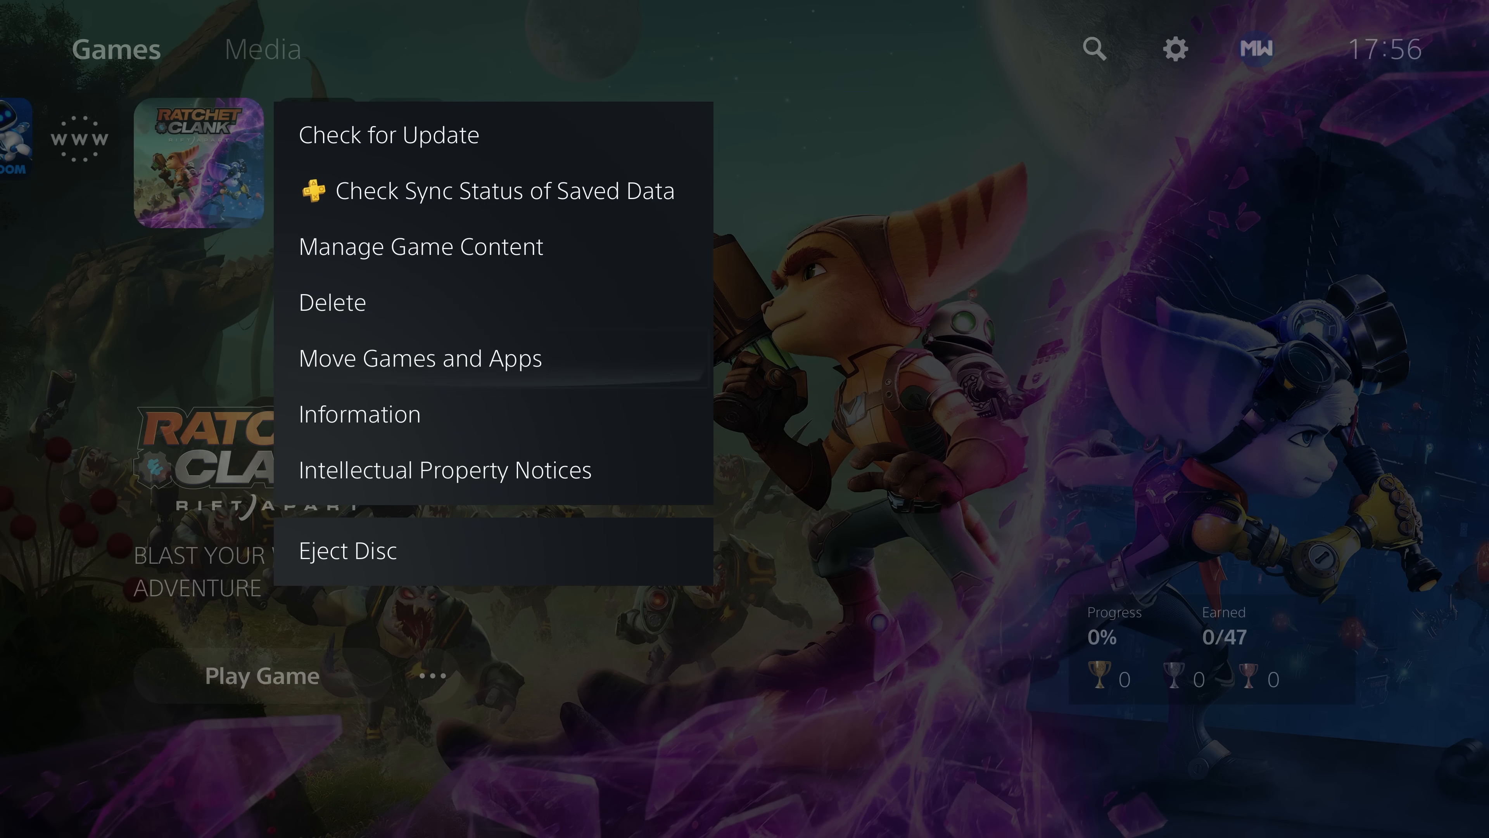
click(359, 414)
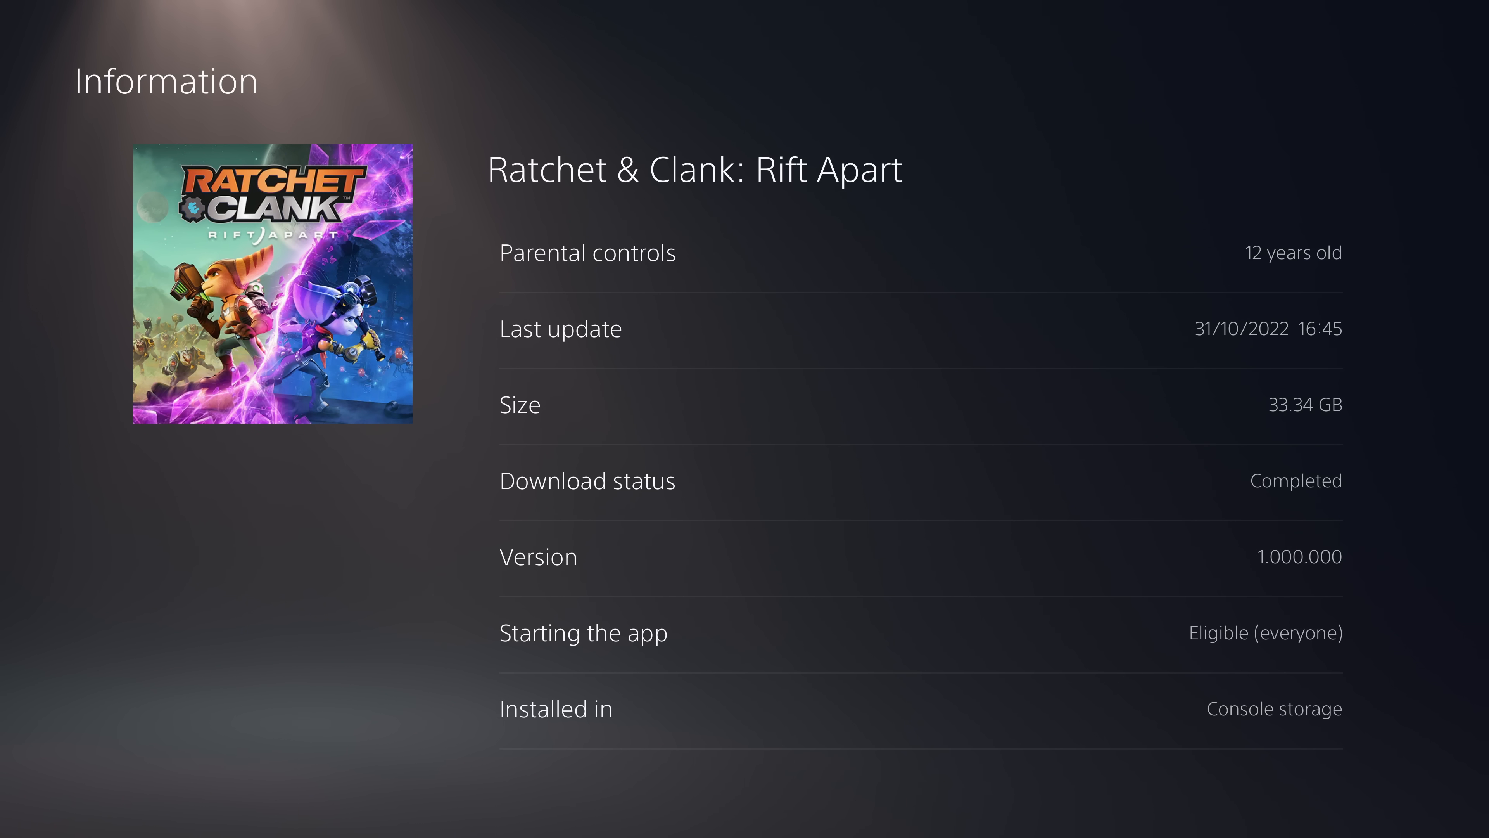